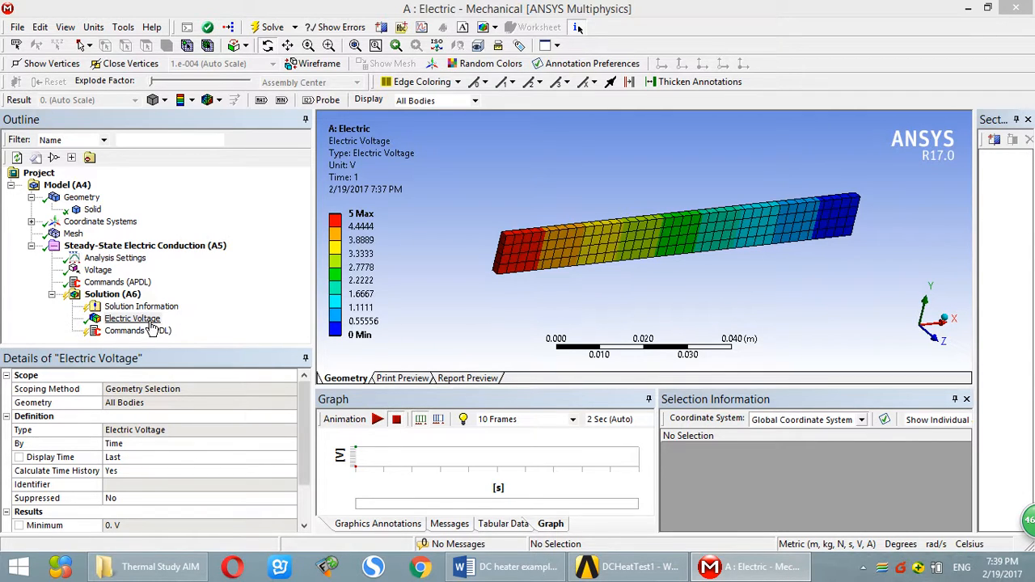
# Step: Show the electric voltage result, then scroll the Word heater notes to the R = 2 ohm, 12.5 W hand calculation
pyautogui.click(132, 317)
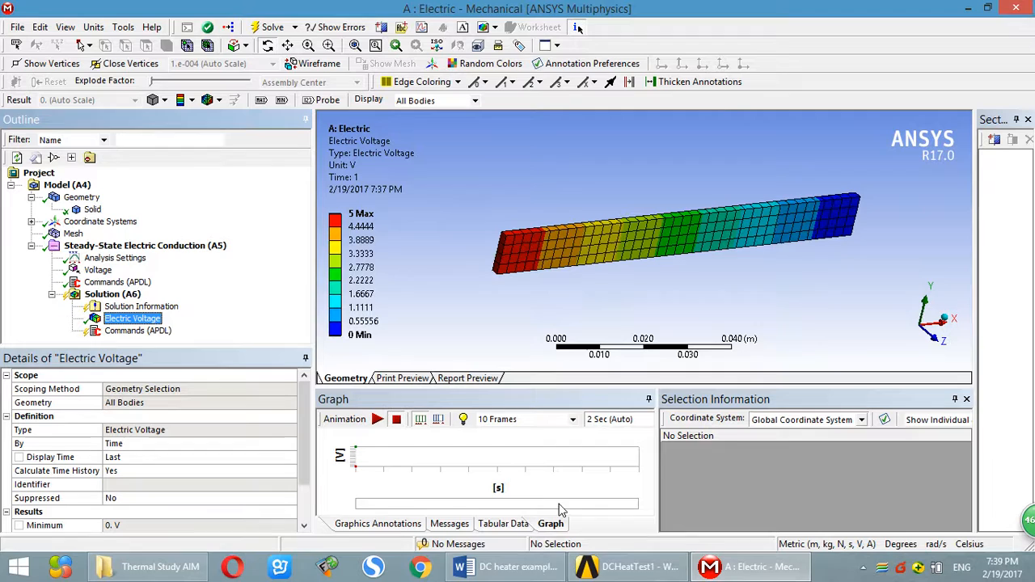
pyautogui.click(505, 567)
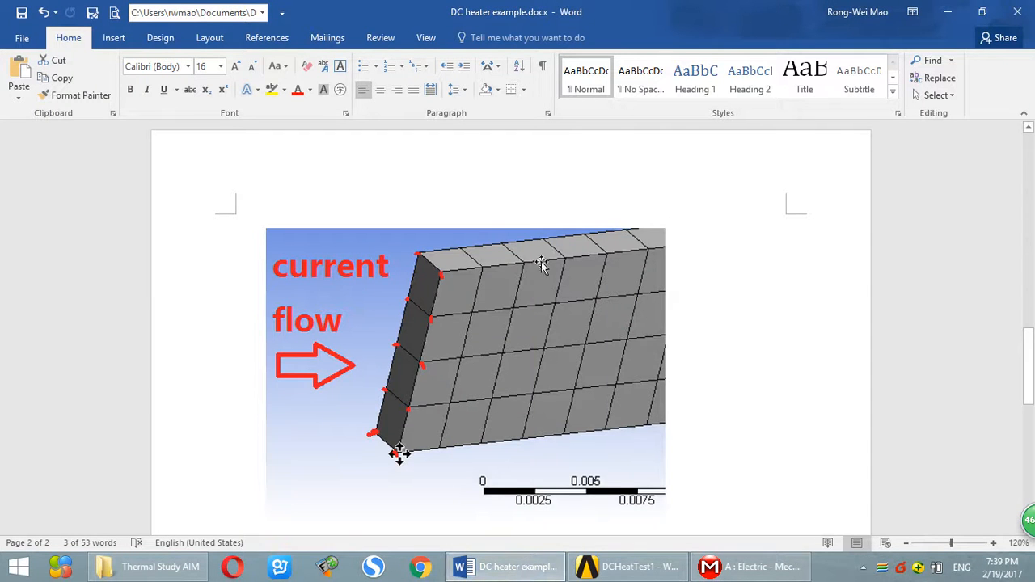
pyautogui.scroll(3)
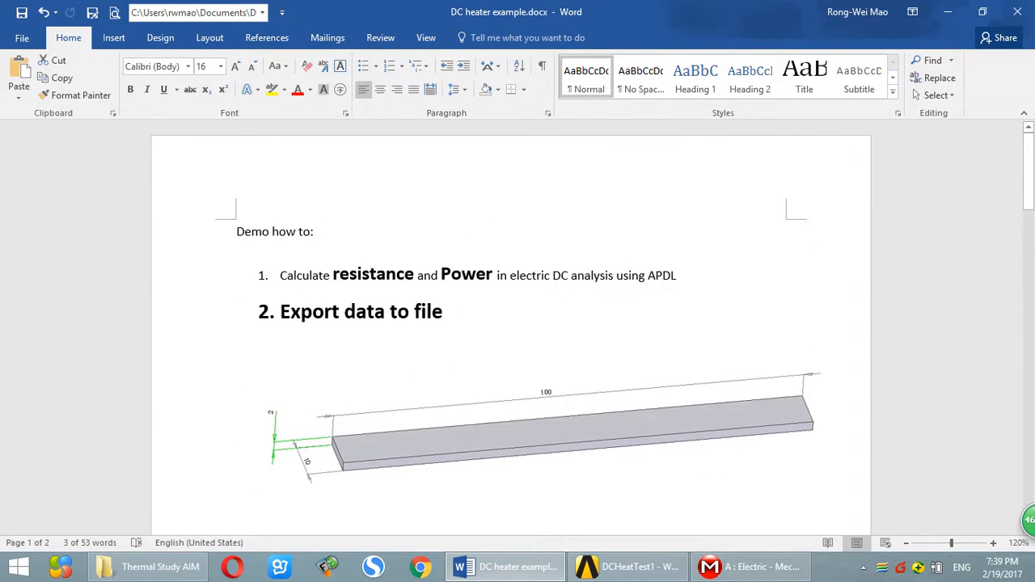
pyautogui.click(412, 275)
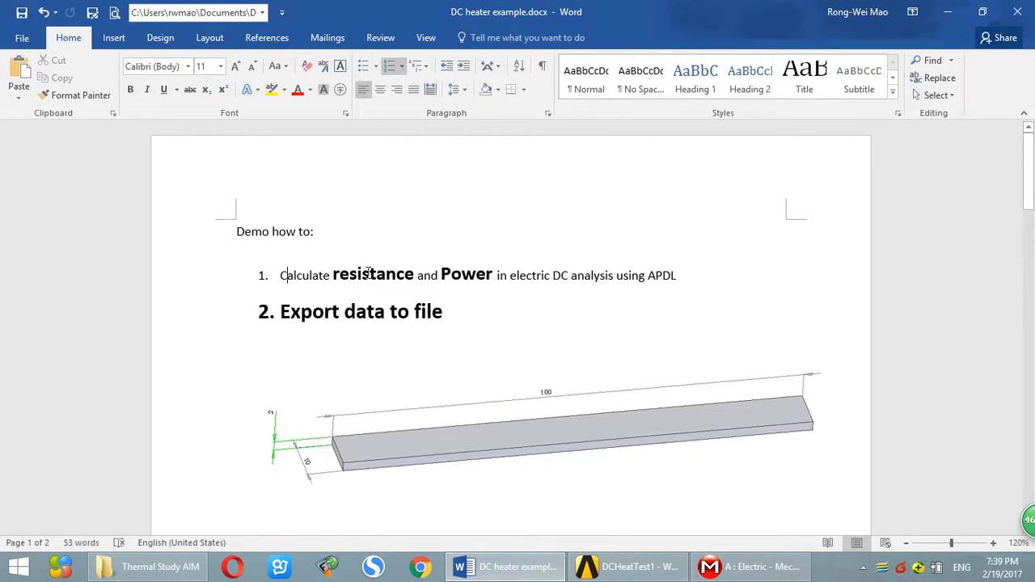
pyautogui.moveTo(631, 275)
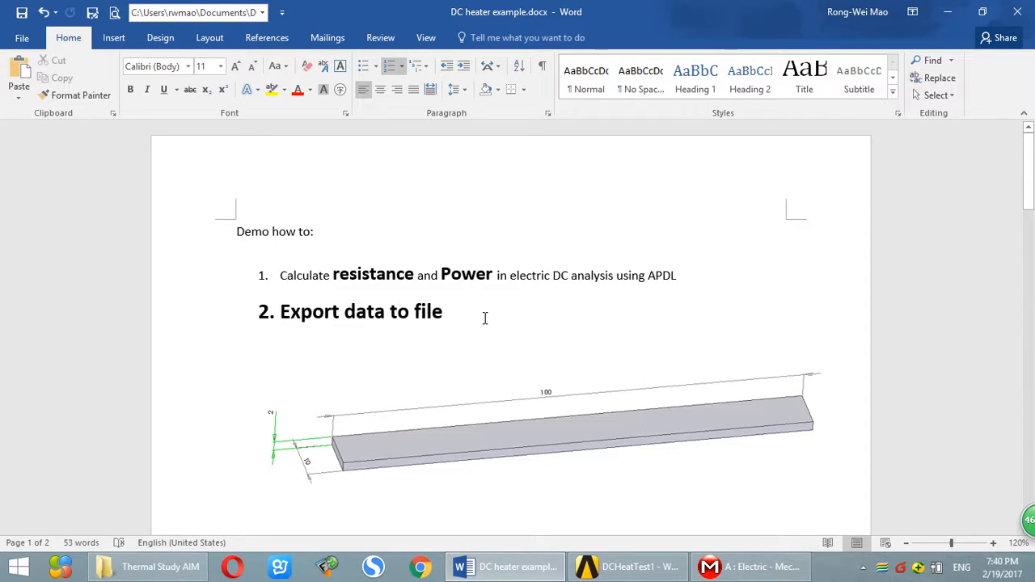
pyautogui.scroll(-3)
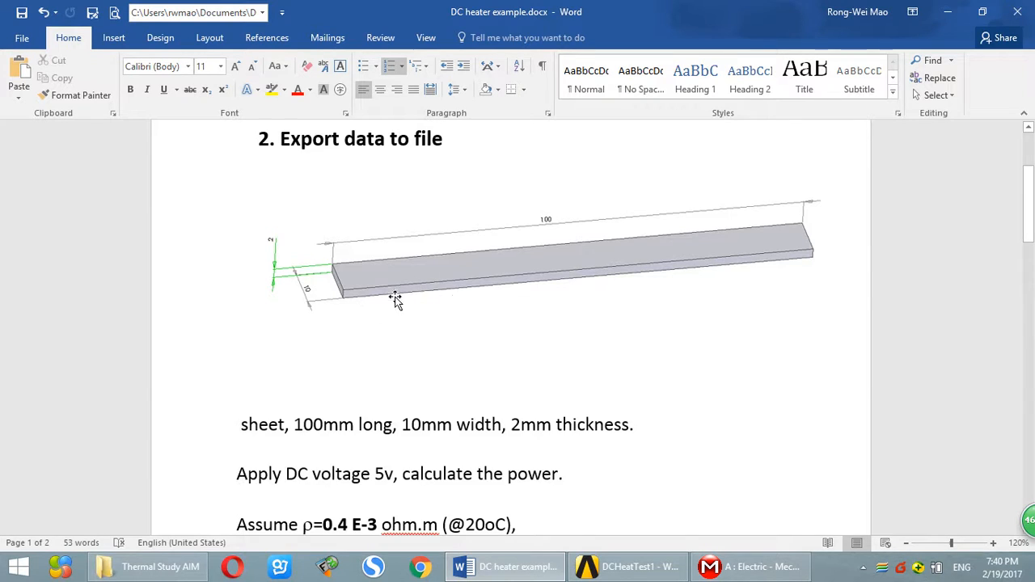
pyautogui.scroll(-3)
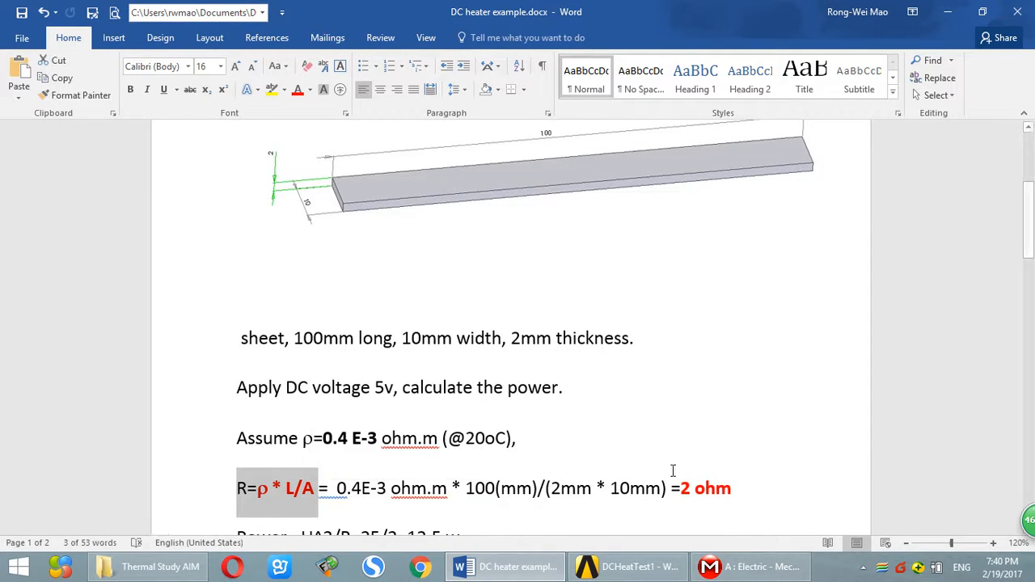
pyautogui.moveTo(349, 197)
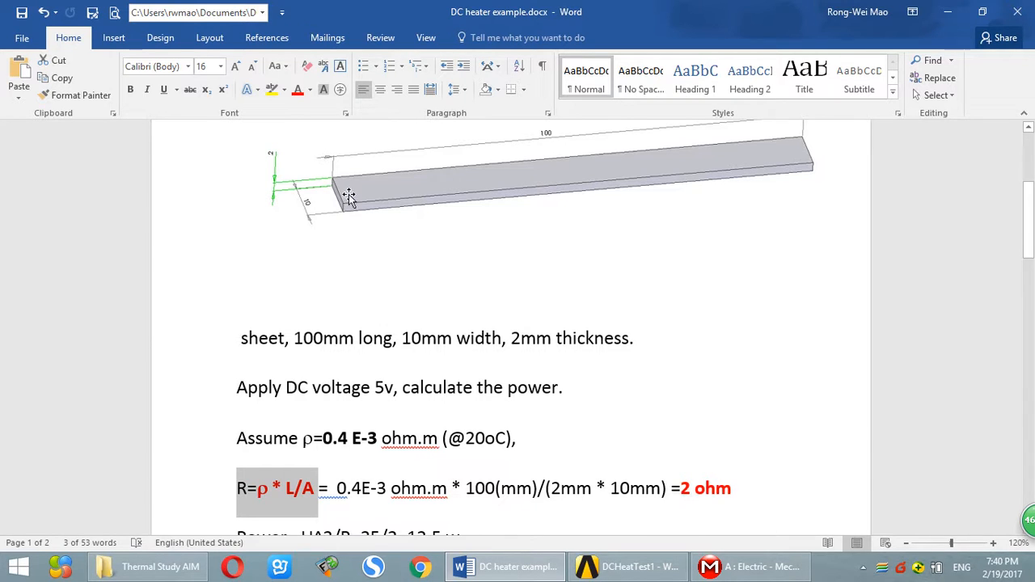
pyautogui.moveTo(722, 343)
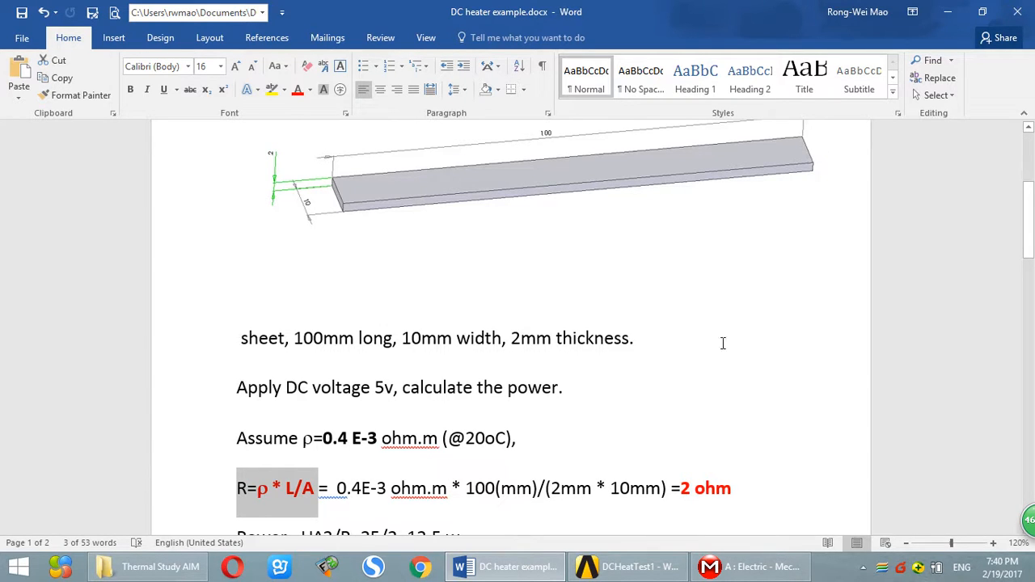
pyautogui.scroll(-3)
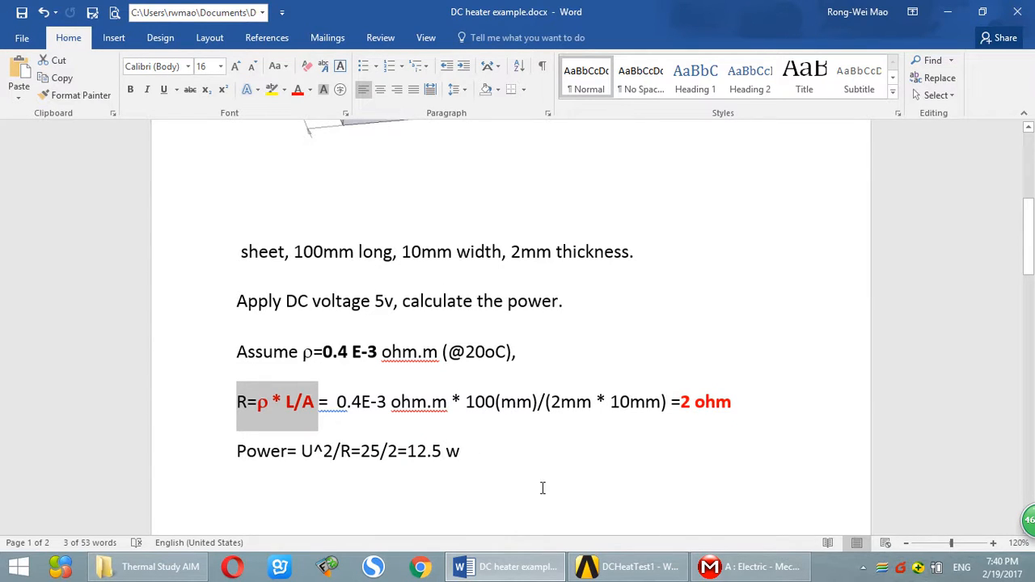
pyautogui.moveTo(644, 515)
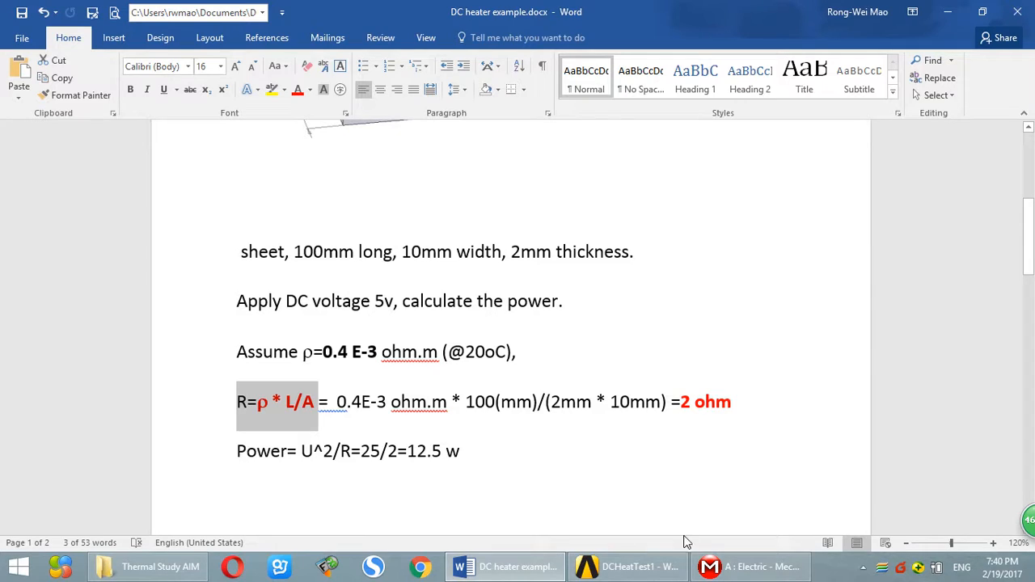
# Step: Switch to Workbench and inspect HeatingMaterial's isotropic resistivity table in the Electric system's Engineering Data
pyautogui.click(748, 566)
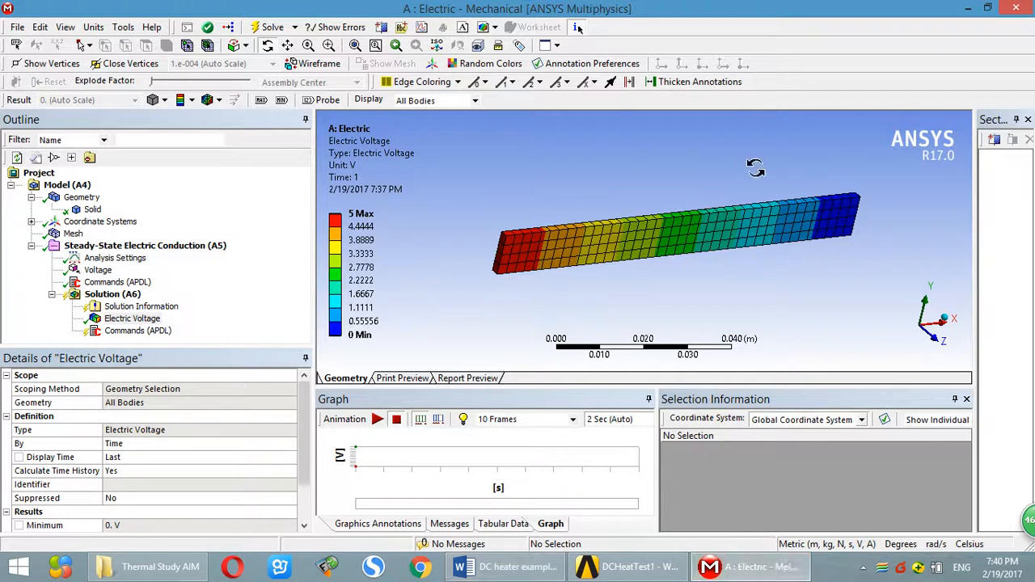
pyautogui.click(505, 566)
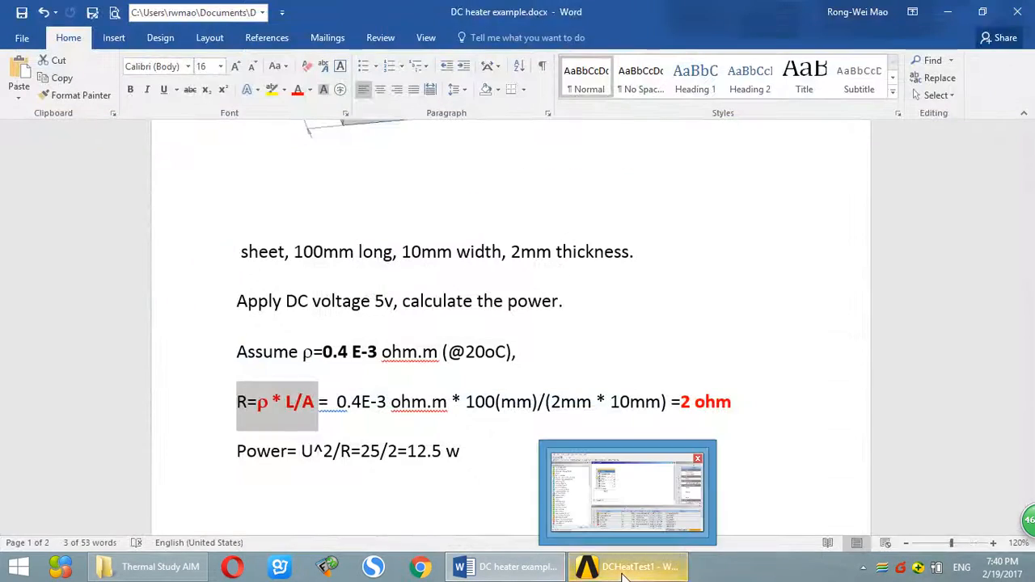
pyautogui.click(629, 566)
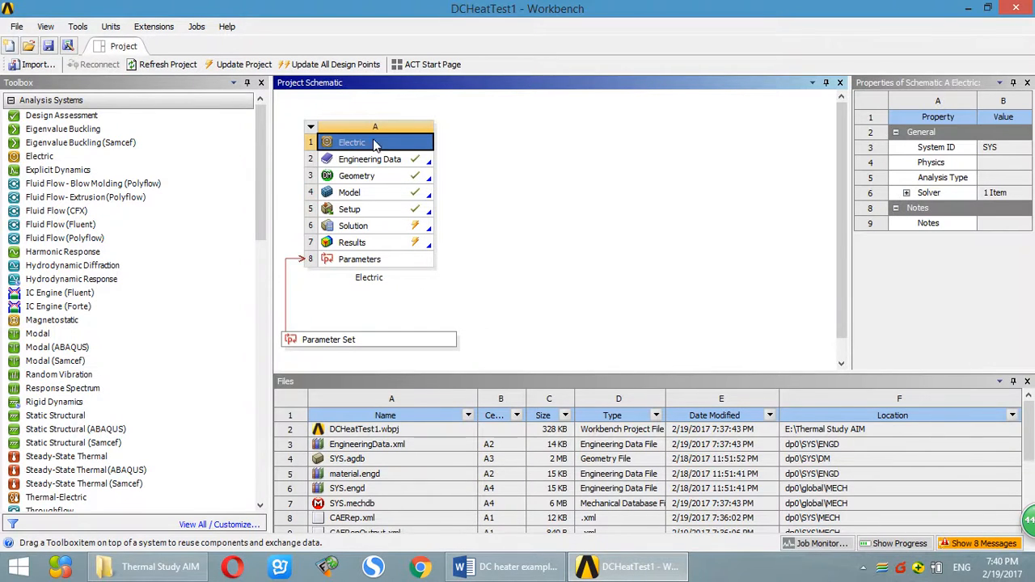
pyautogui.click(38, 155)
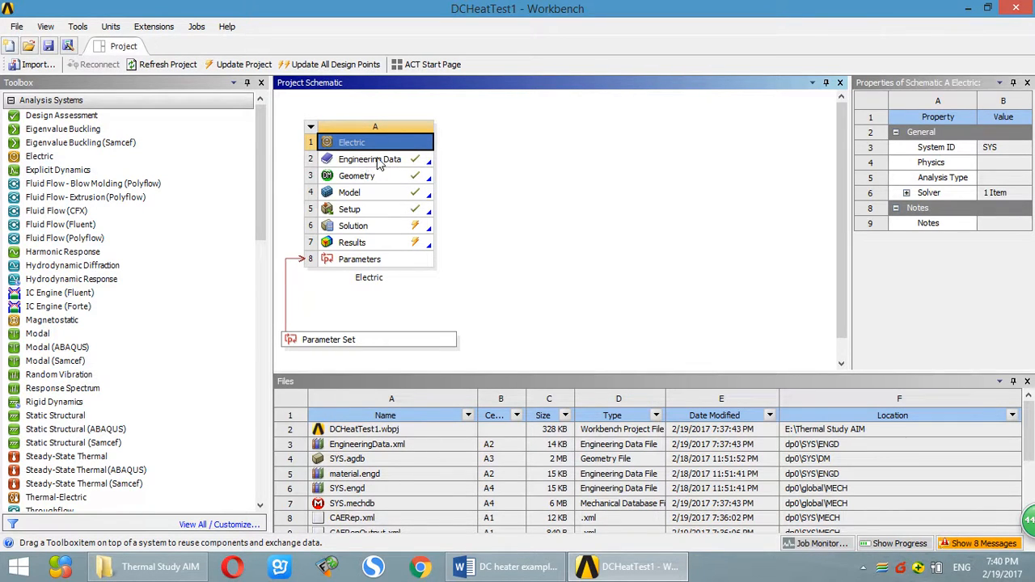
pyautogui.doubleClick(369, 159)
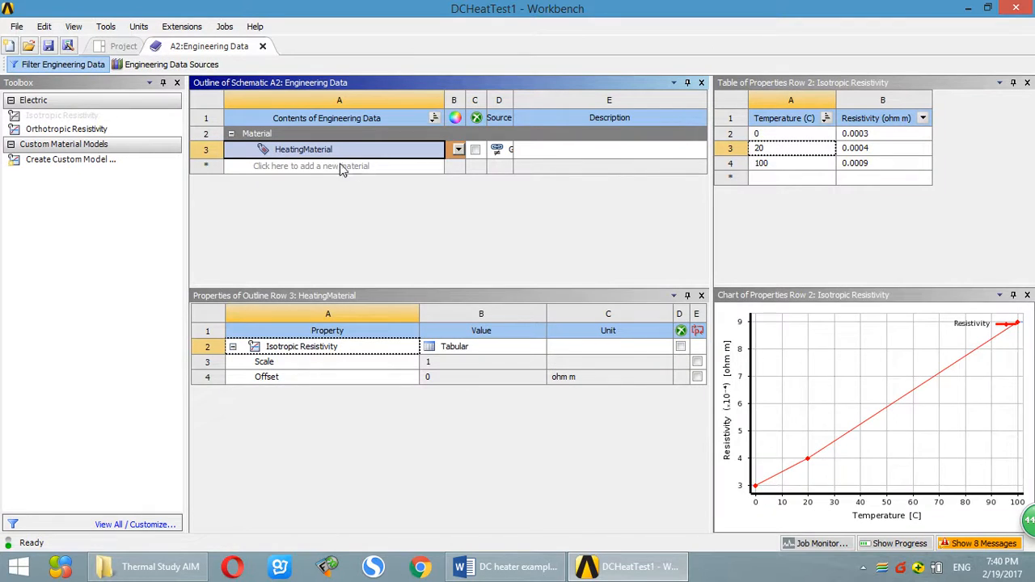
pyautogui.doubleClick(304, 149)
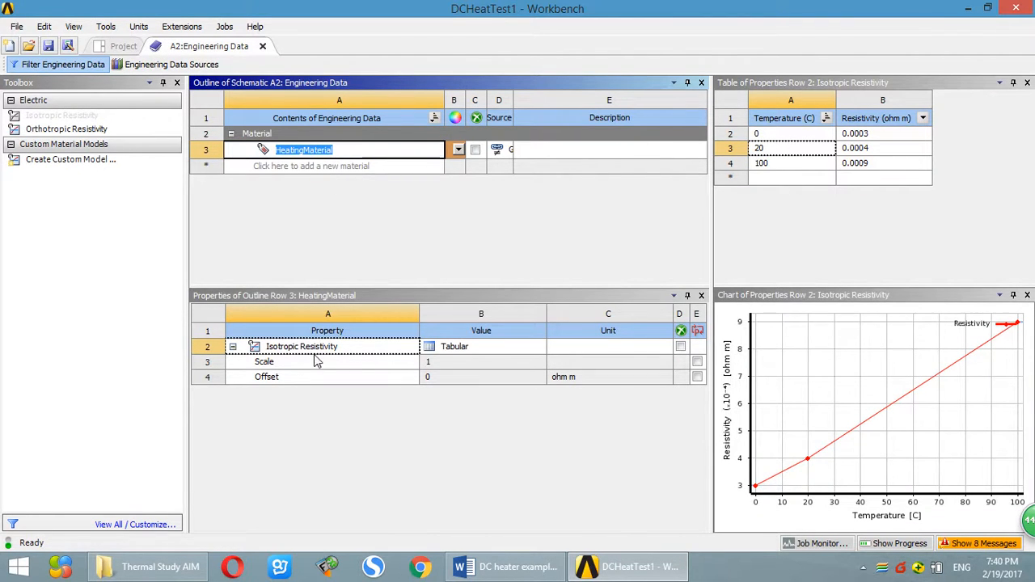
pyautogui.moveTo(370, 353)
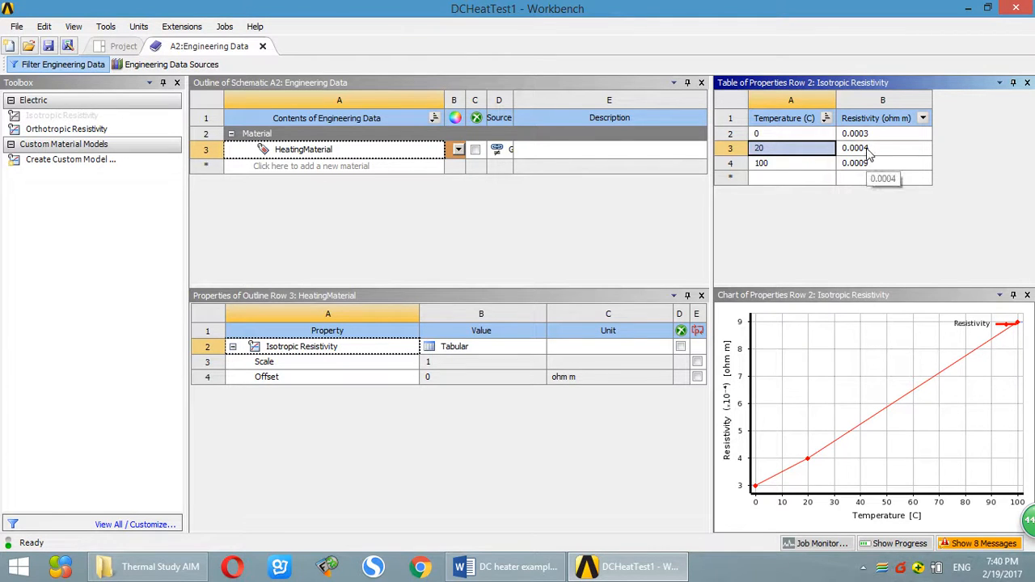
pyautogui.moveTo(805, 152)
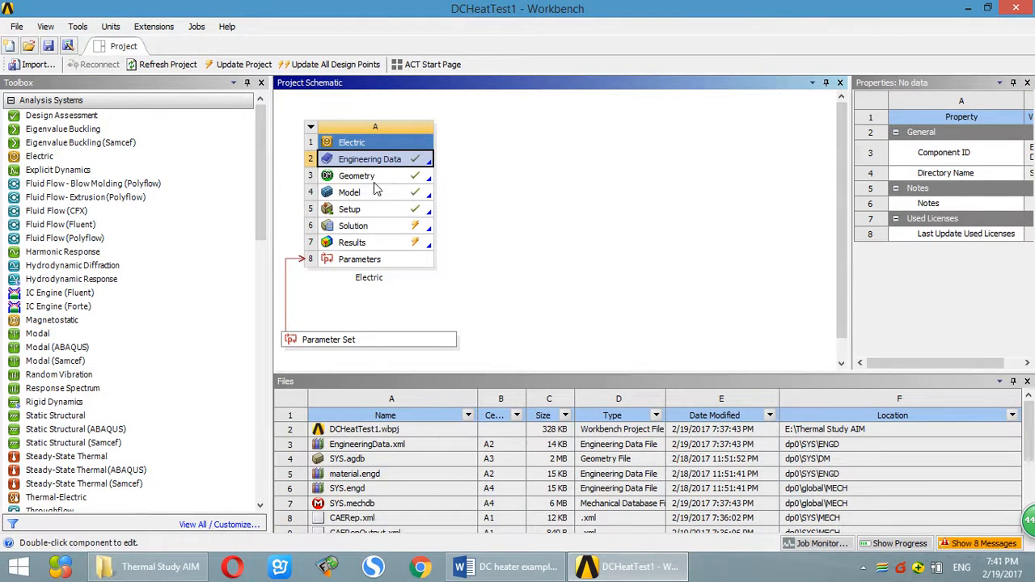
# Step: View the sheet body's details in DesignModeler as a single 2000 mm³ solid, then return to Workbench
pyautogui.click(356, 175)
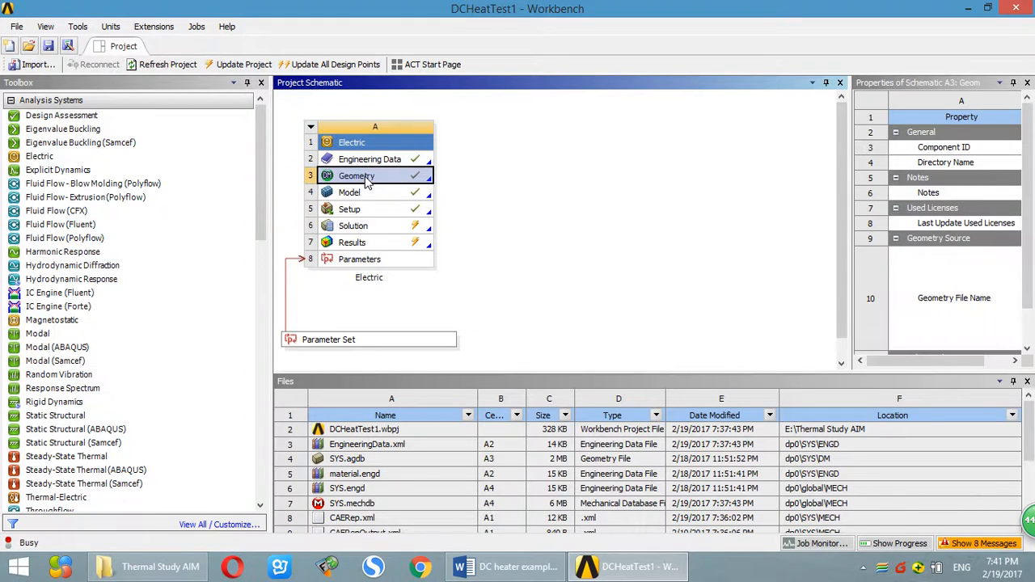
pyautogui.doubleClick(356, 175)
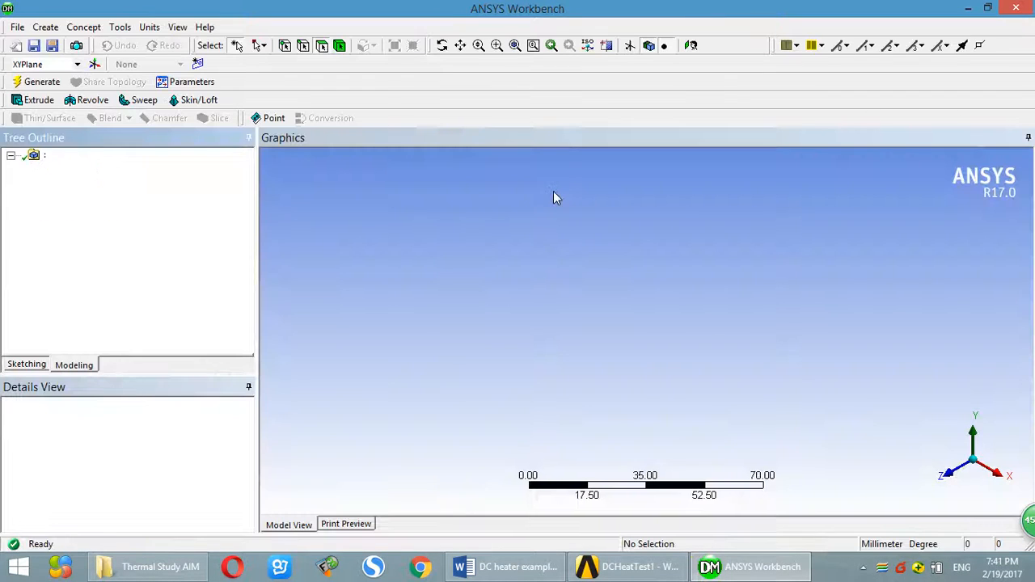
pyautogui.click(43, 81)
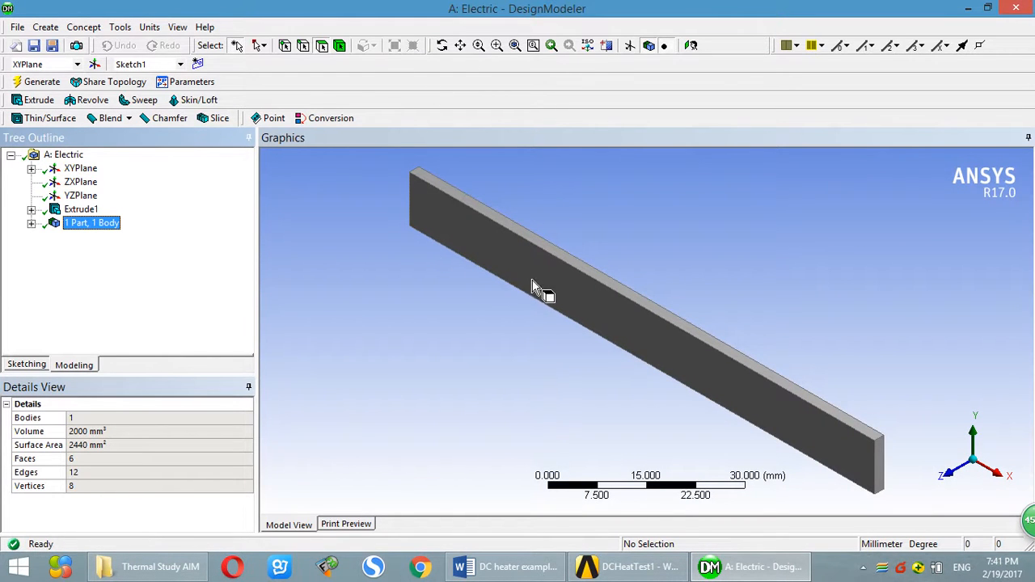
pyautogui.moveTo(473, 359)
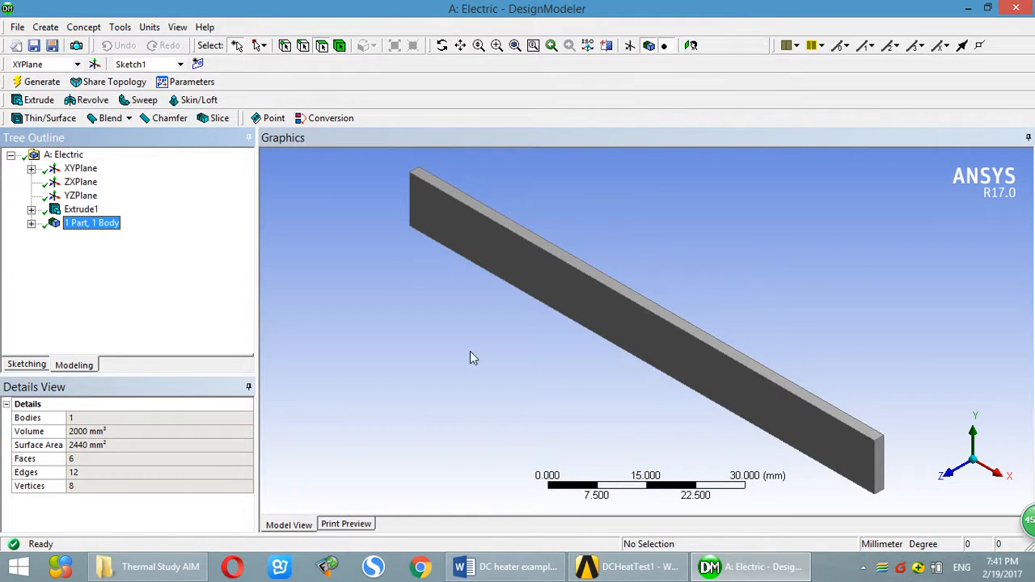
pyautogui.moveTo(515, 110)
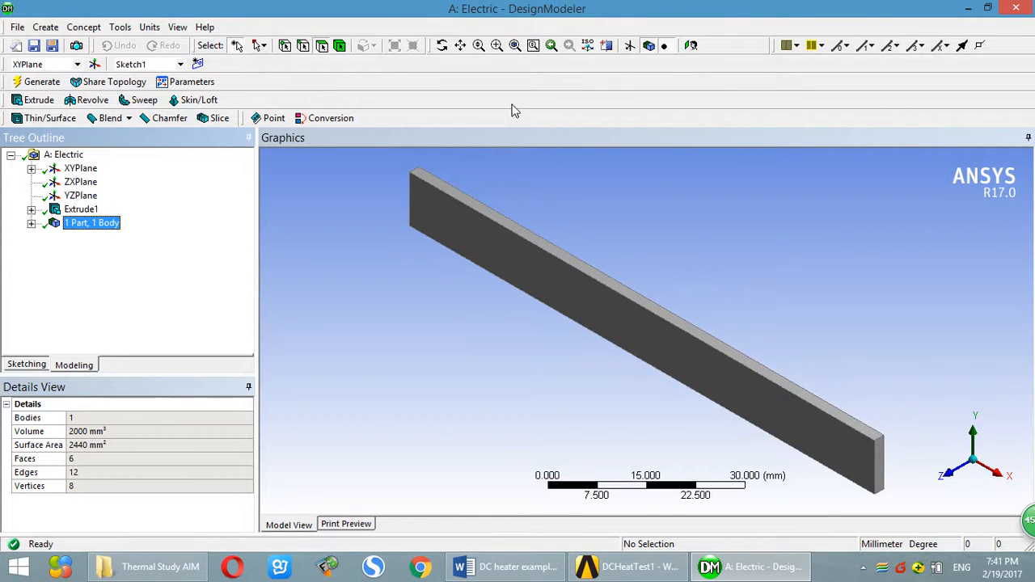
pyautogui.moveTo(712, 198)
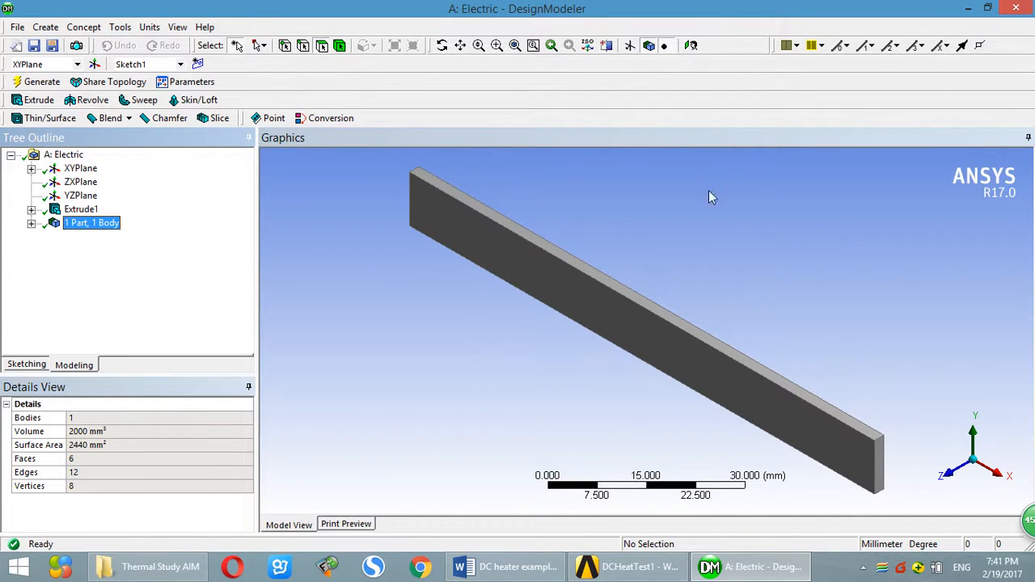
pyautogui.moveTo(644, 193)
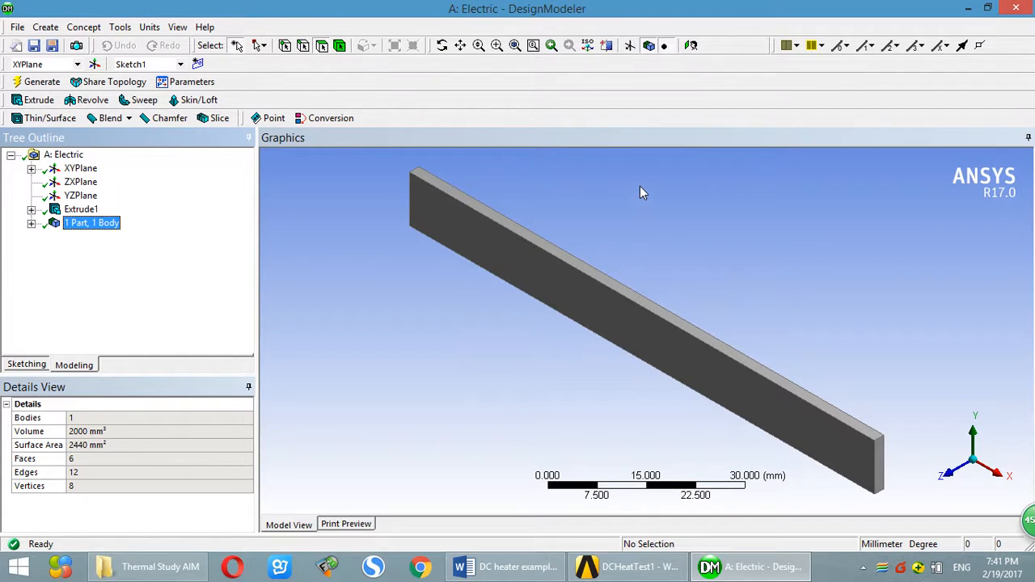
pyautogui.click(637, 566)
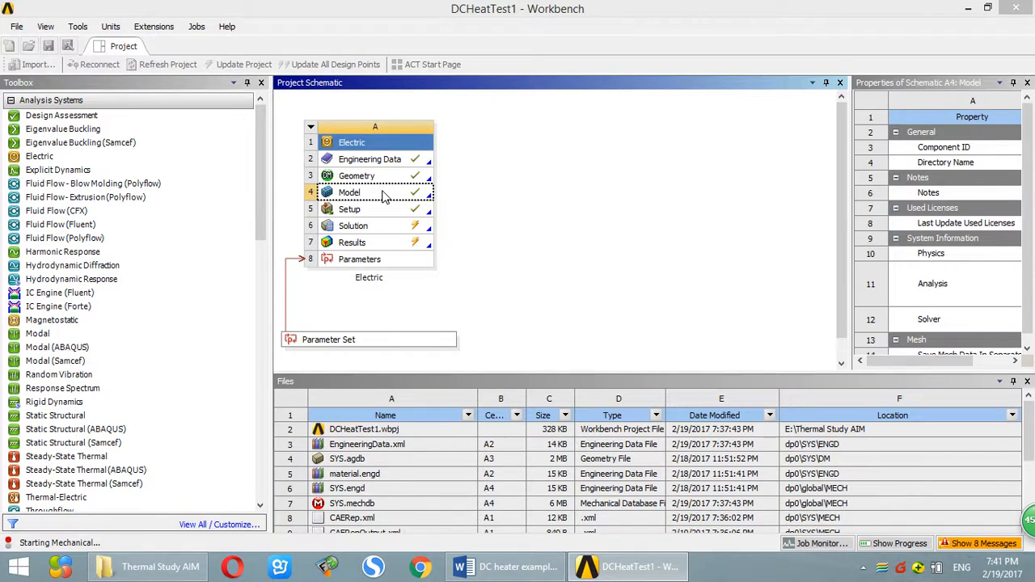
# Step: In Mechanical, confirm the solid body uses HeatingMaterial and display the sheet's mesh with its settings
pyautogui.doubleClick(349, 191)
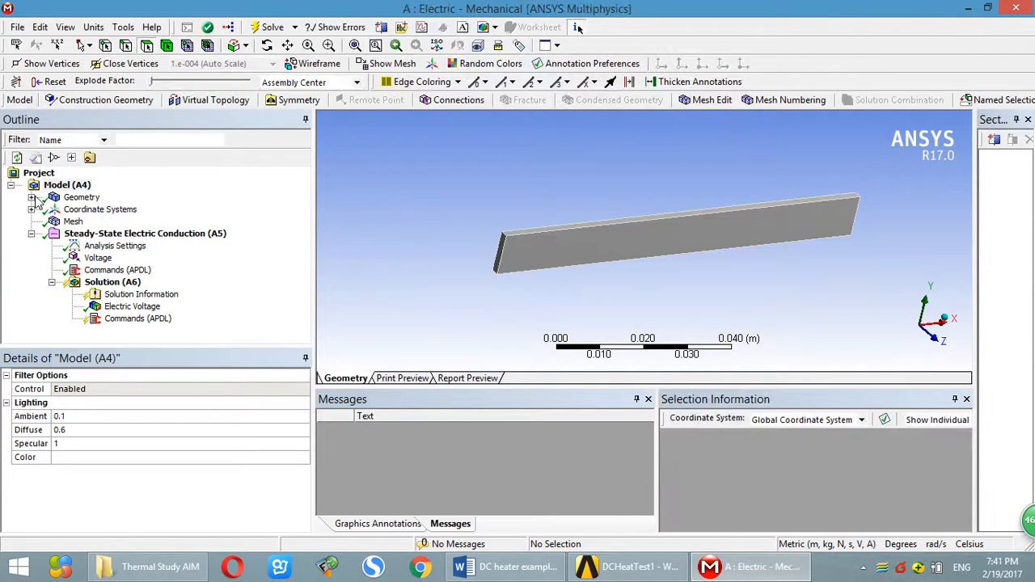
pyautogui.click(80, 198)
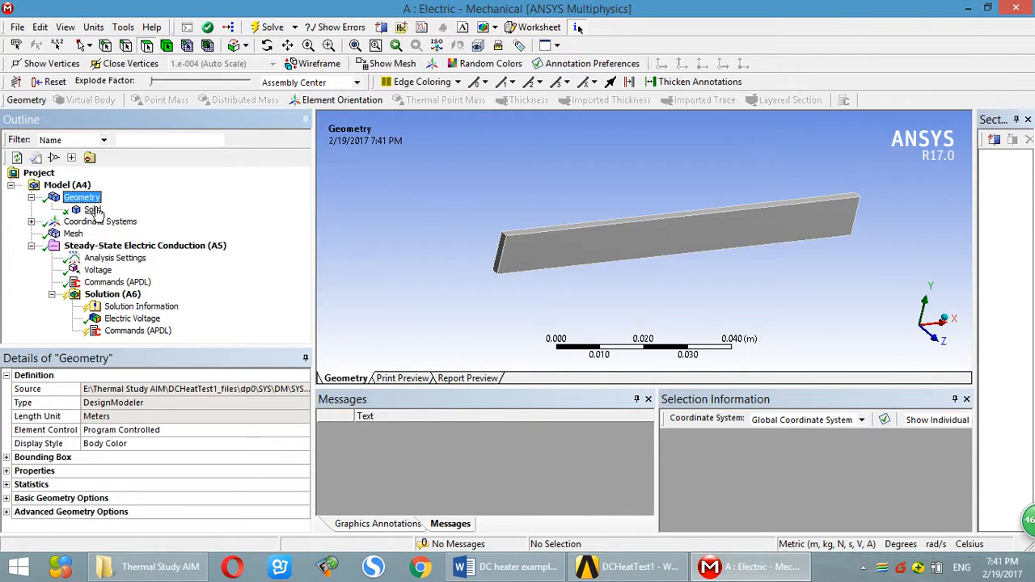
pyautogui.click(81, 211)
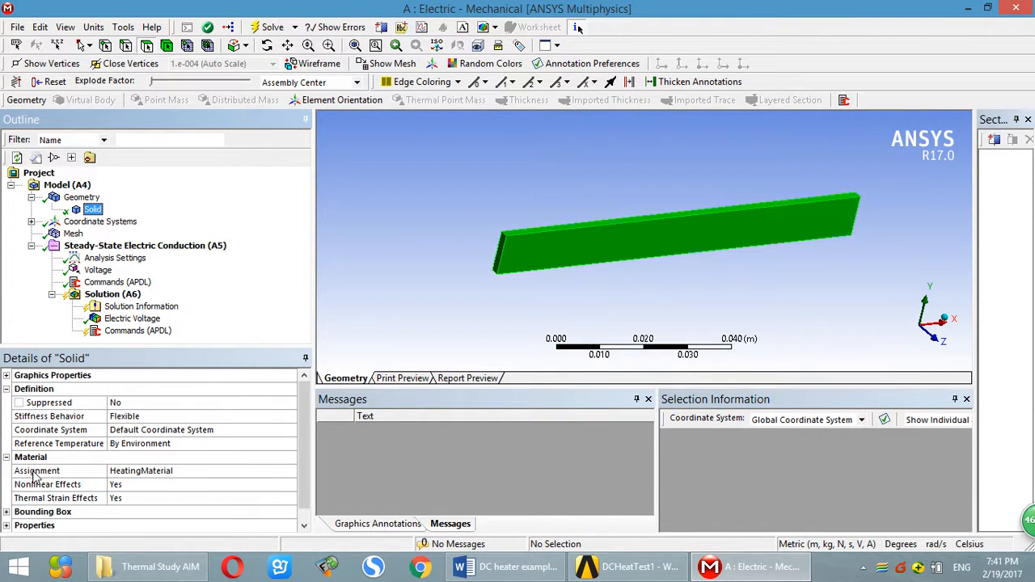
pyautogui.moveTo(138, 478)
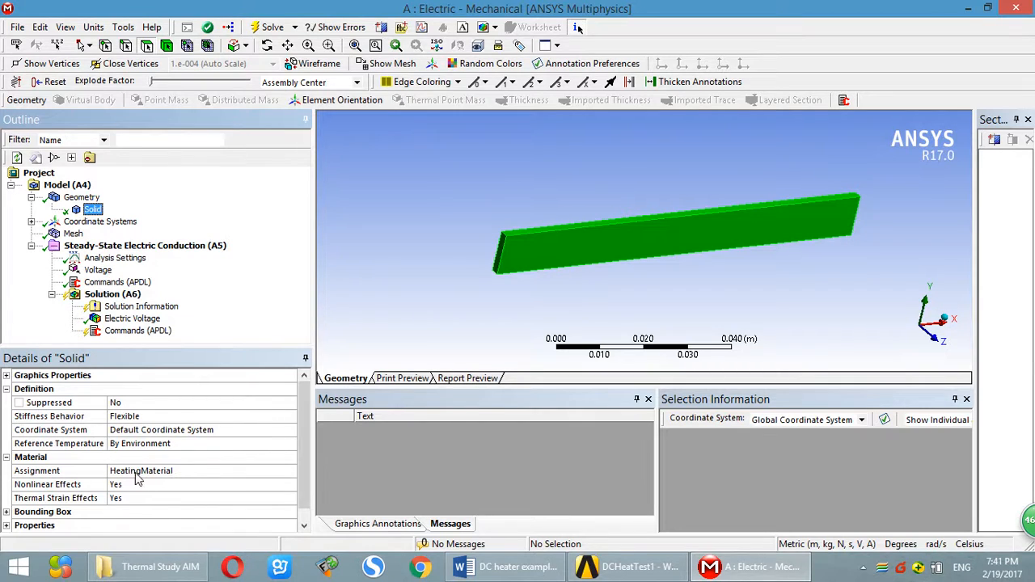
pyautogui.moveTo(36, 472)
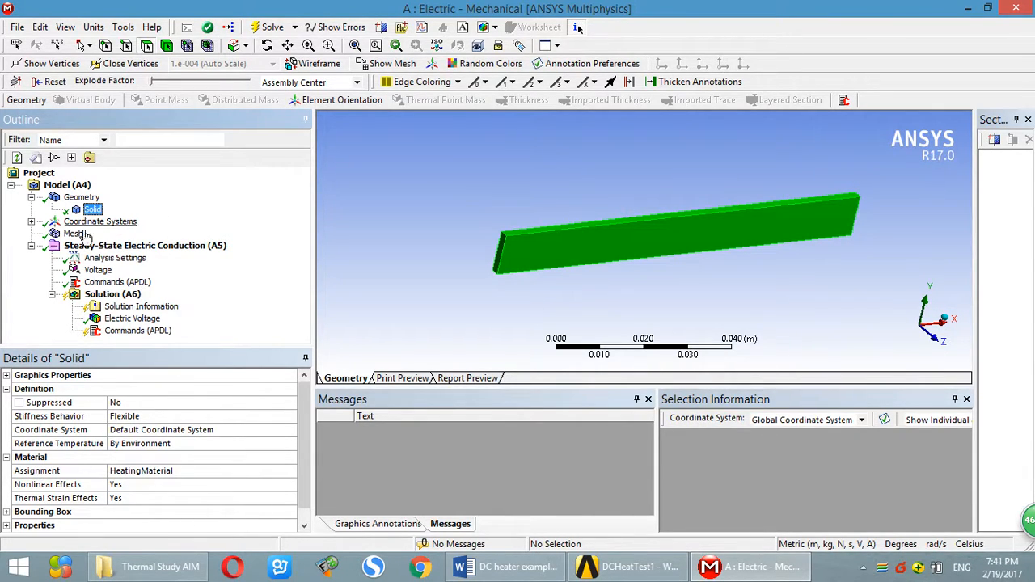
pyautogui.click(74, 233)
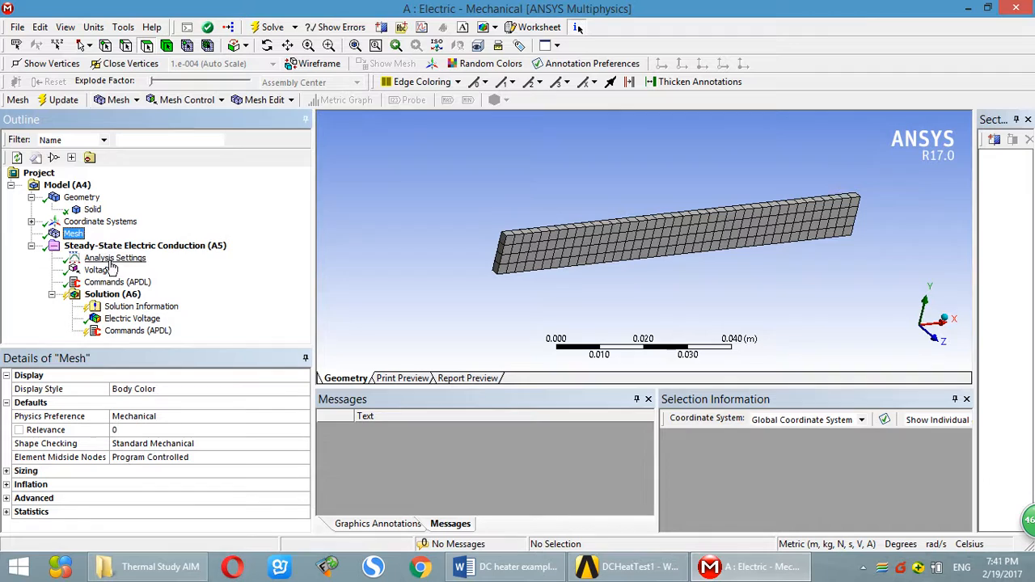
# Step: Show the Steady-State Electric Conduction details and the 0 V ramped Voltage condition on the sheet
pyautogui.click(145, 245)
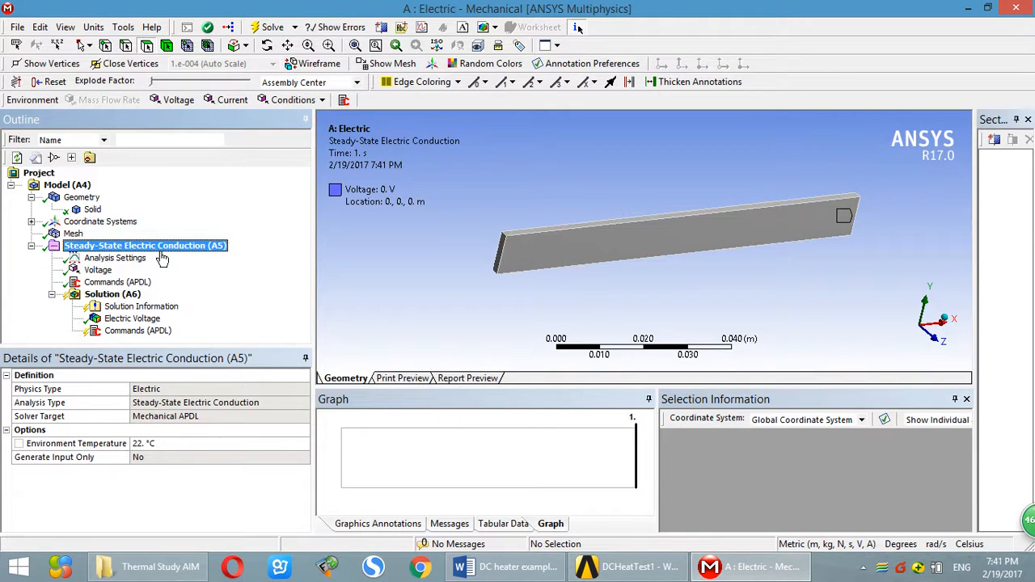
pyautogui.moveTo(375, 186)
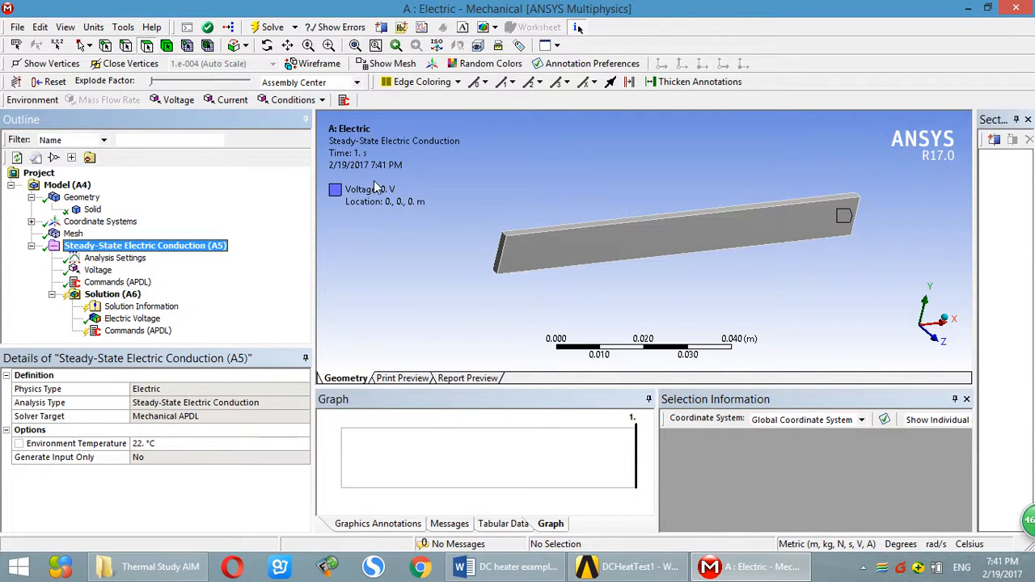
pyautogui.moveTo(191, 273)
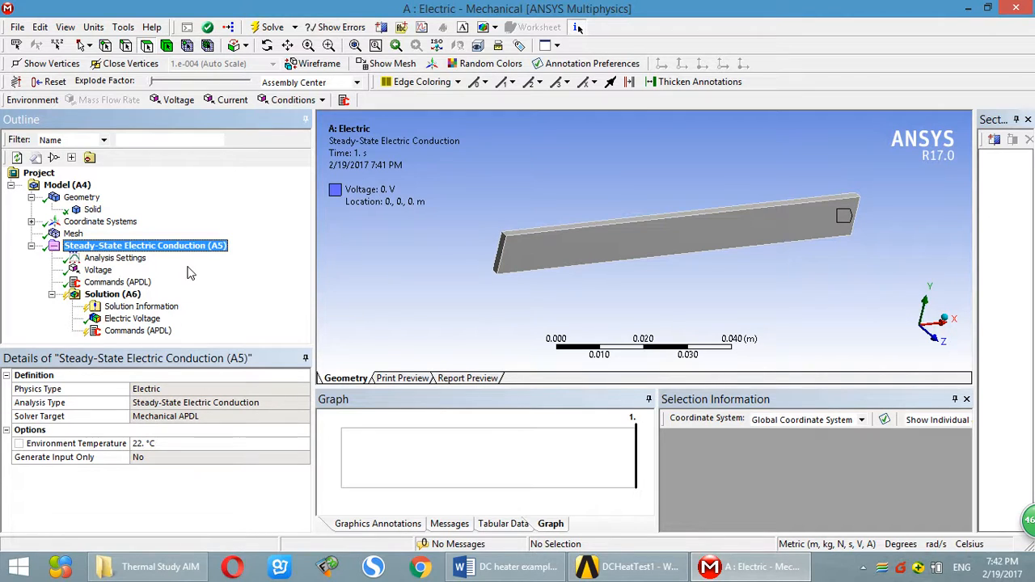
pyautogui.click(838, 235)
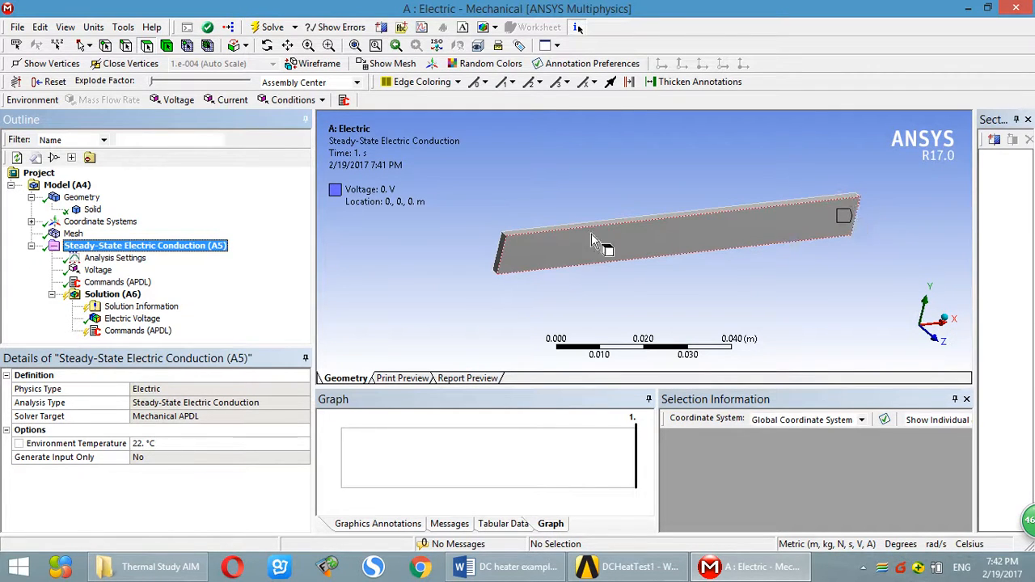
pyautogui.click(97, 269)
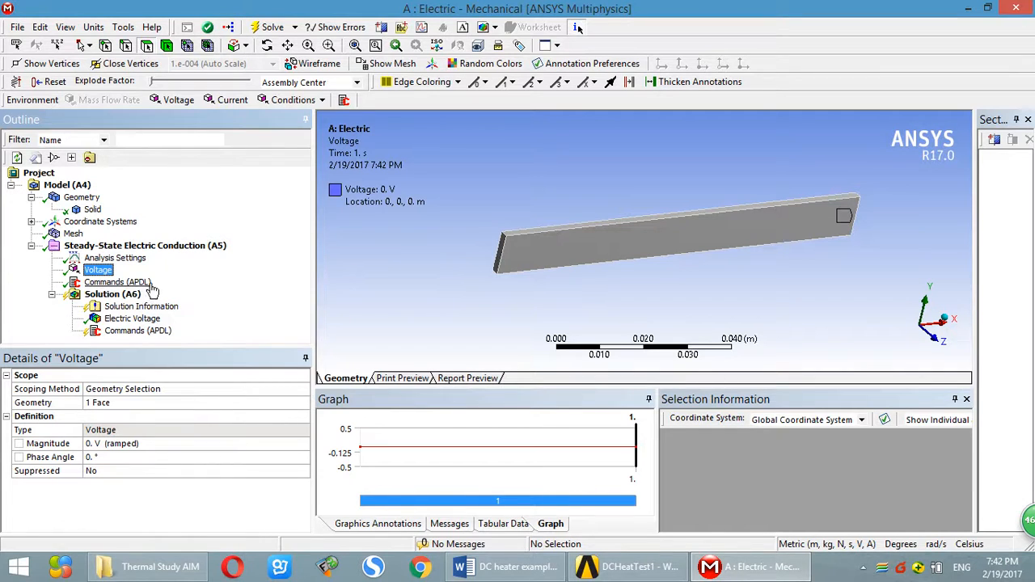
# Step: View the APDL commands, then show the current-flow illustration at the meshed sheet end in the Word notes
pyautogui.click(117, 281)
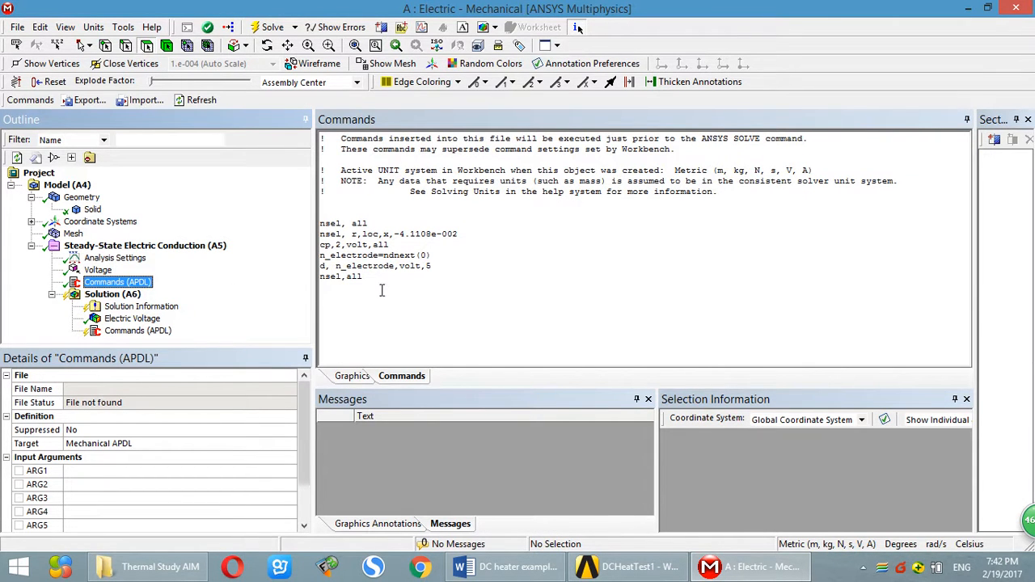
pyautogui.click(503, 566)
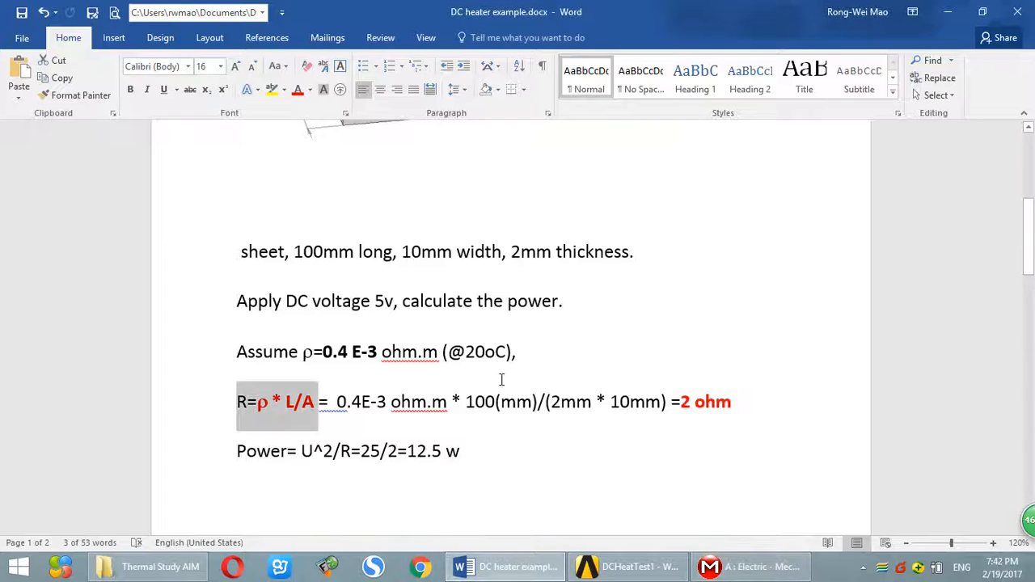
pyautogui.scroll(3)
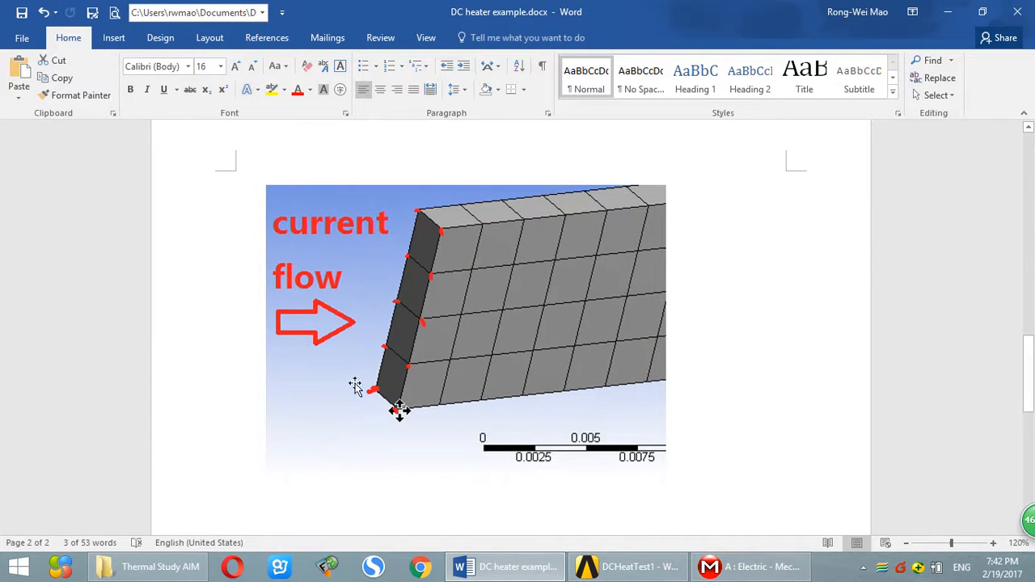
pyautogui.moveTo(385, 202)
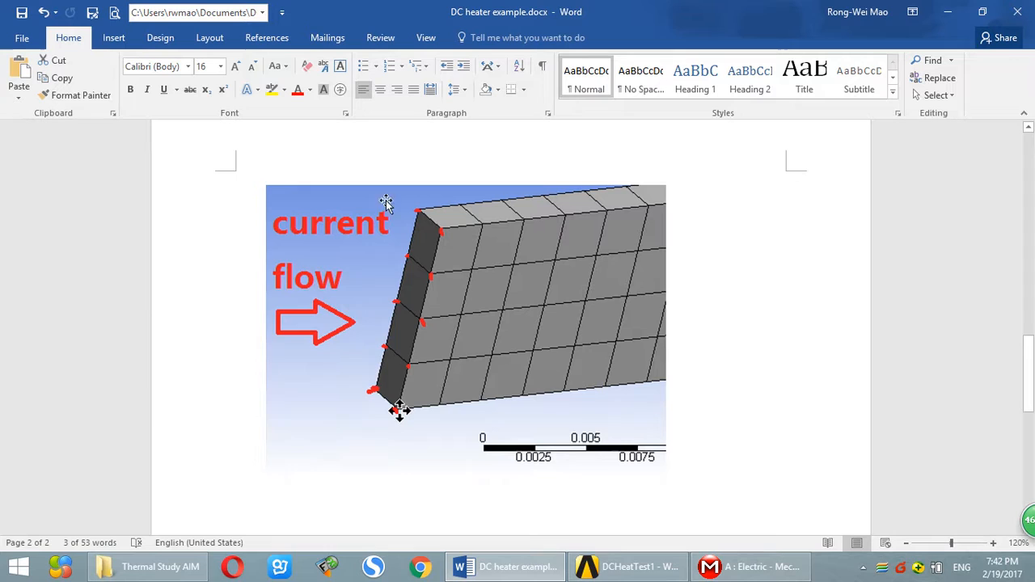
pyautogui.moveTo(354, 359)
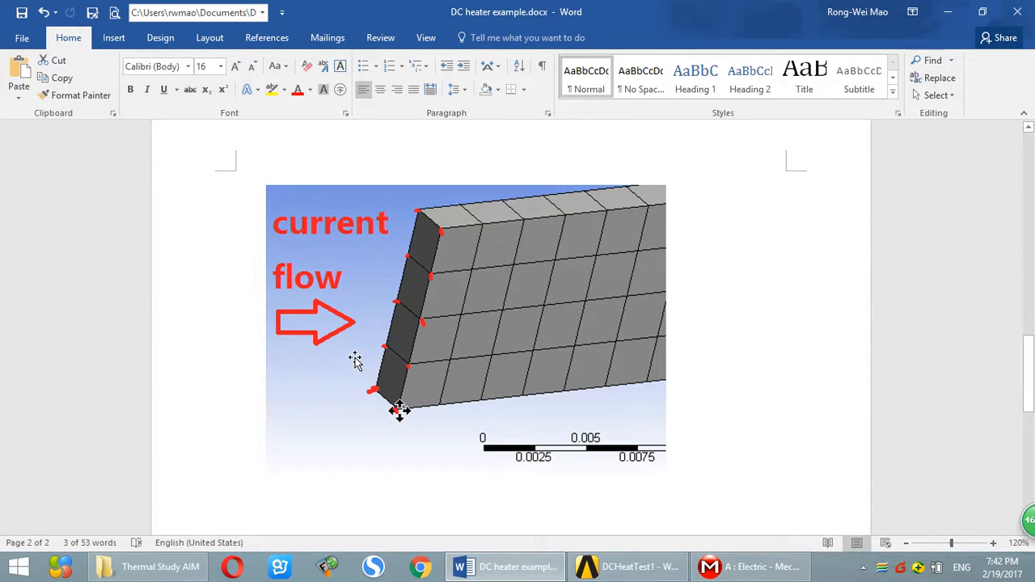
pyautogui.moveTo(408, 363)
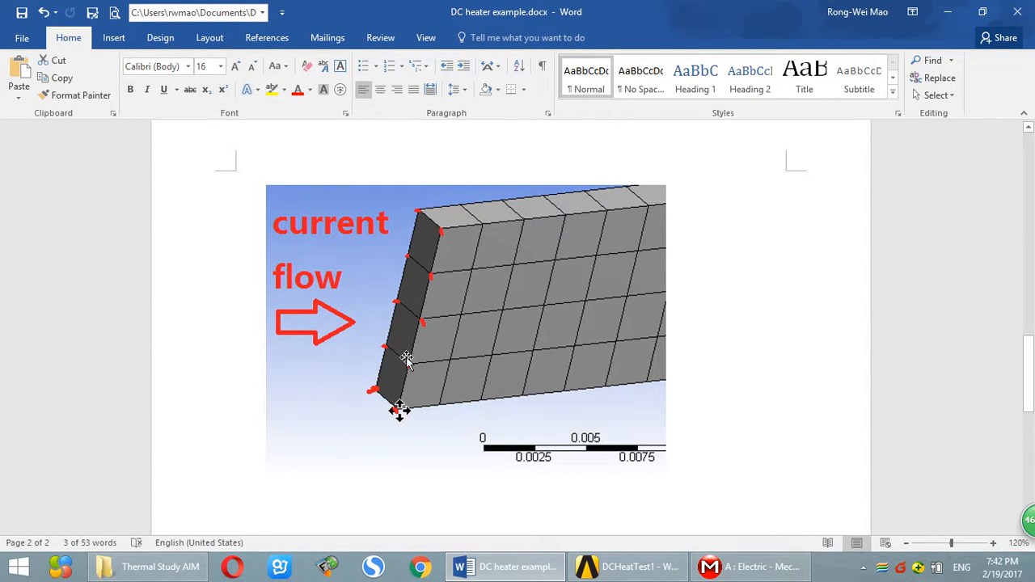
pyautogui.moveTo(401, 240)
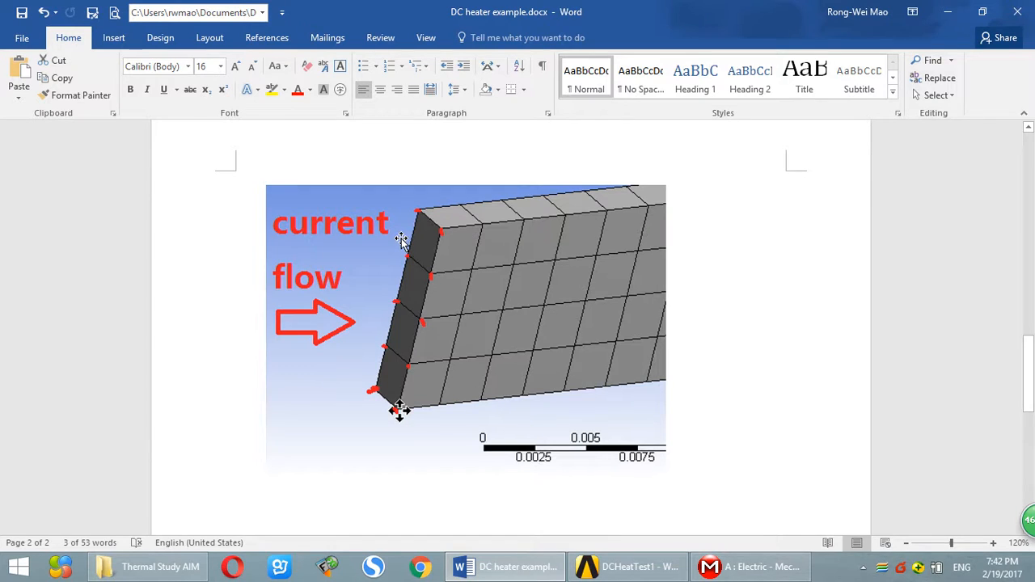
pyautogui.moveTo(354, 267)
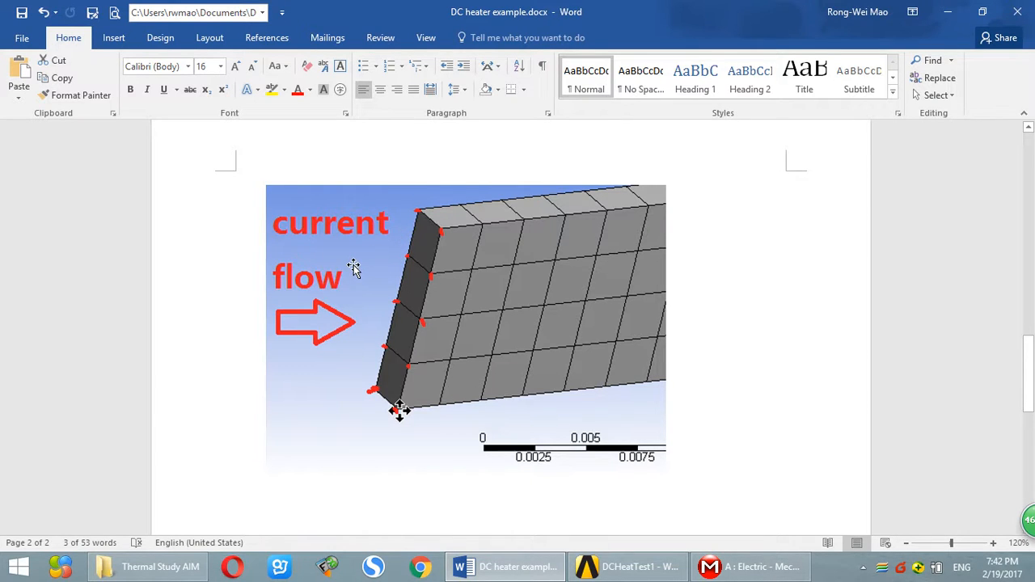
pyautogui.moveTo(419, 214)
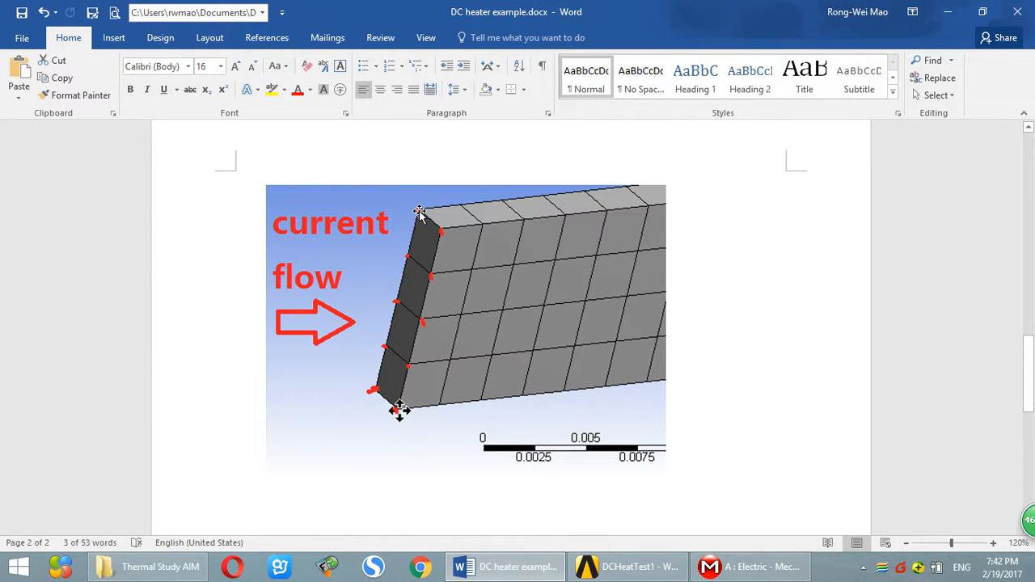
pyautogui.moveTo(397, 338)
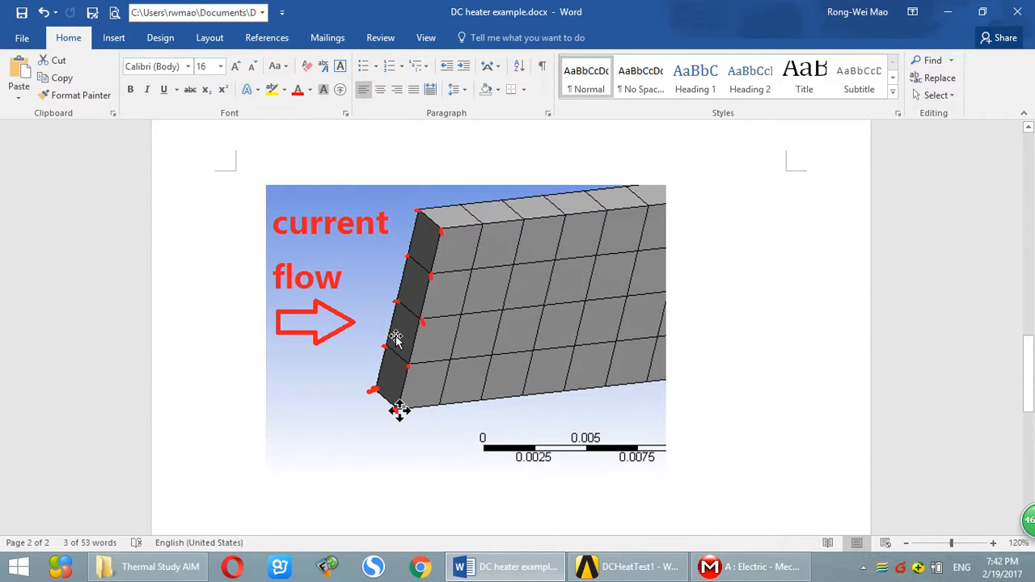
pyautogui.moveTo(413, 288)
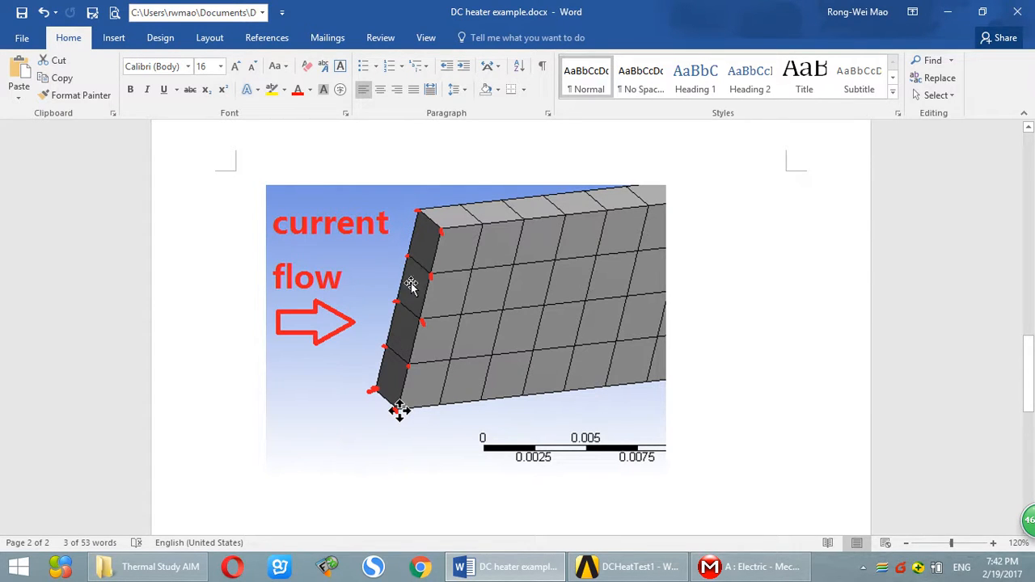
pyautogui.moveTo(380, 380)
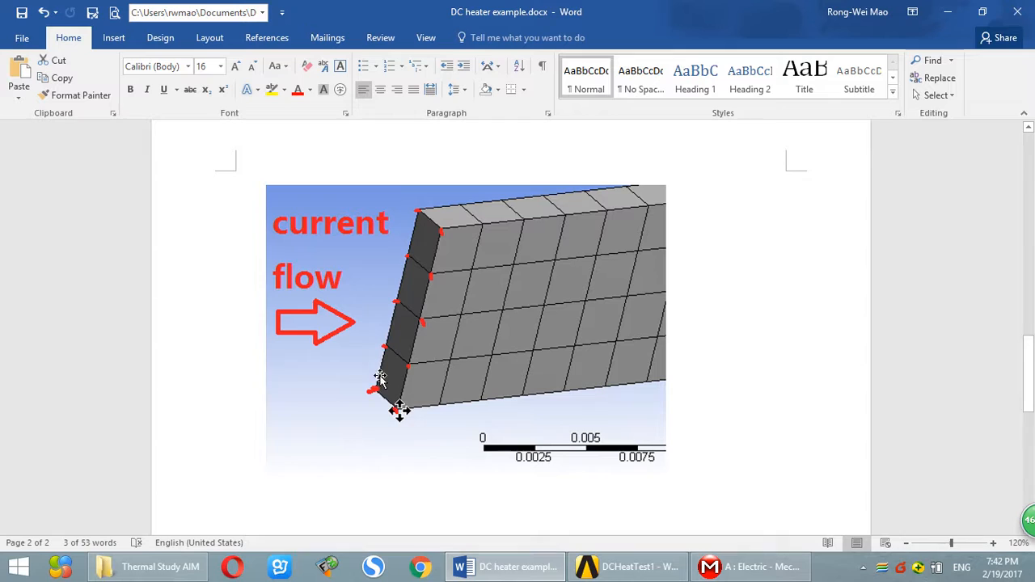
pyautogui.moveTo(430, 236)
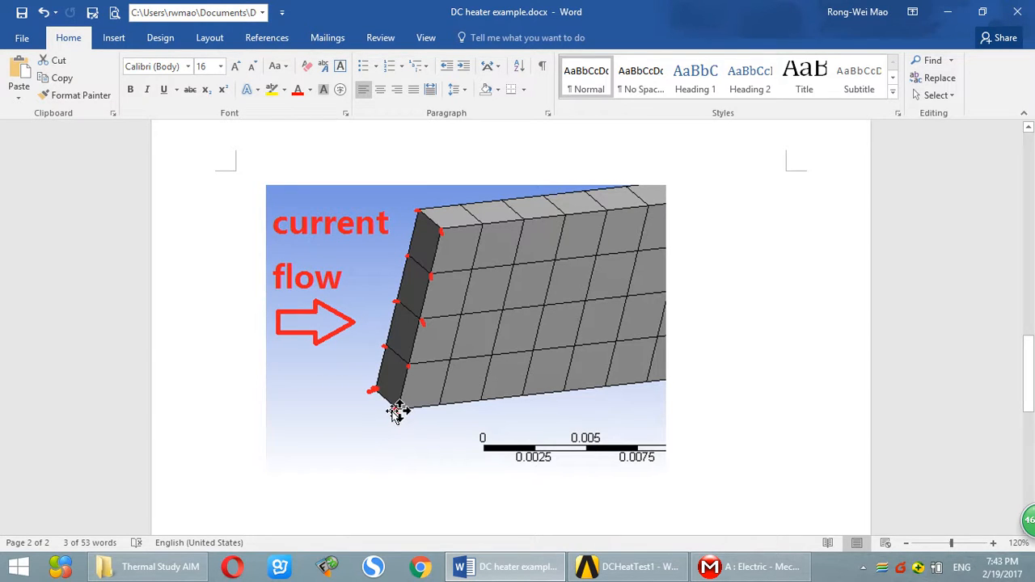
pyautogui.moveTo(398, 434)
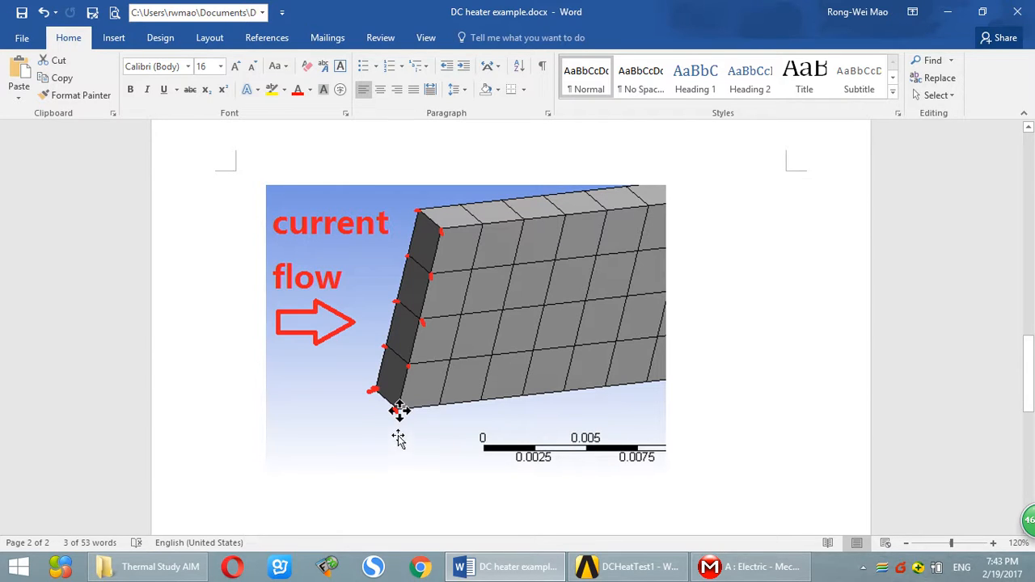
pyautogui.moveTo(396, 453)
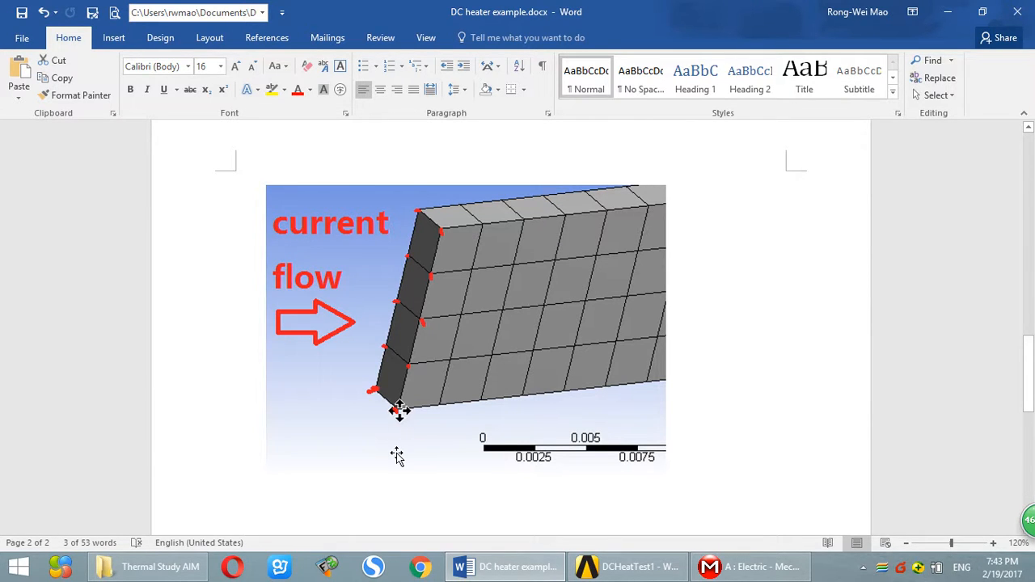
pyautogui.moveTo(401, 412)
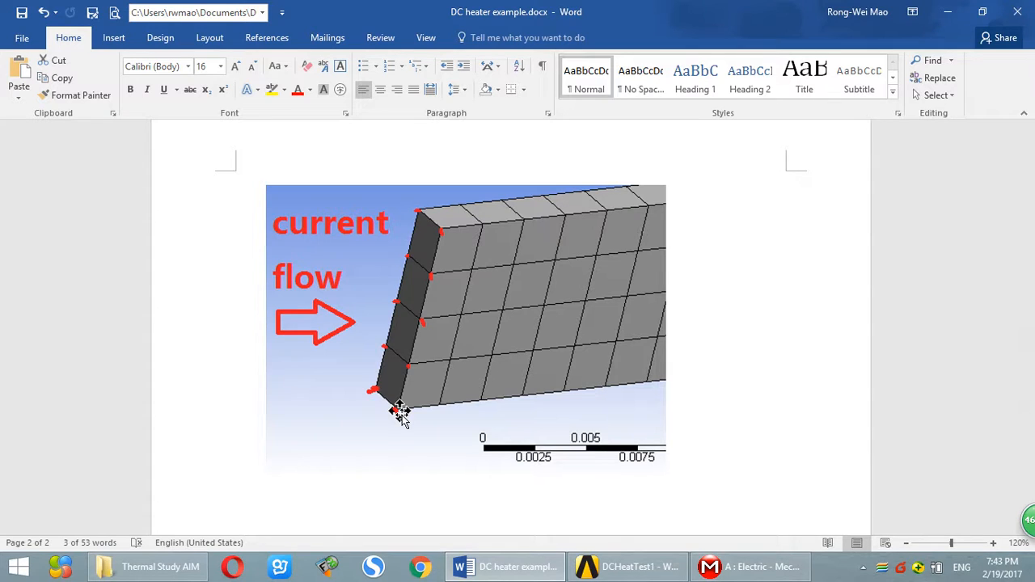
pyautogui.moveTo(744, 566)
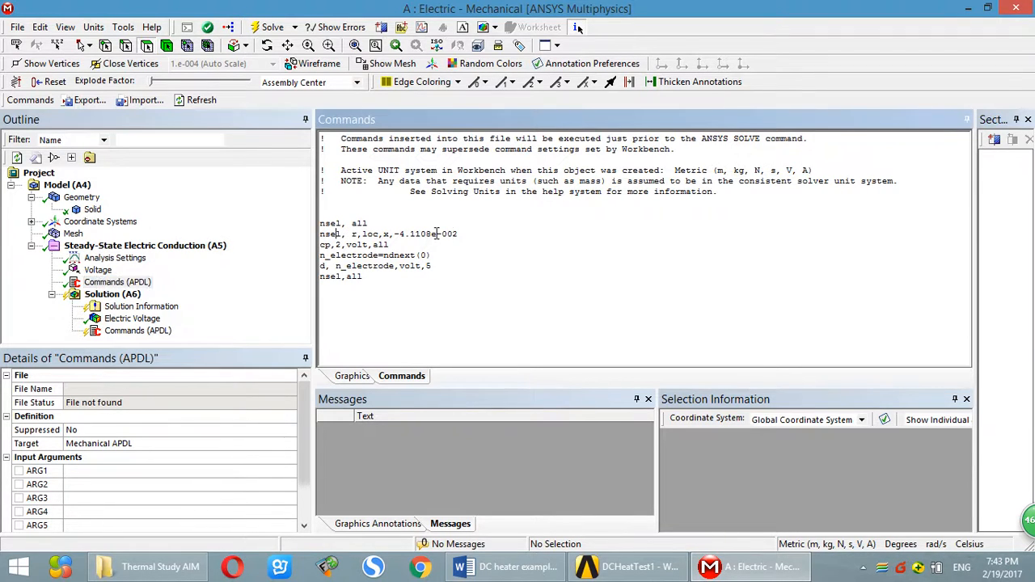
# Step: Highlight the APDL lines selecting far-end nodes and their x location value, then return to the meshed sheet
pyautogui.tripleClick(388, 233)
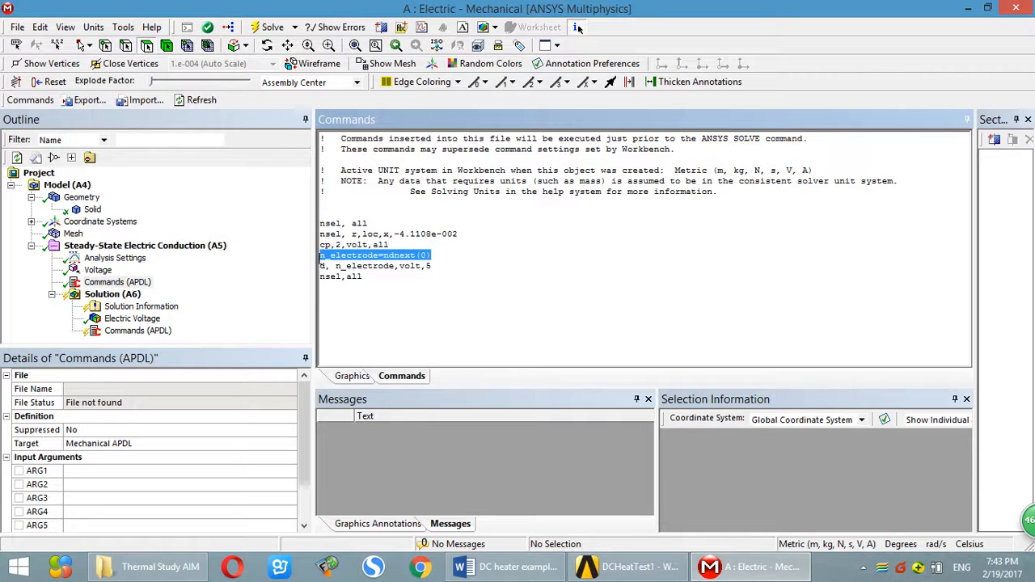
pyautogui.click(443, 256)
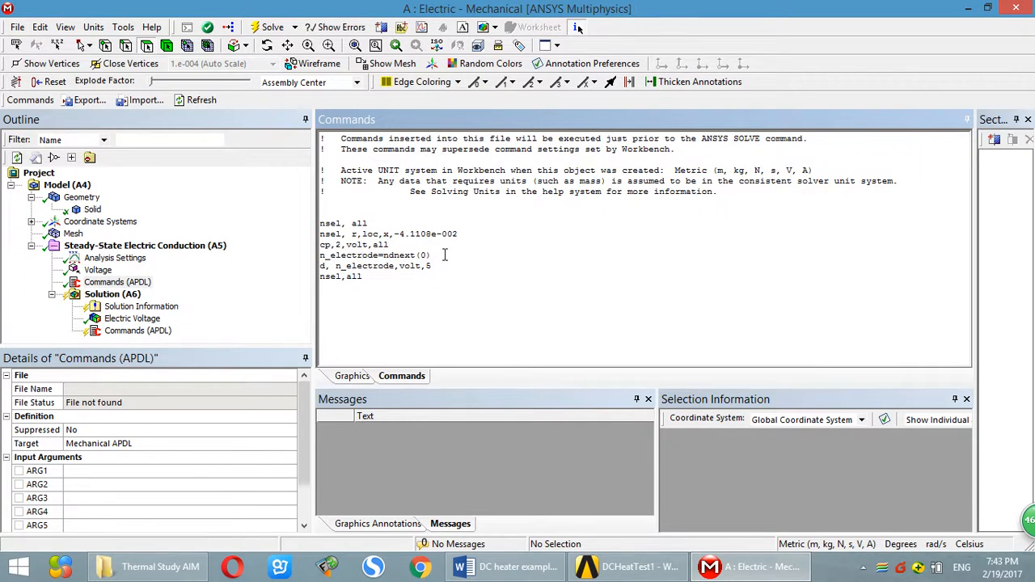
pyautogui.tripleClick(374, 256)
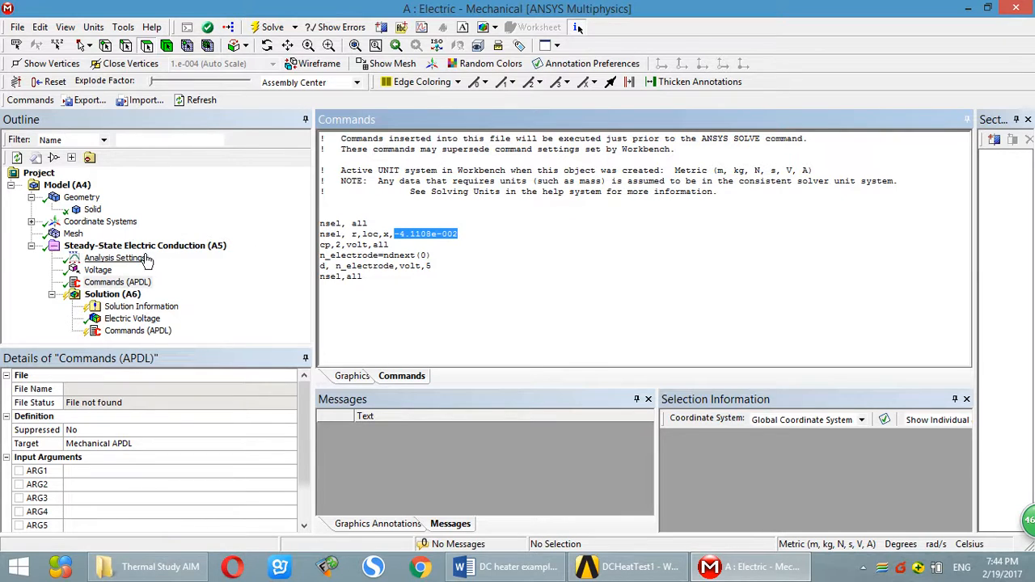
pyautogui.click(75, 233)
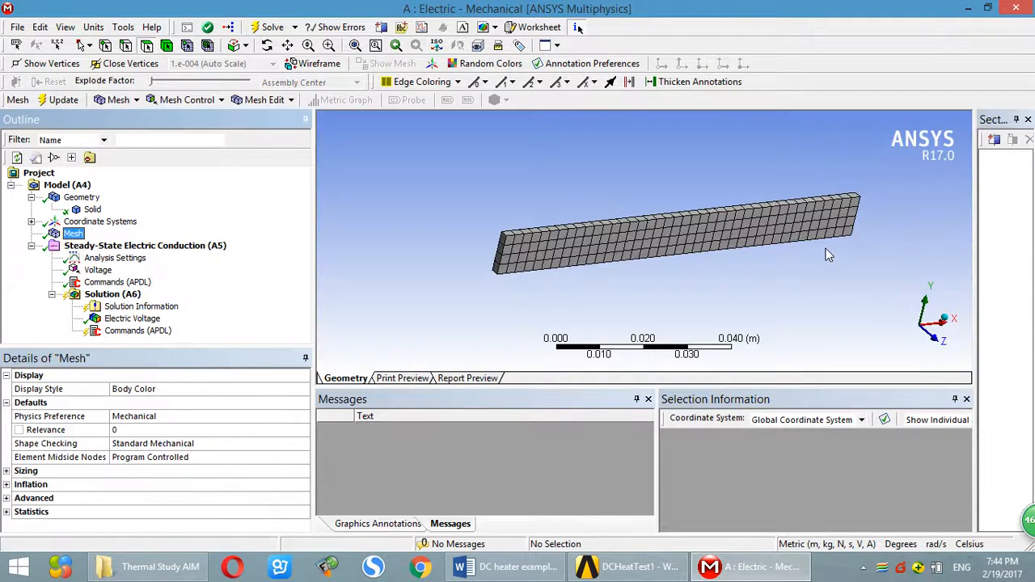
pyautogui.moveTo(576, 26)
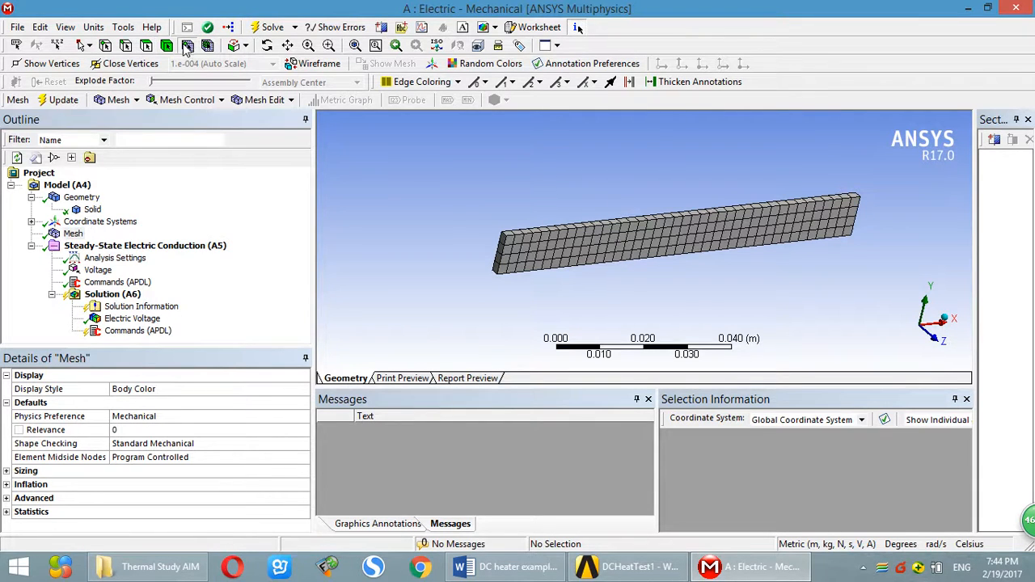
pyautogui.moveTo(493, 298)
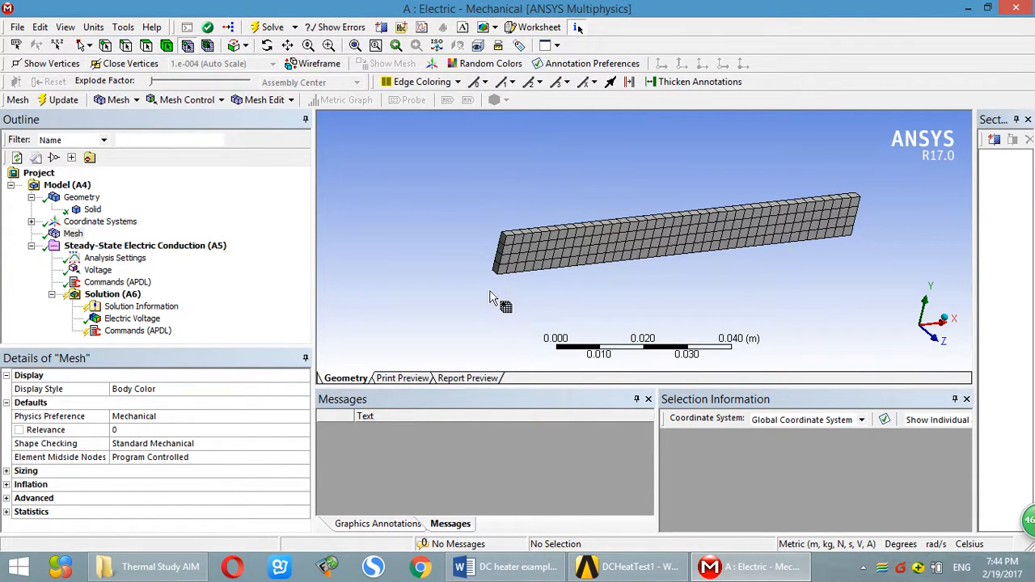
# Step: Pick a mesh node at the sheet's end to read its X coordinate
pyautogui.click(497, 278)
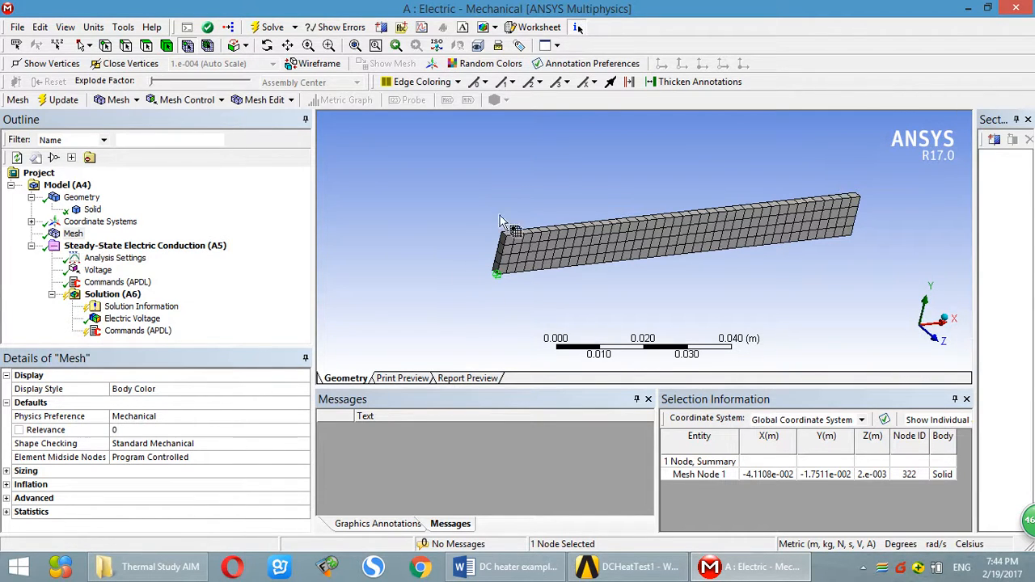
pyautogui.moveTo(489, 191)
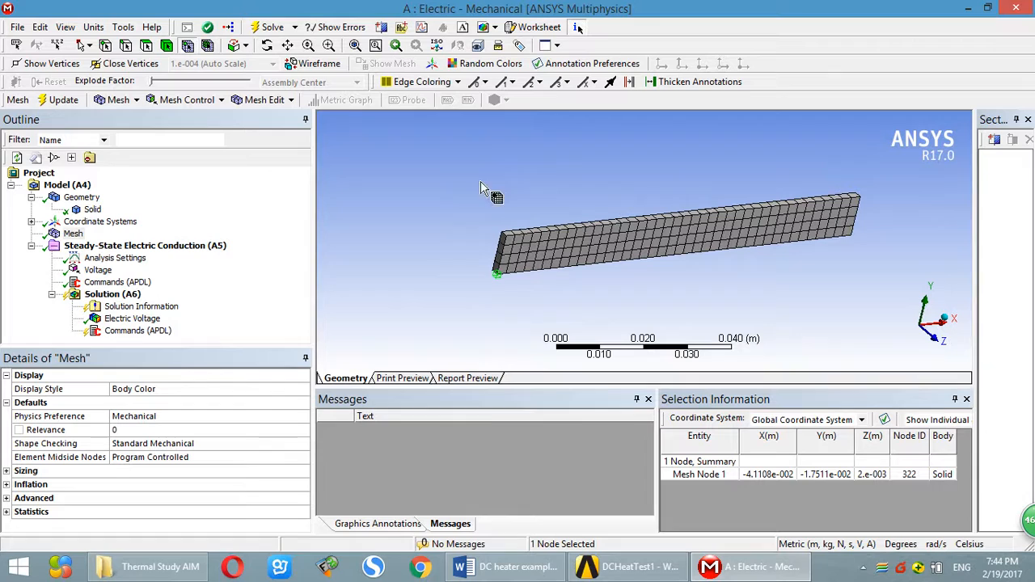
pyautogui.moveTo(518, 250)
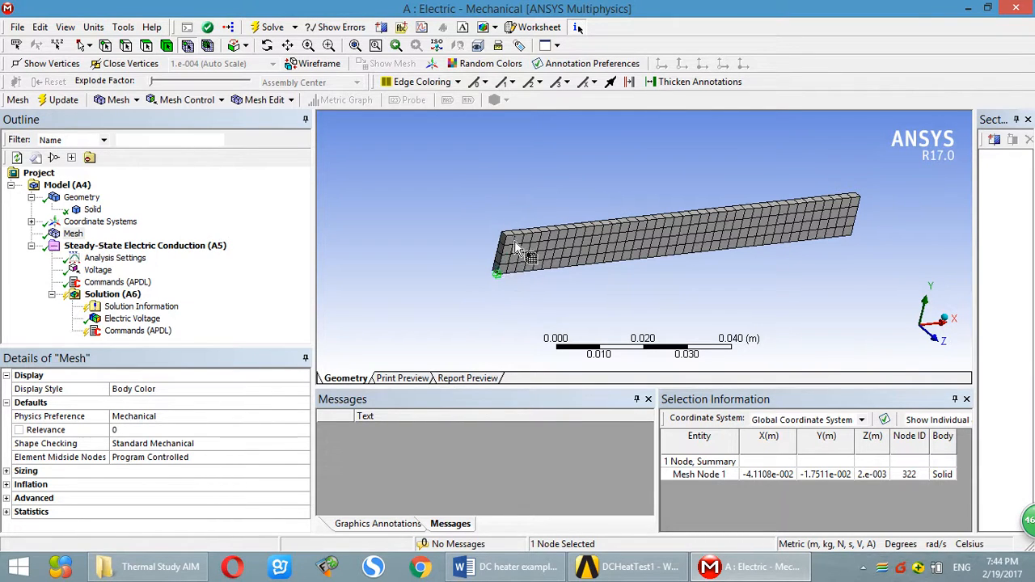
pyautogui.click(767, 474)
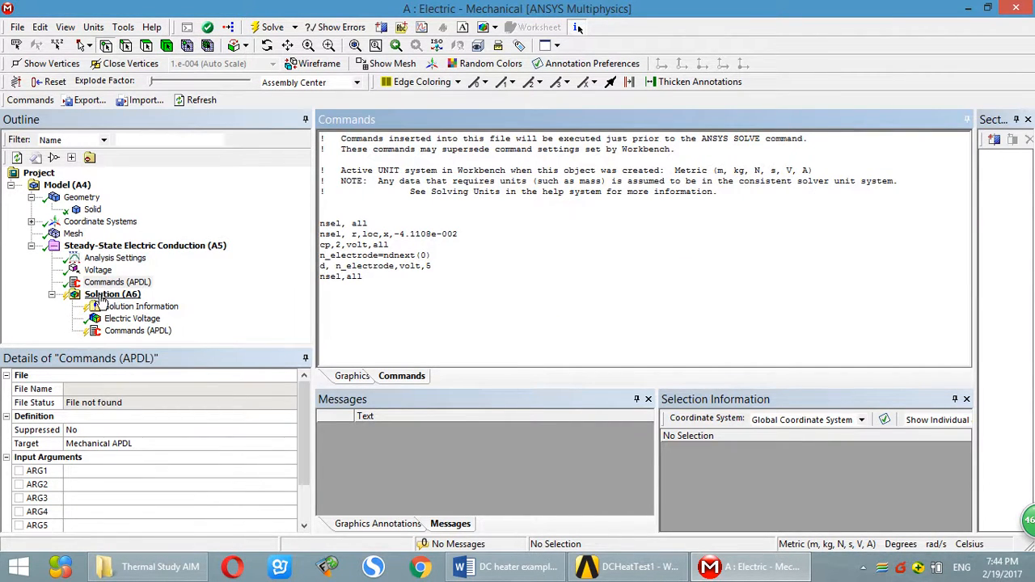
# Step: Show the 0–5 V voltage contour, then the post-processing APDL script writing resistance and power to results.txt
pyautogui.click(113, 294)
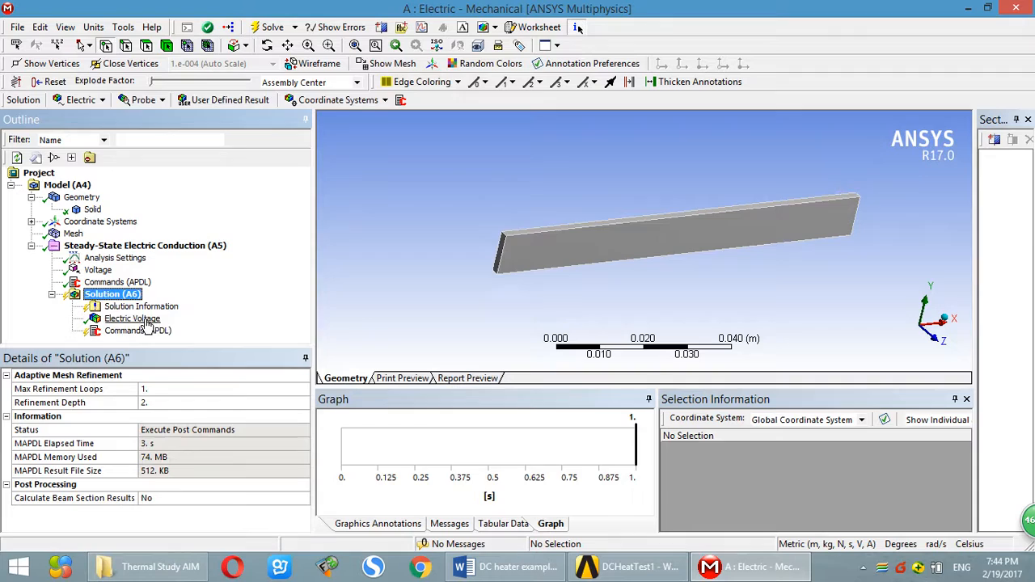
pyautogui.click(133, 317)
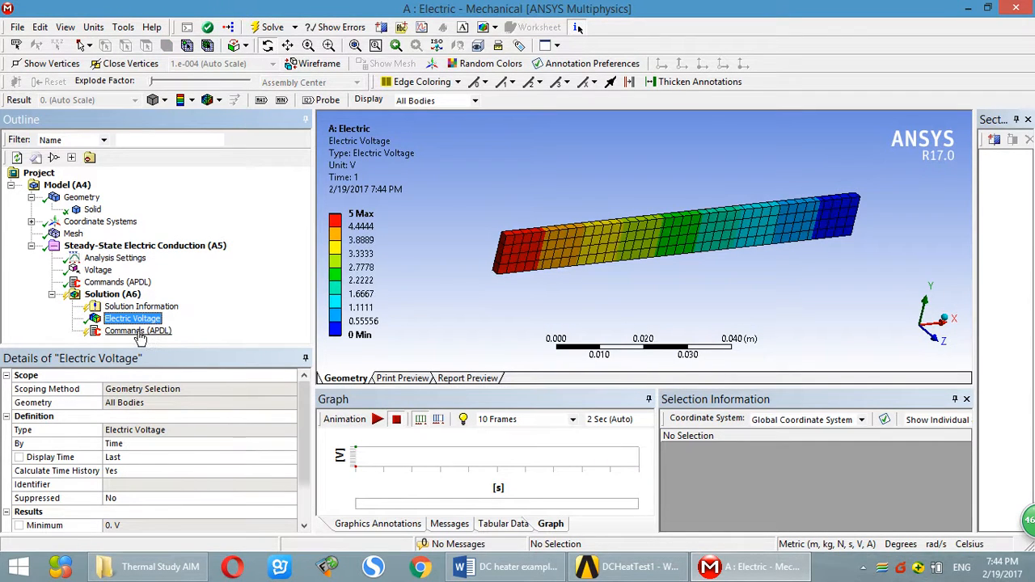
pyautogui.moveTo(152, 338)
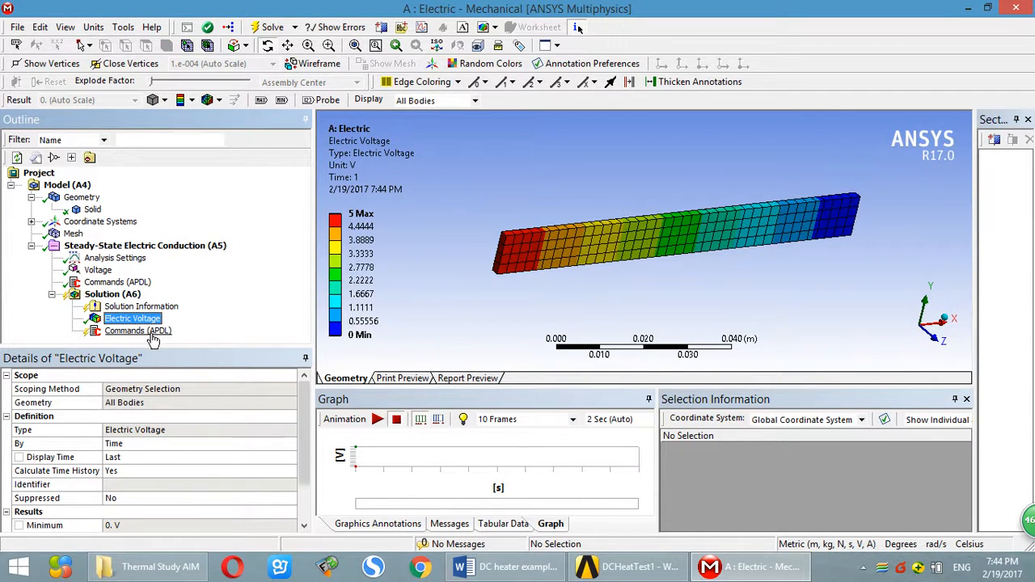
pyautogui.click(138, 330)
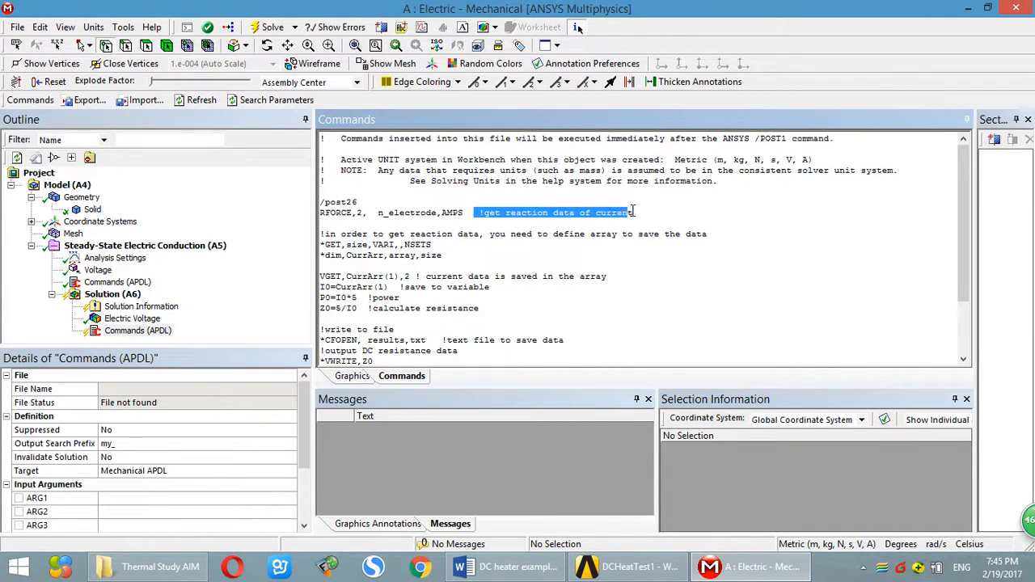
pyautogui.click(375, 212)
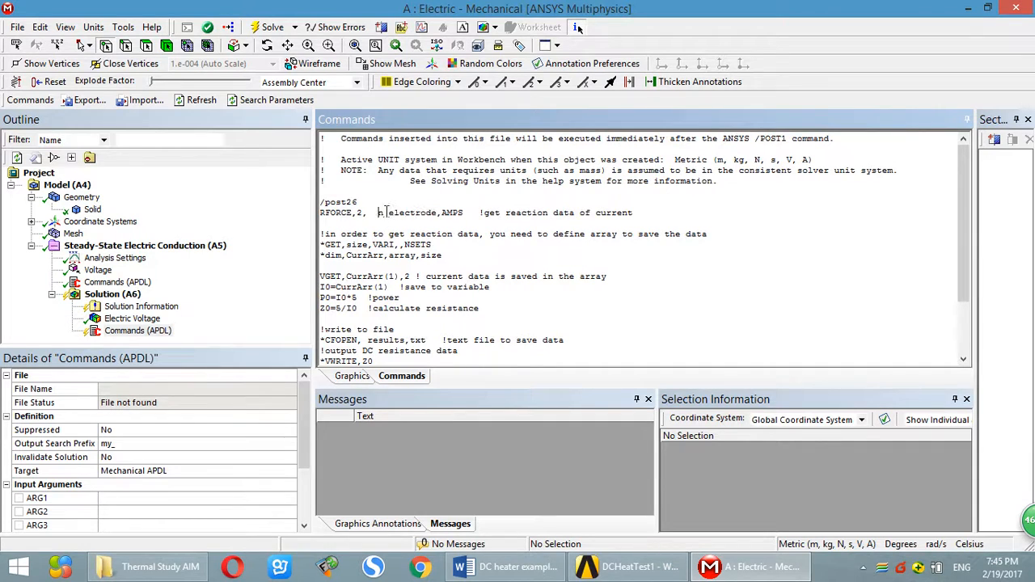
pyautogui.doubleClick(407, 213)
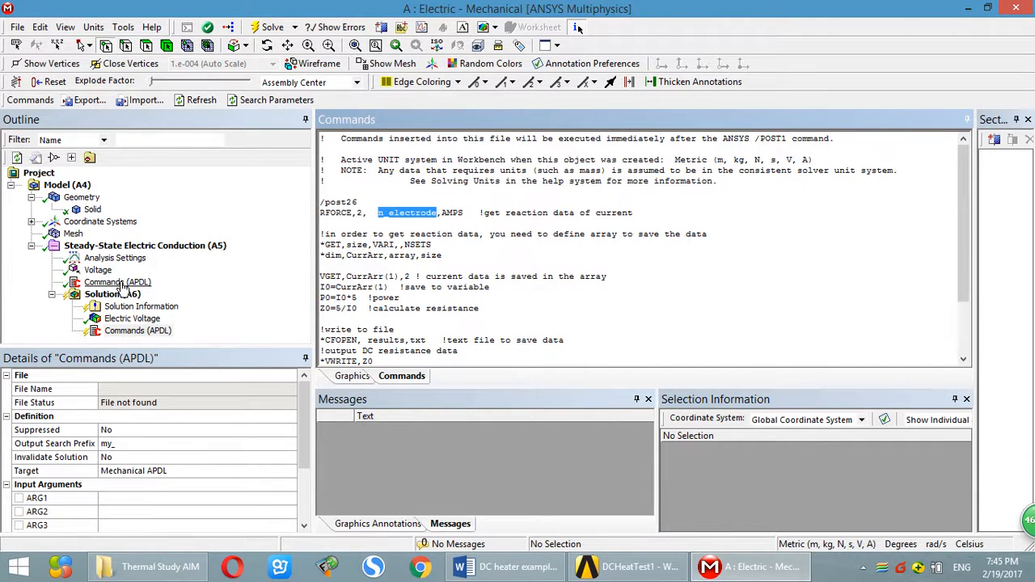
pyautogui.click(117, 281)
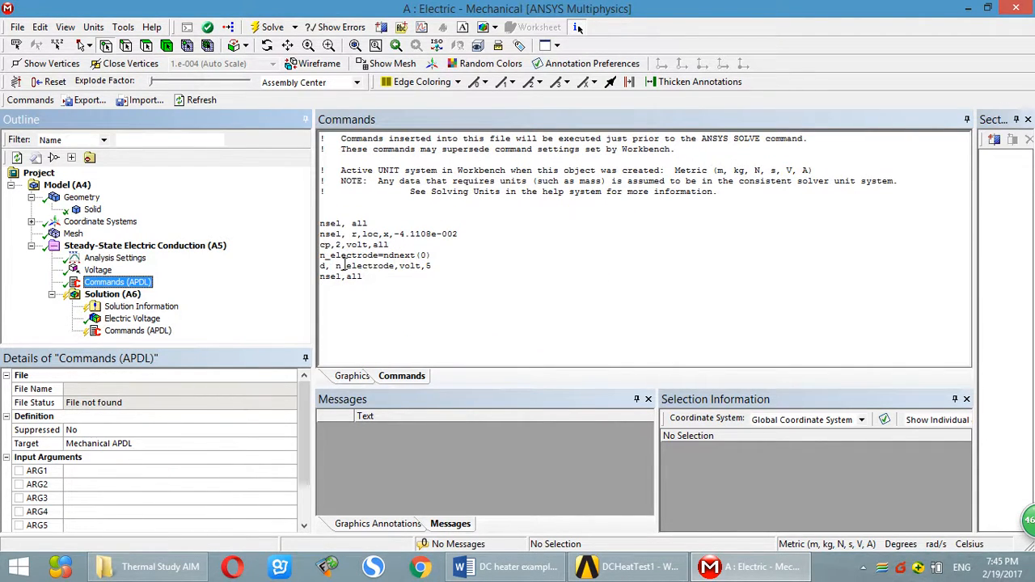
pyautogui.doubleClick(348, 256)
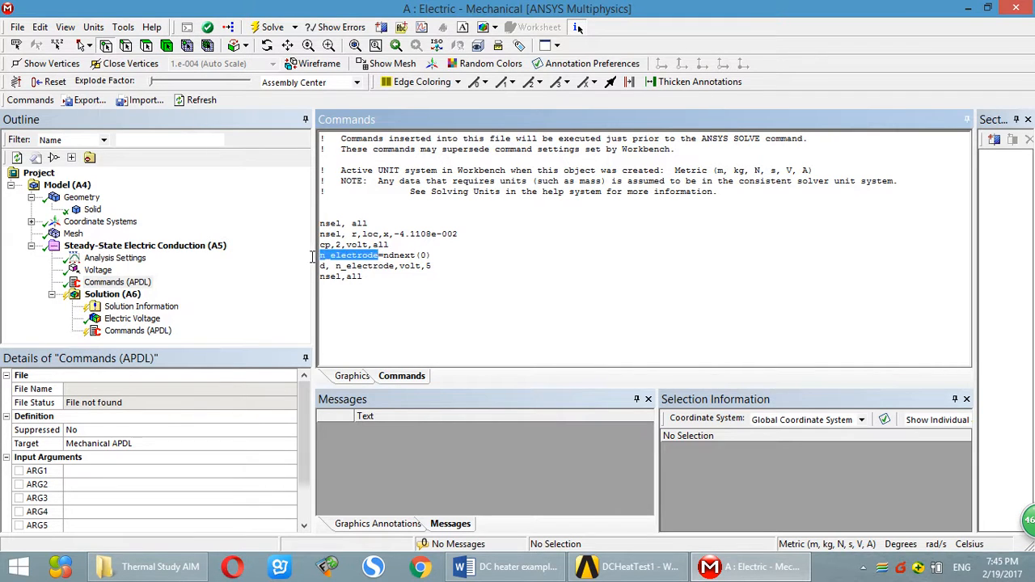
pyautogui.moveTo(176, 303)
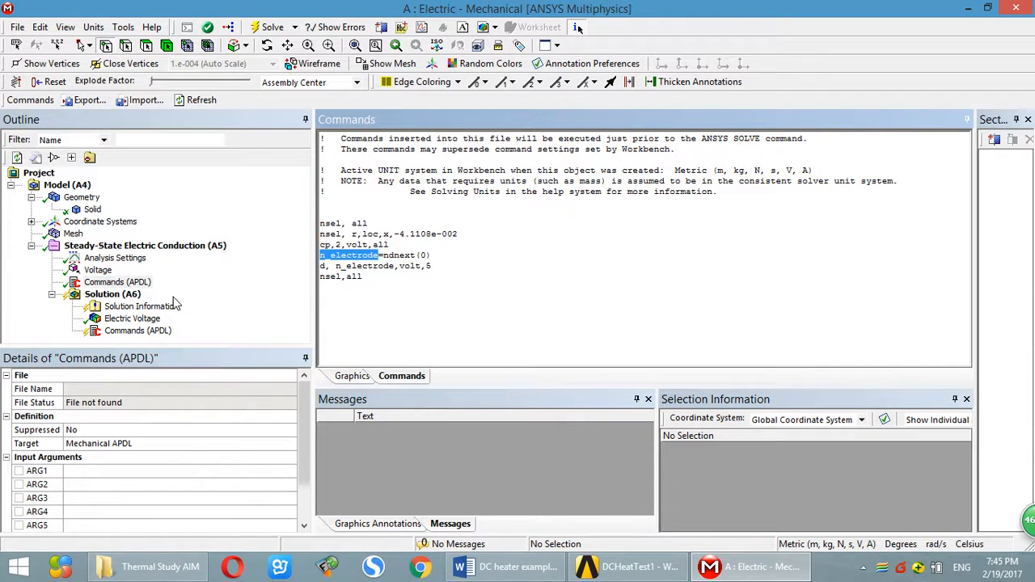
pyautogui.click(138, 330)
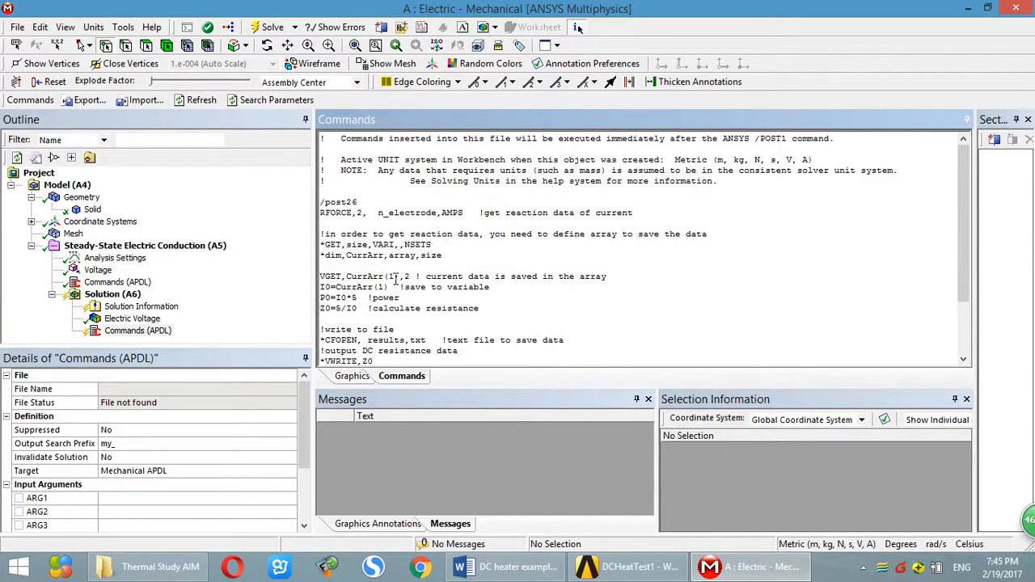
pyautogui.moveTo(340, 275)
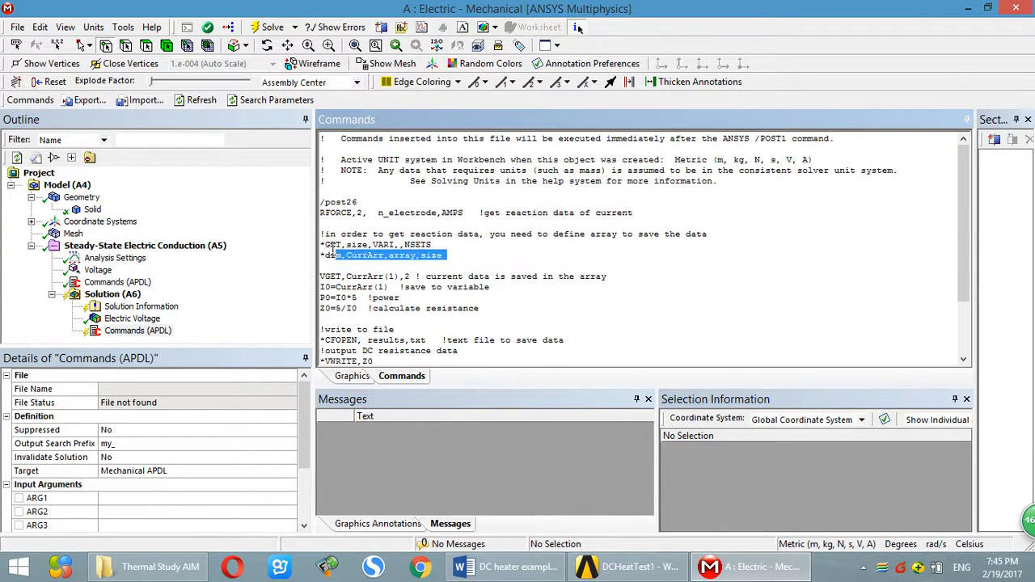
pyautogui.click(482, 272)
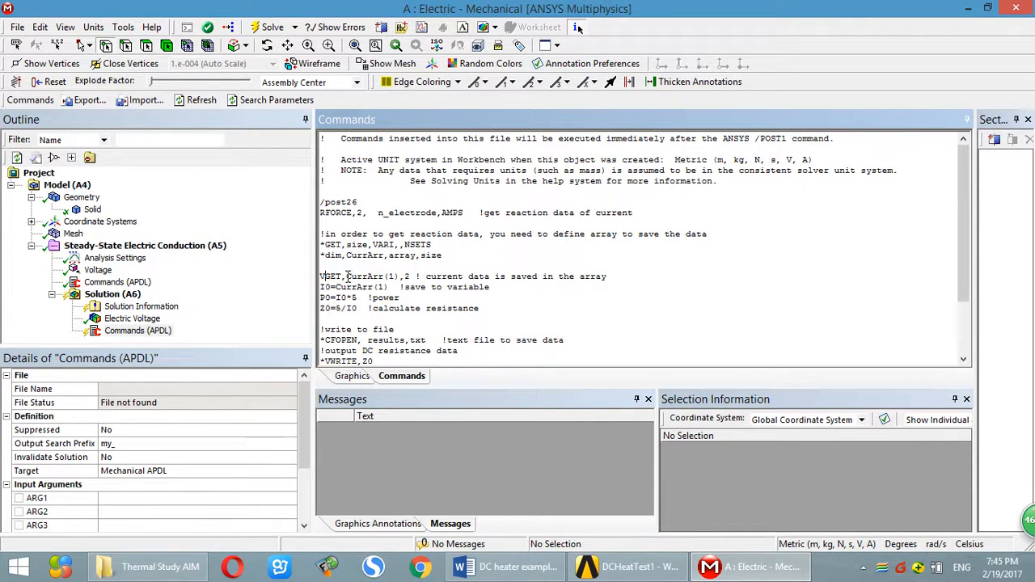
pyautogui.doubleClick(362, 275)
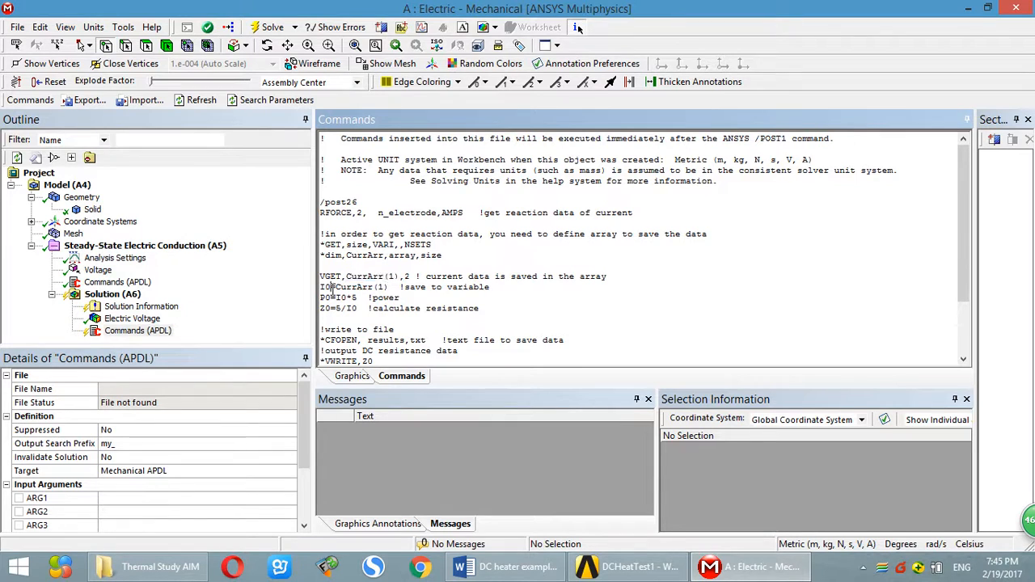
pyautogui.doubleClick(325, 288)
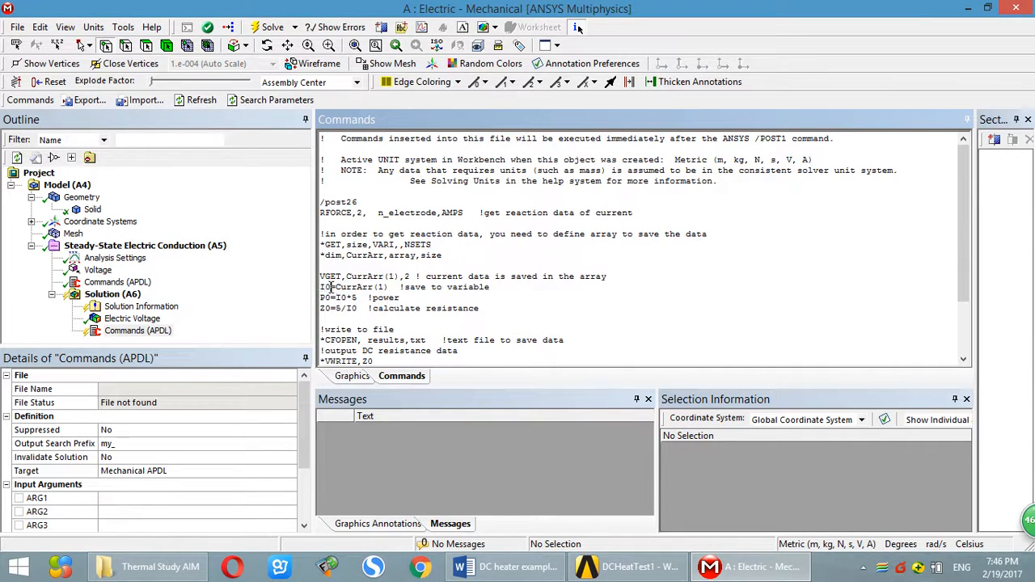
pyautogui.doubleClick(324, 288)
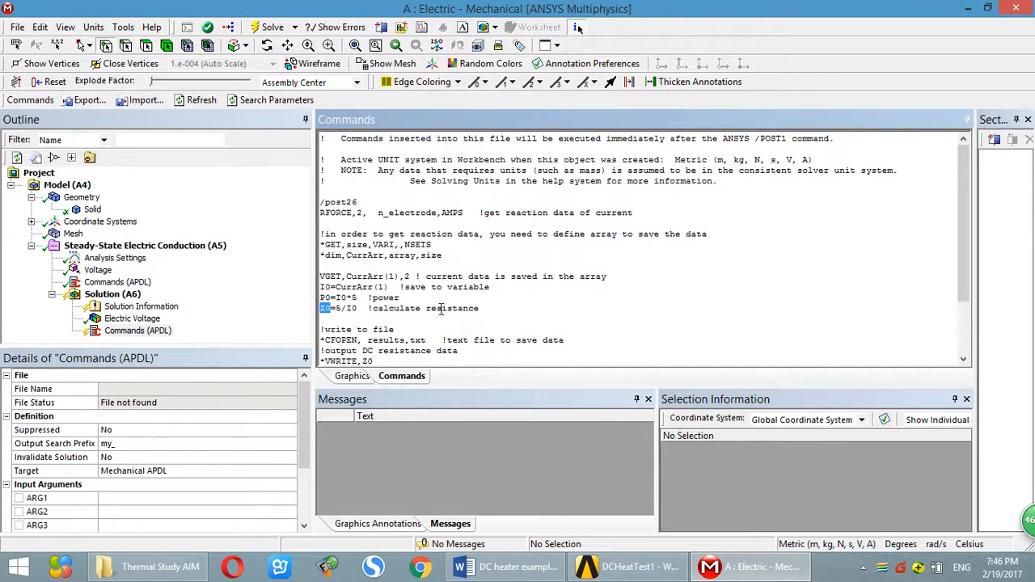
pyautogui.scroll(-3)
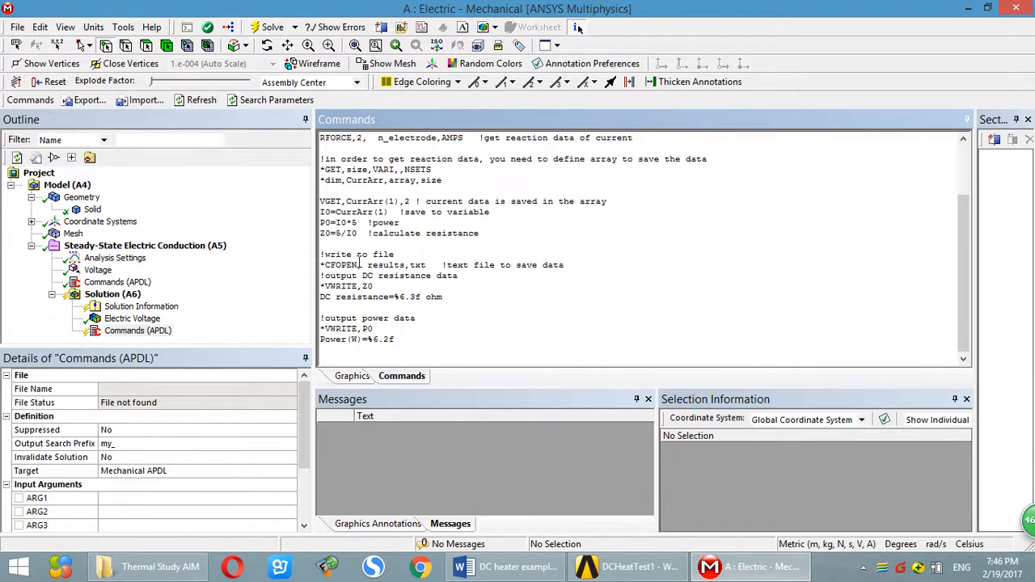
pyautogui.doubleClick(341, 265)
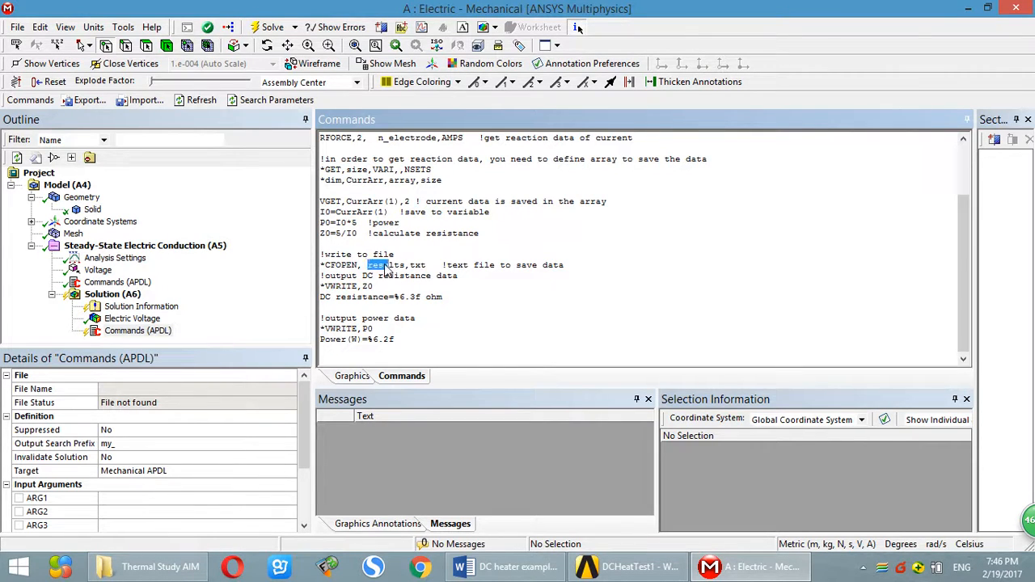
pyautogui.doubleClick(417, 266)
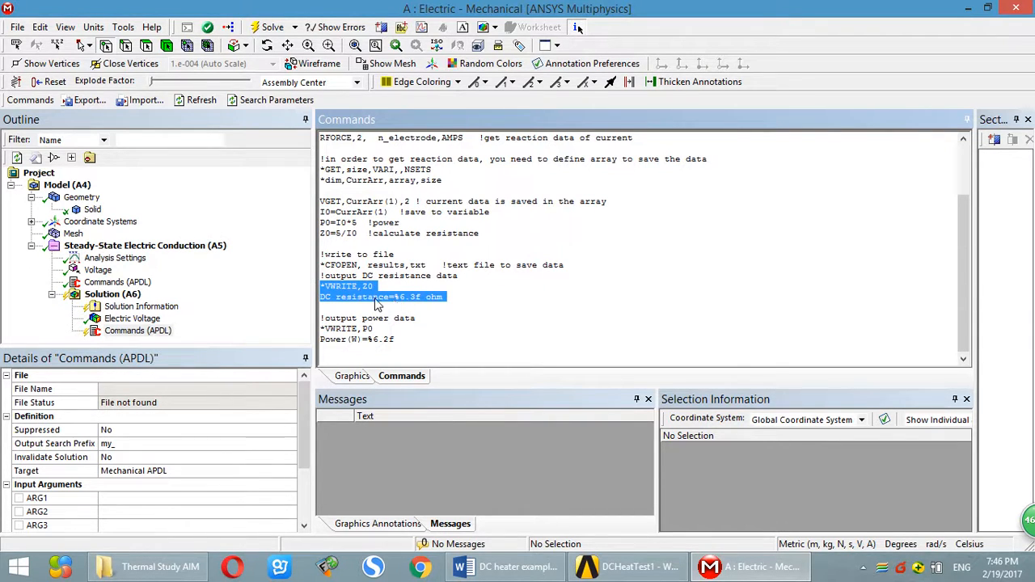
pyautogui.moveTo(365, 297)
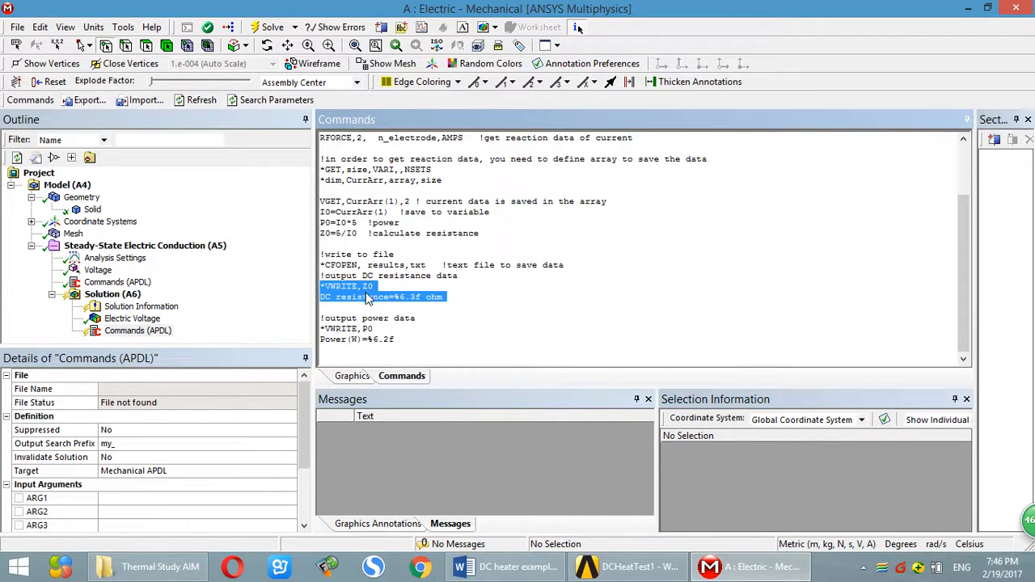
pyautogui.moveTo(339, 324)
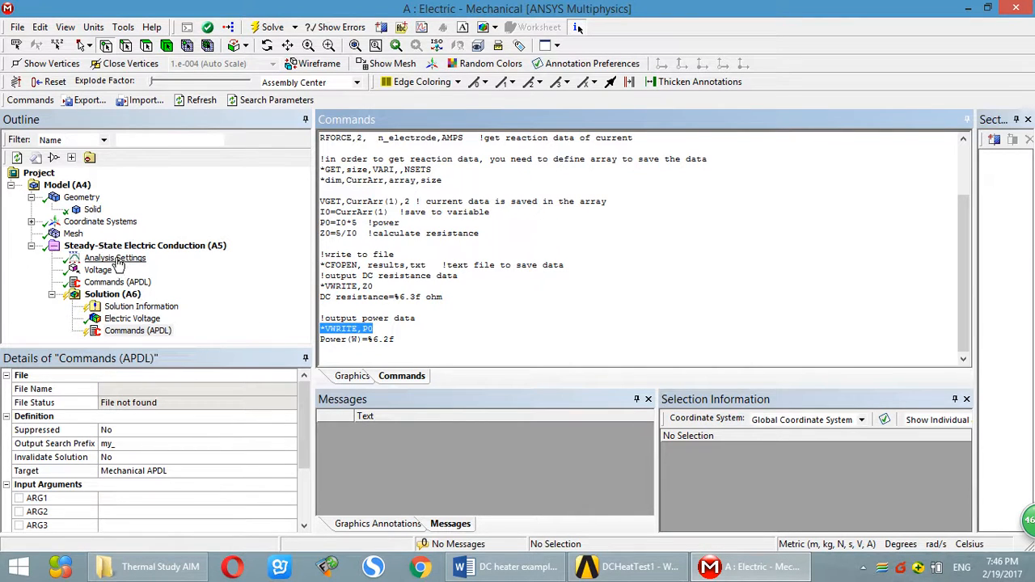
# Step: Read the solver error message listed for the conduction analysis
pyautogui.click(146, 246)
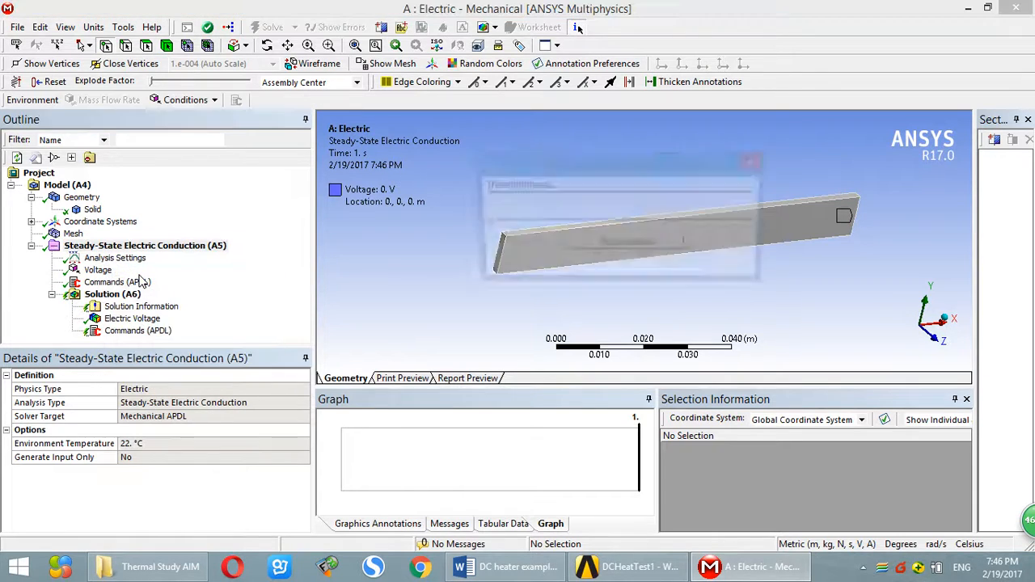
pyautogui.click(273, 26)
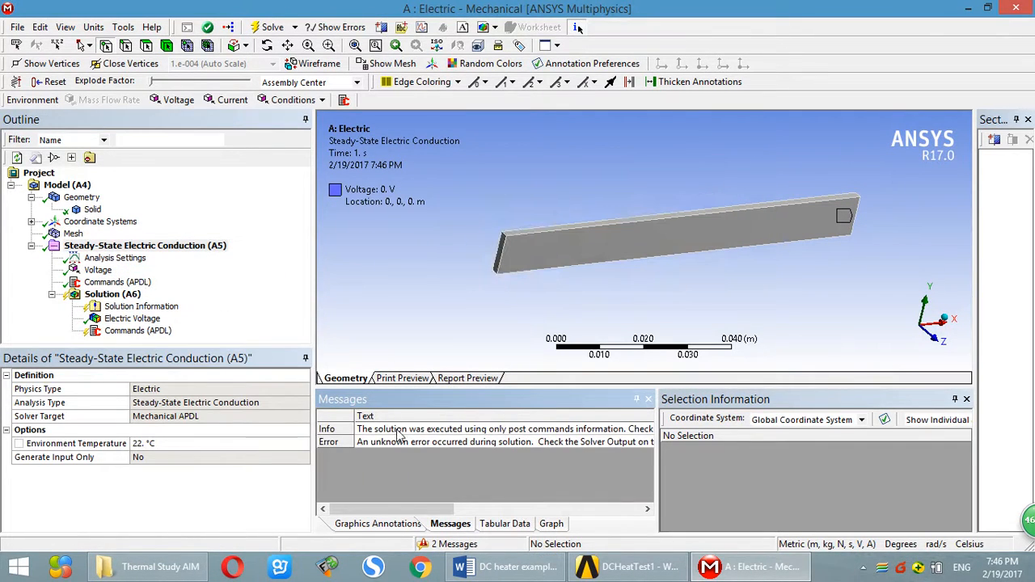
pyautogui.click(502, 442)
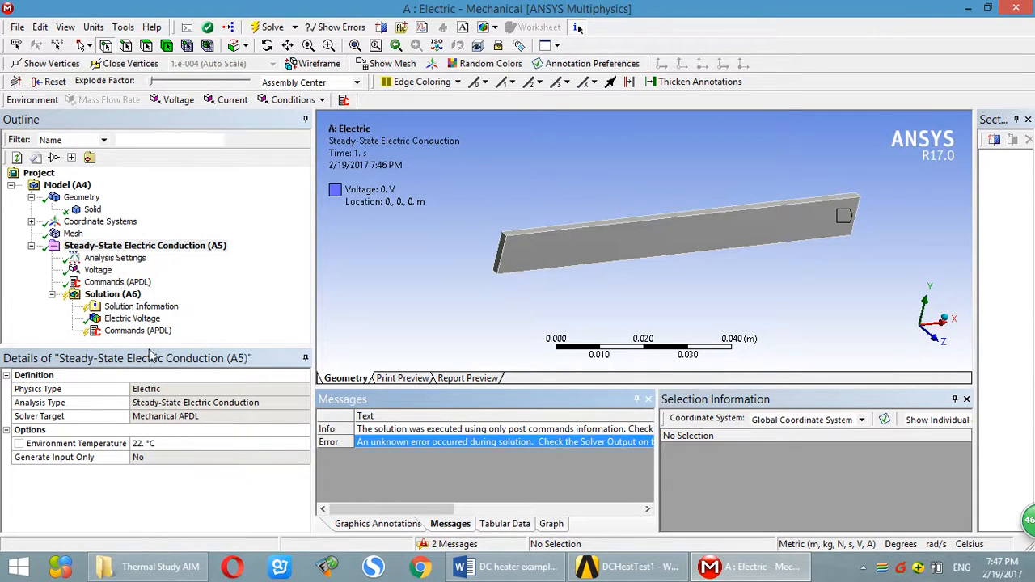
pyautogui.moveTo(518, 453)
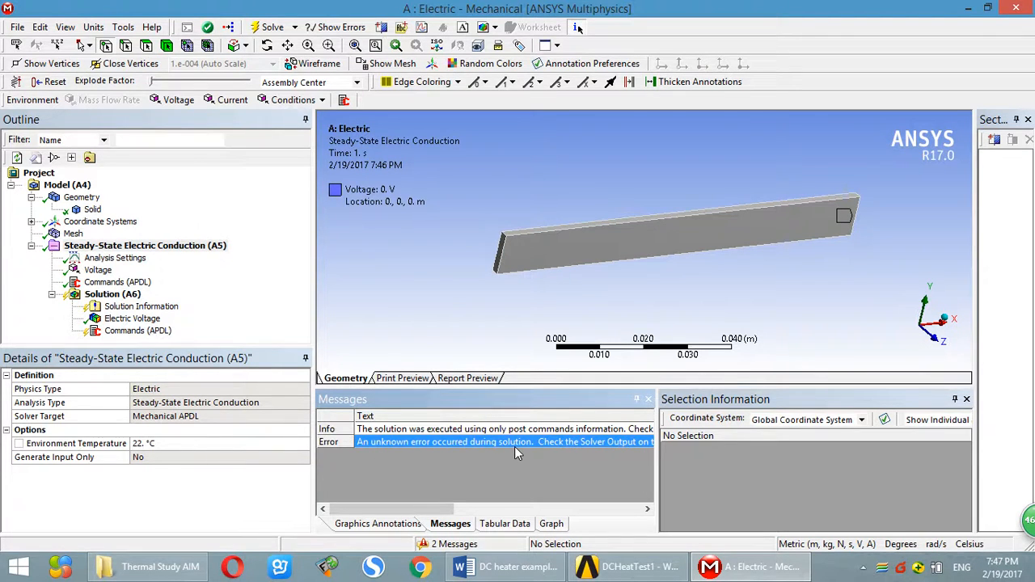
pyautogui.moveTo(495, 499)
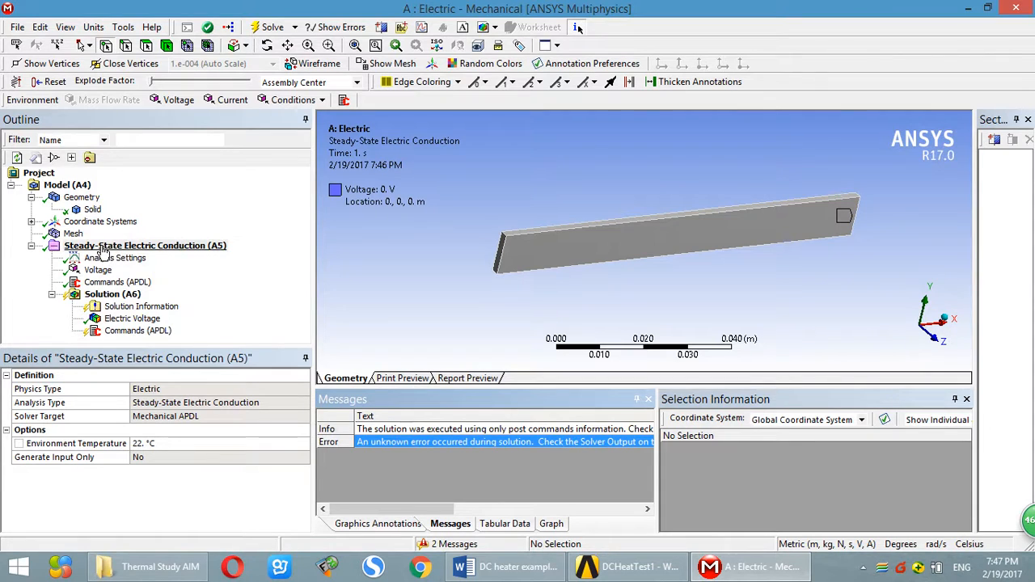
# Step: Clear the analysis's generated data and solve the electric conduction analysis again
pyautogui.click(145, 246)
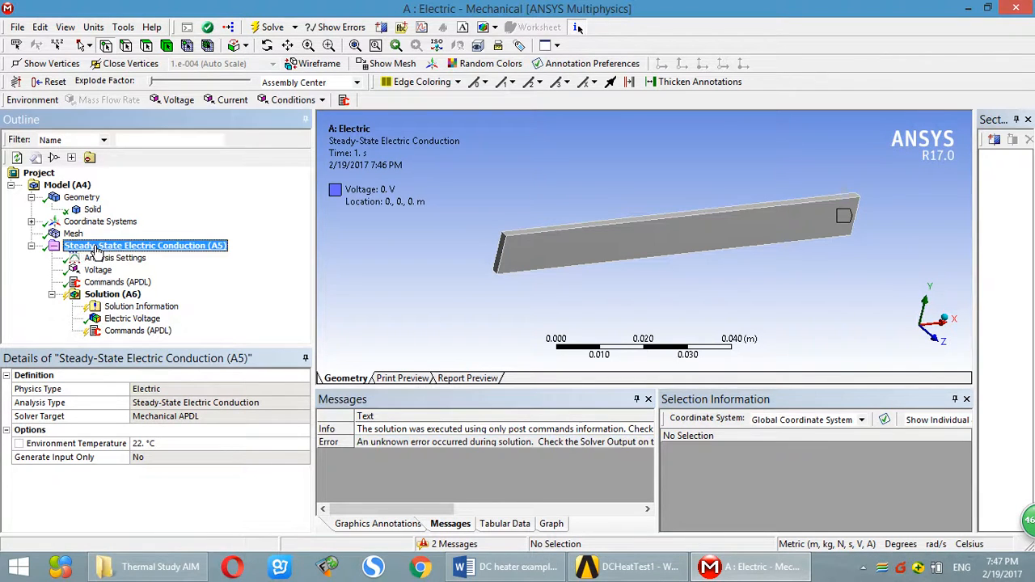
pyautogui.rightClick(146, 245)
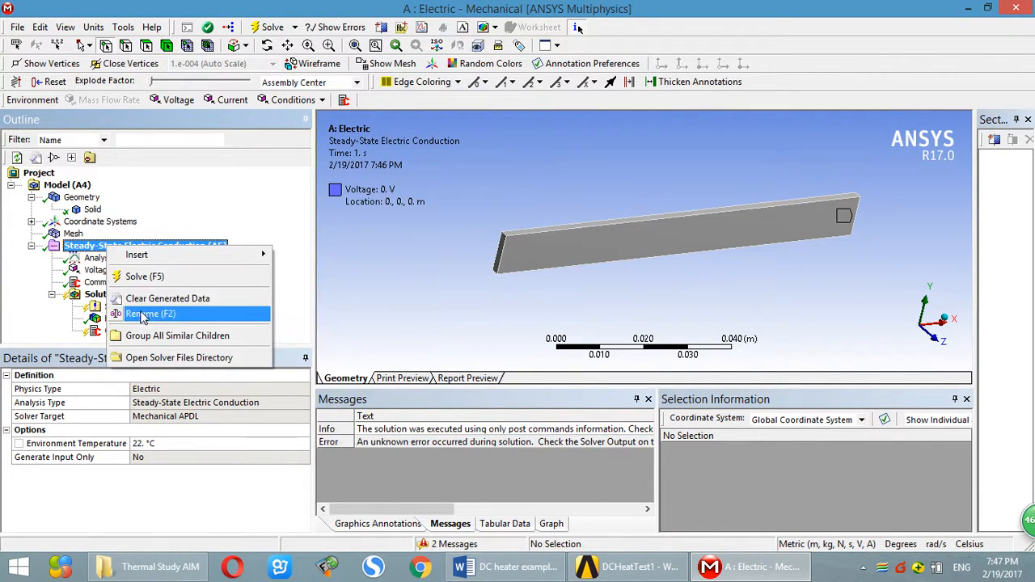
pyautogui.moveTo(168, 298)
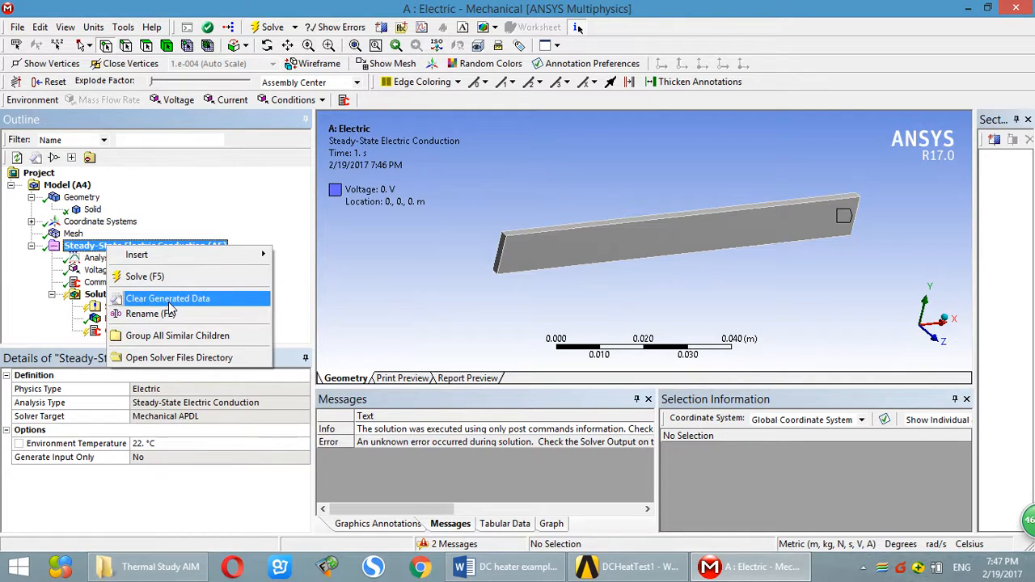
pyautogui.click(168, 298)
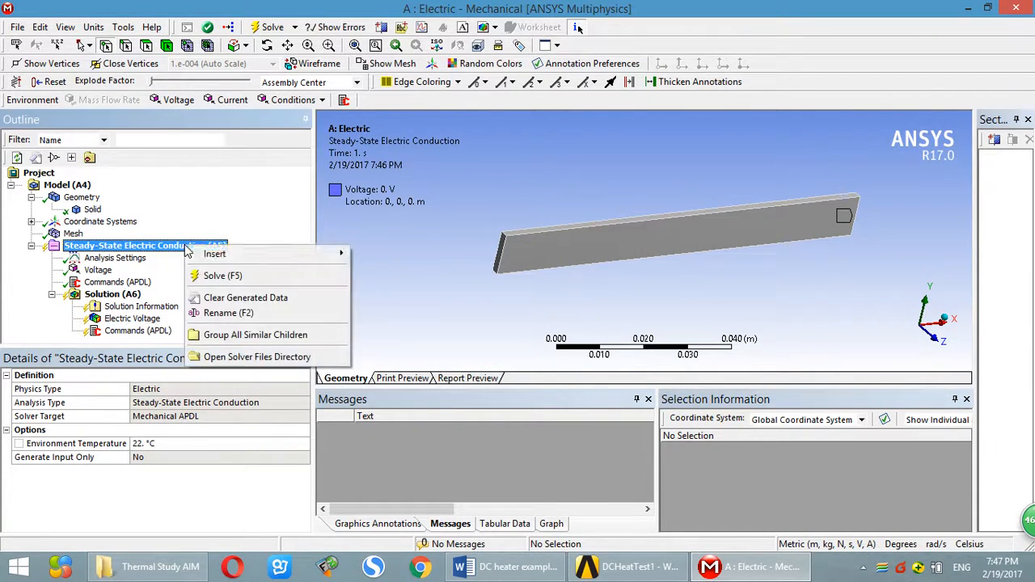
pyautogui.click(223, 275)
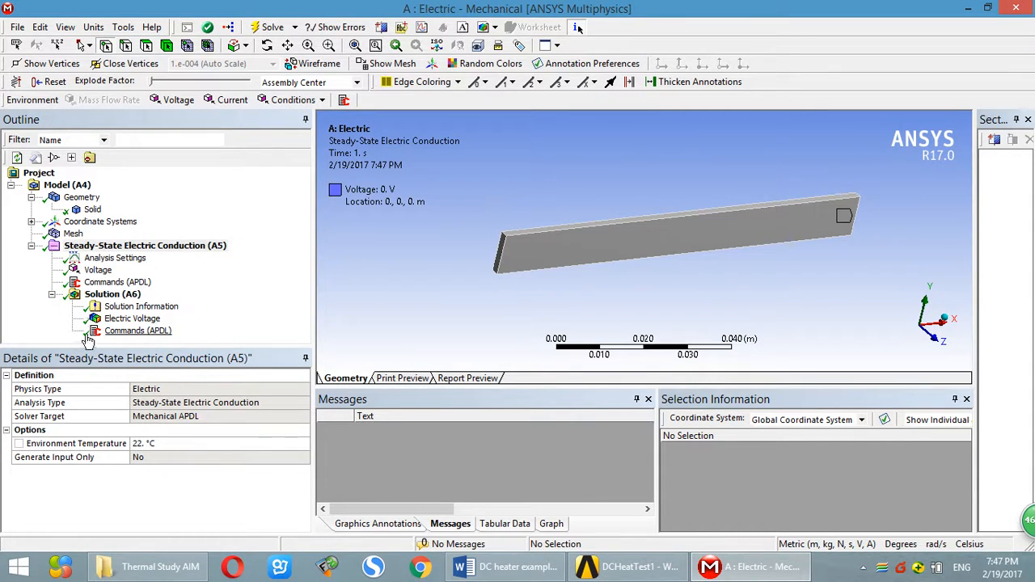
pyautogui.moveTo(178, 335)
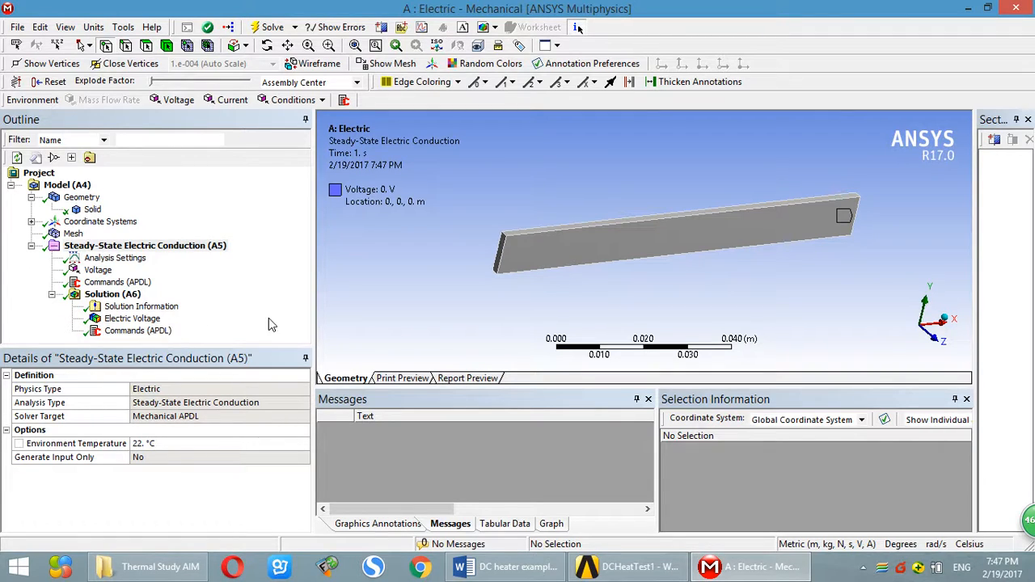
# Step: Show the 0–5 V electric voltage contour, then view the APDL script with results.txt highlighted
pyautogui.click(132, 317)
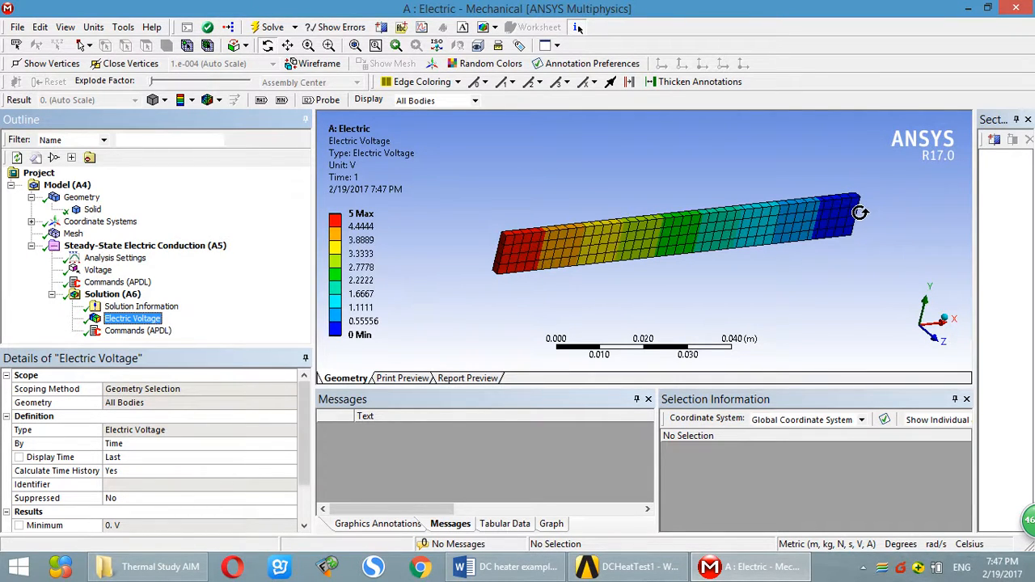
pyautogui.click(138, 330)
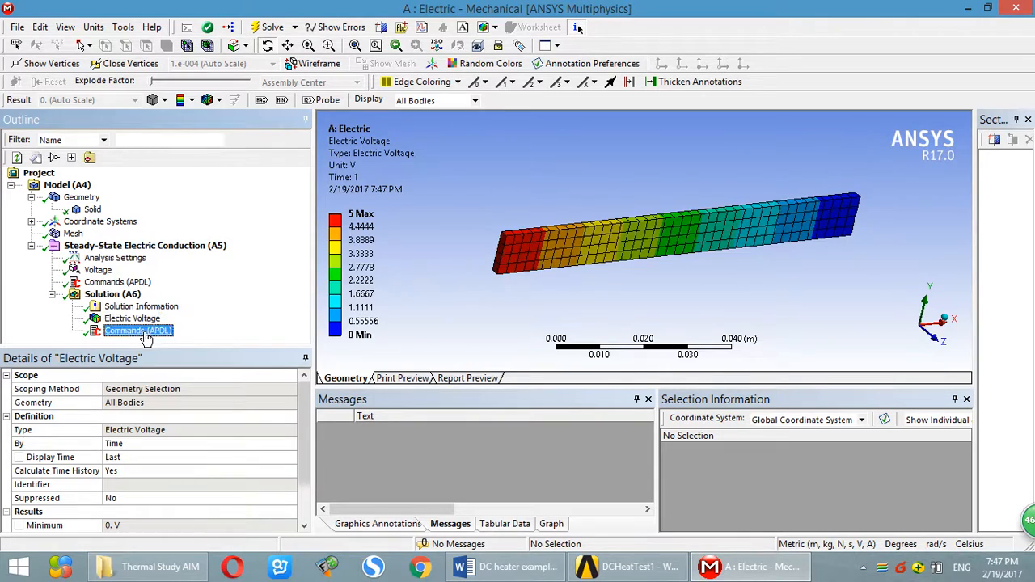
pyautogui.click(138, 330)
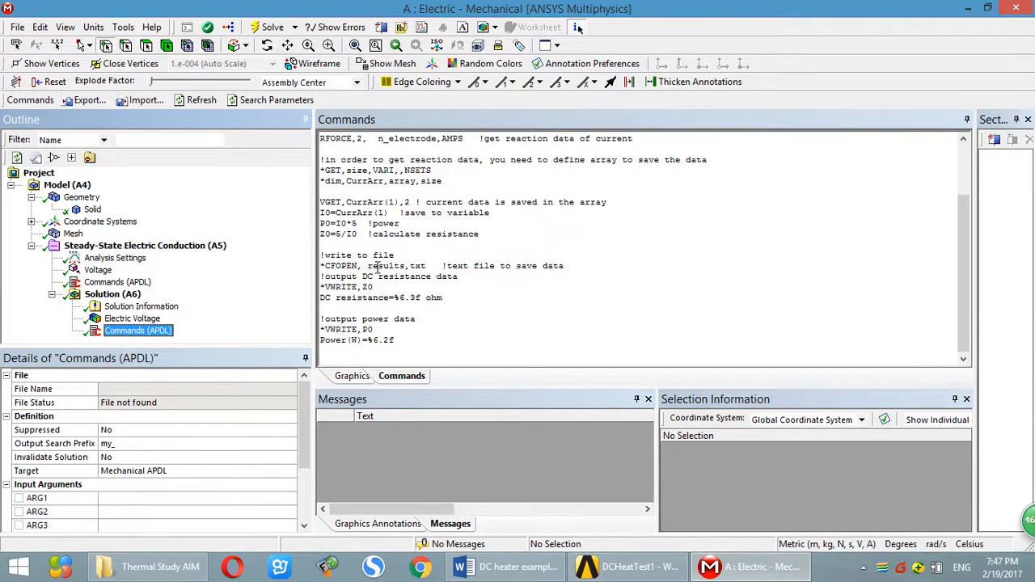
pyautogui.doubleClick(385, 265)
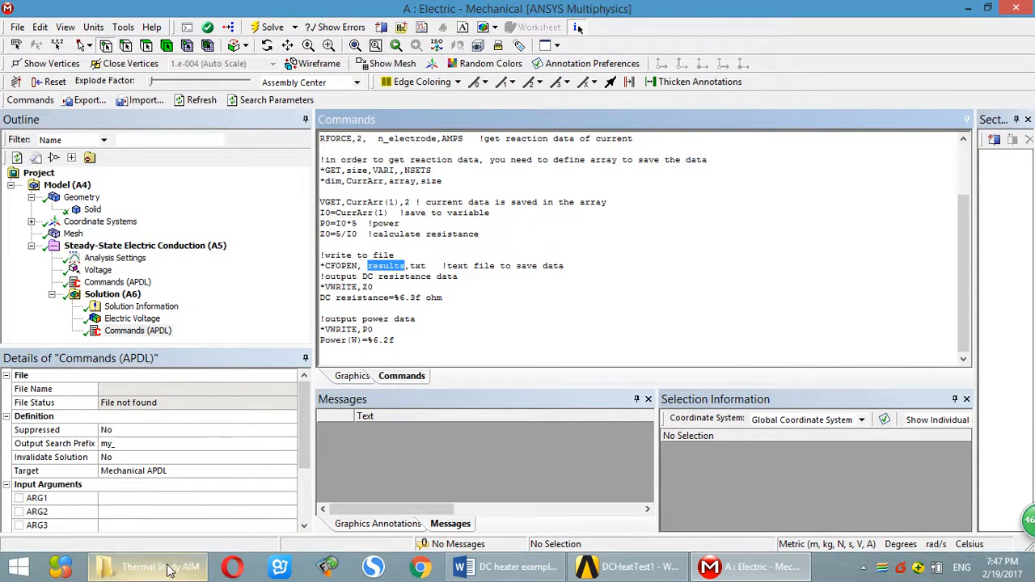
# Step: Search the DCHeatTest1_files folder for 'resu' to find results.txt
pyautogui.click(147, 566)
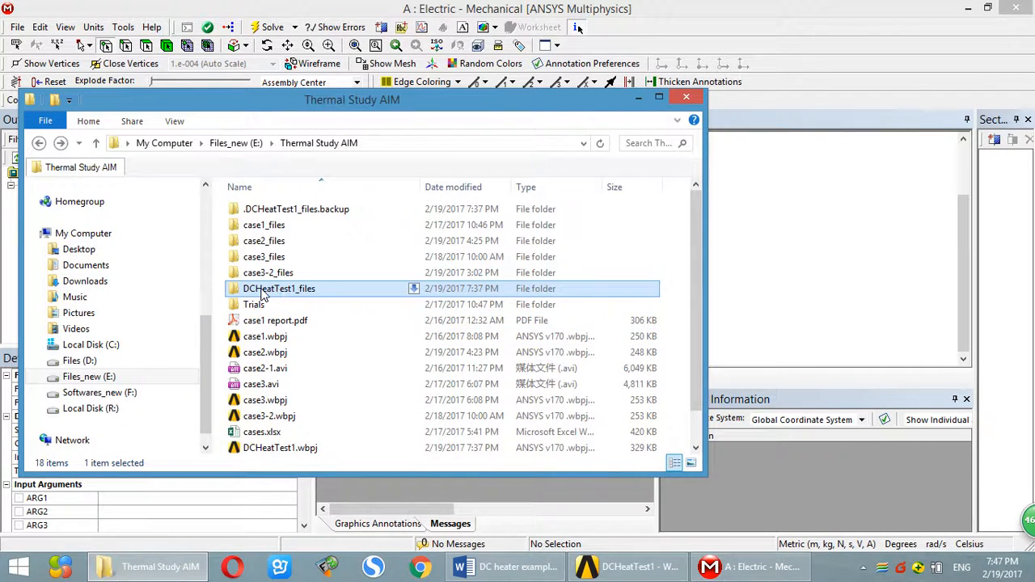
pyautogui.doubleClick(278, 288)
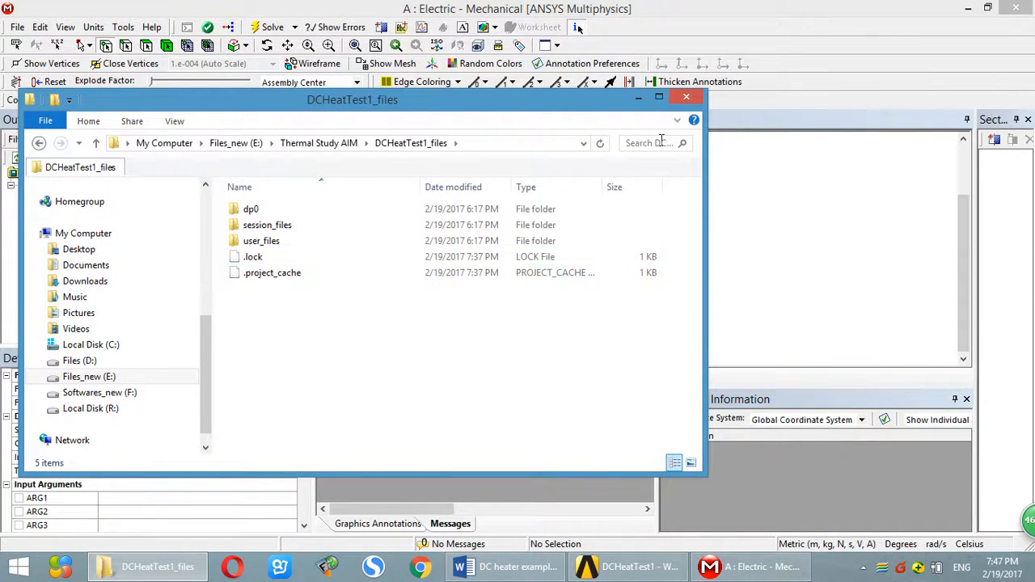
pyautogui.write('resu')
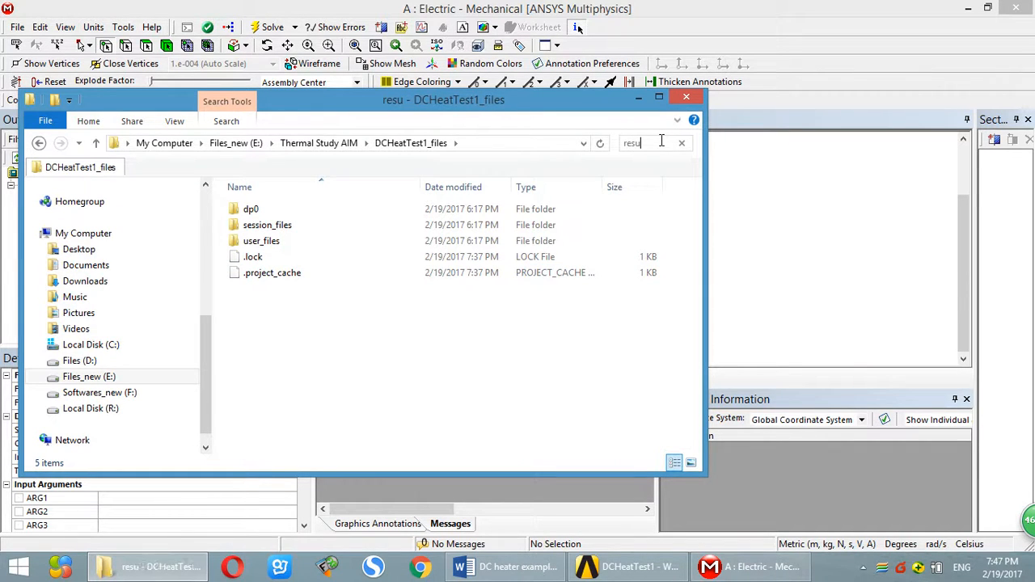
pyautogui.press('Return')
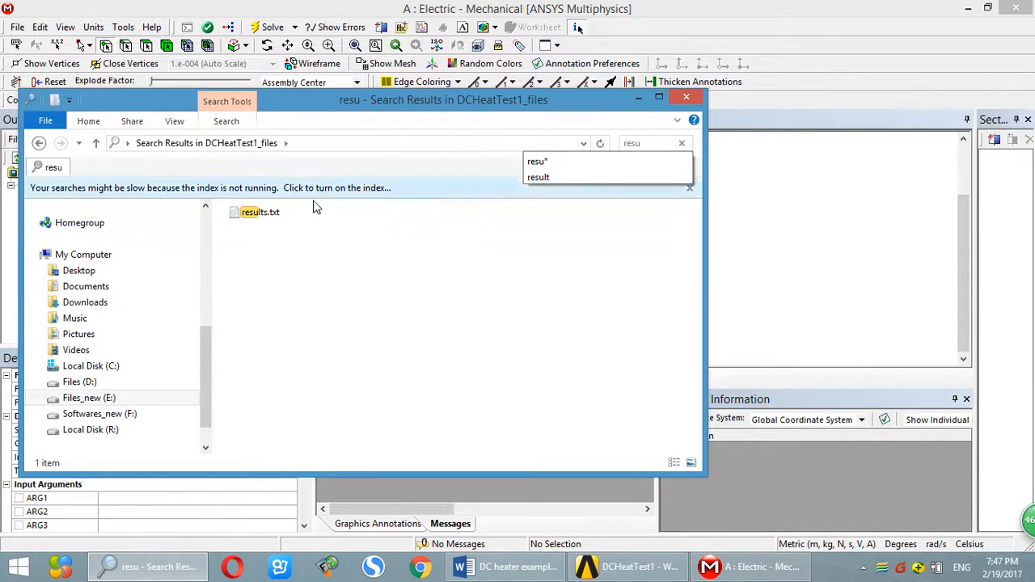
# Step: Read results.txt in a text editor: DC resistance 2.062 ohm, power 12.12 W
pyautogui.click(259, 212)
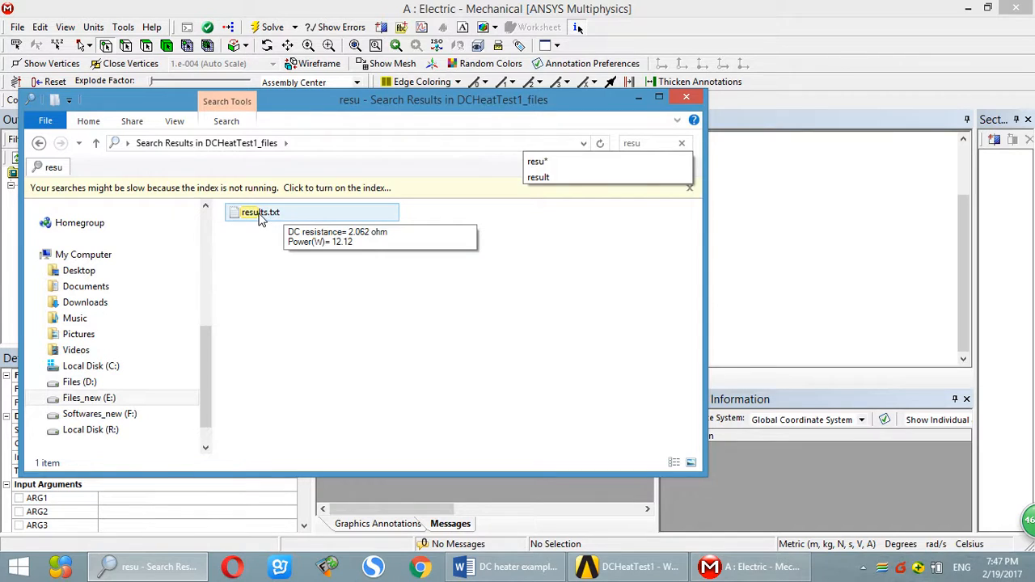
pyautogui.doubleClick(259, 212)
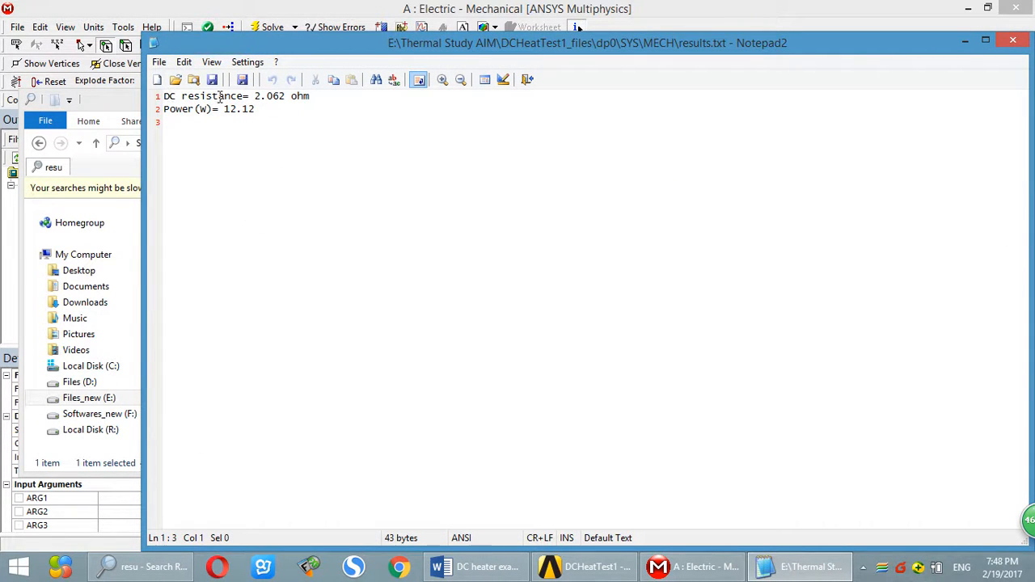
pyautogui.moveTo(255, 96); pyautogui.dragTo(311, 95)
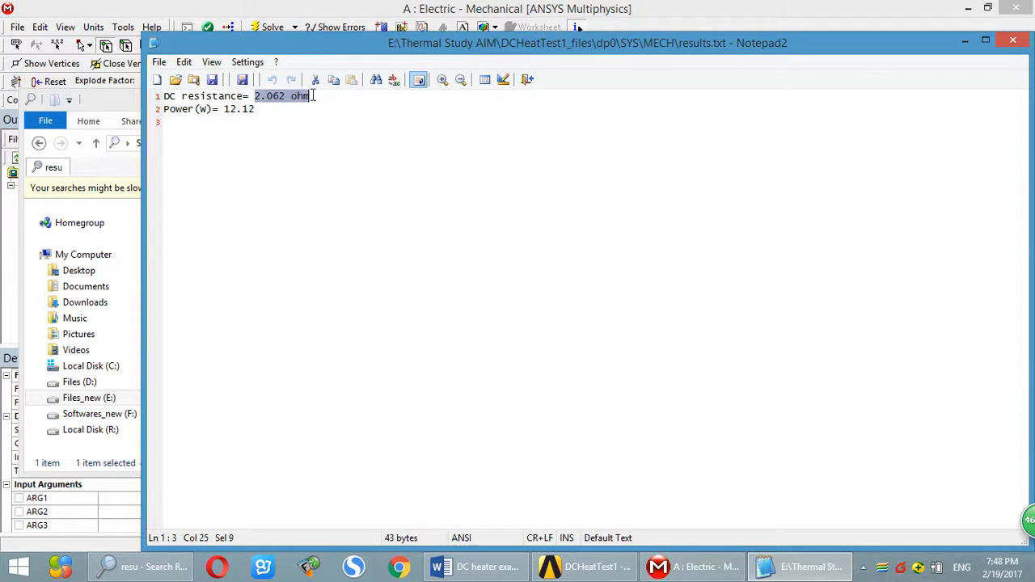
pyautogui.moveTo(657, 337)
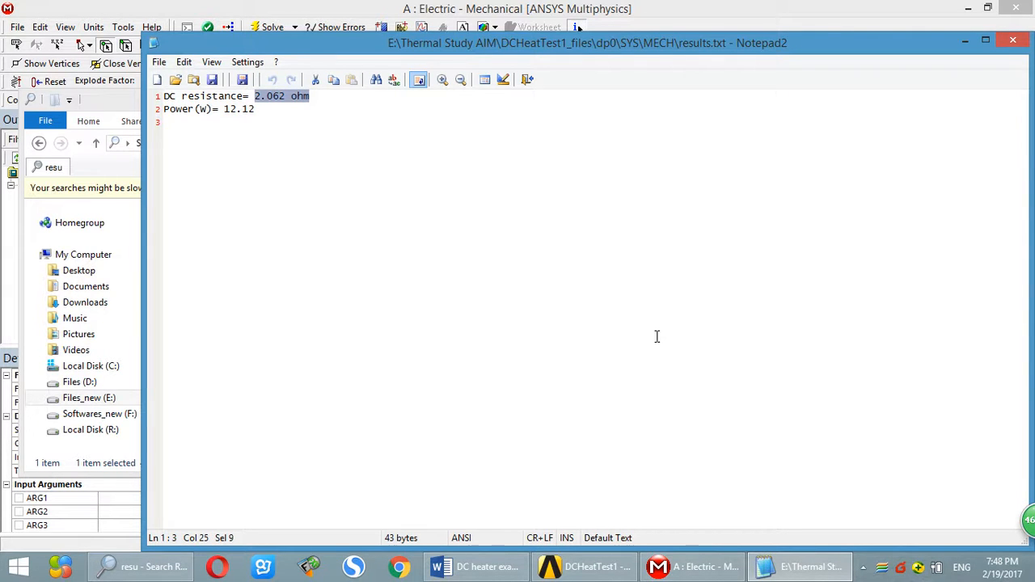
# Step: Check the hand-calculated 2 ohm and 12.5 W in Word, then return to Mechanical
pyautogui.click(476, 566)
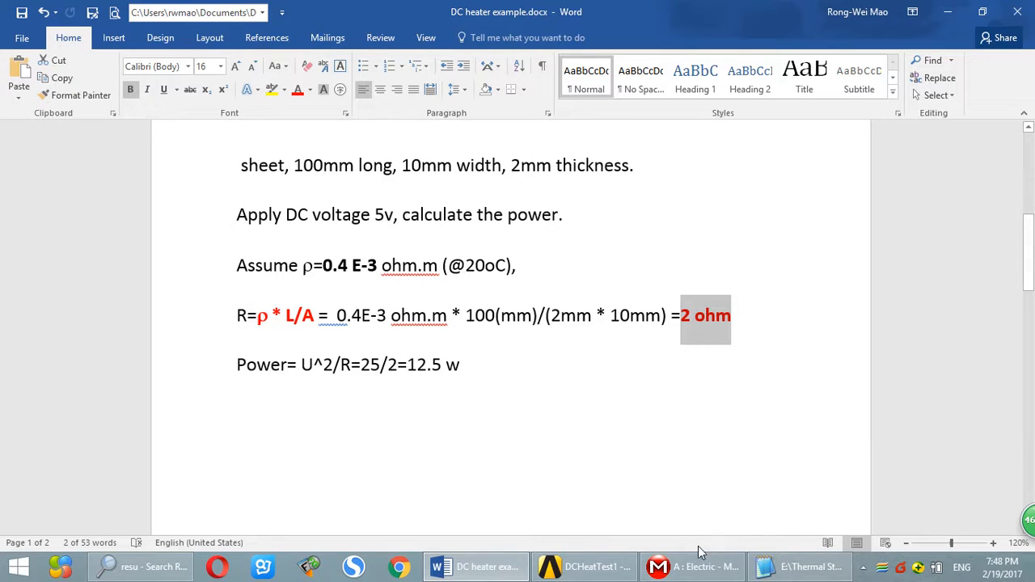
pyautogui.moveTo(694, 566)
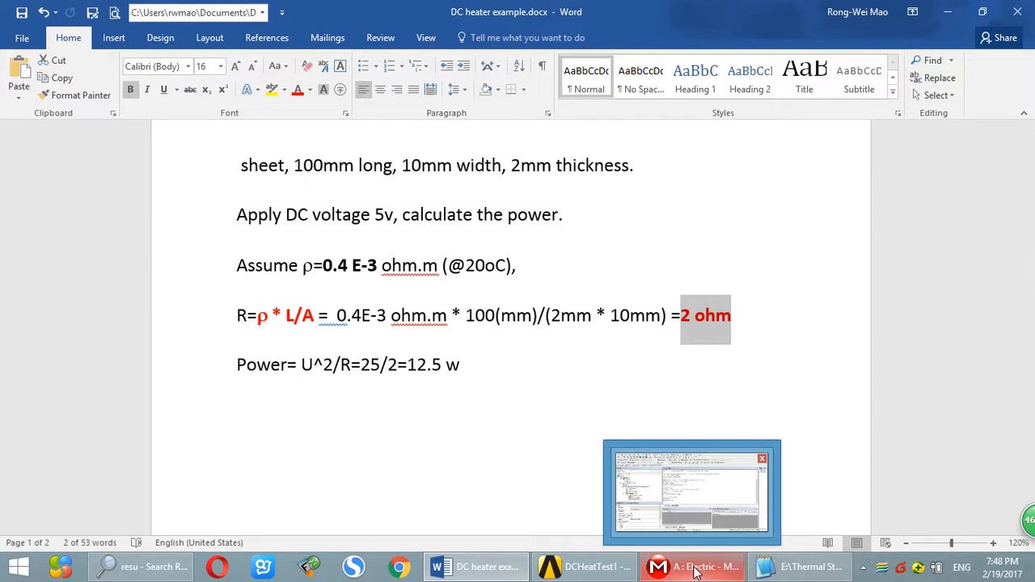
pyautogui.click(692, 566)
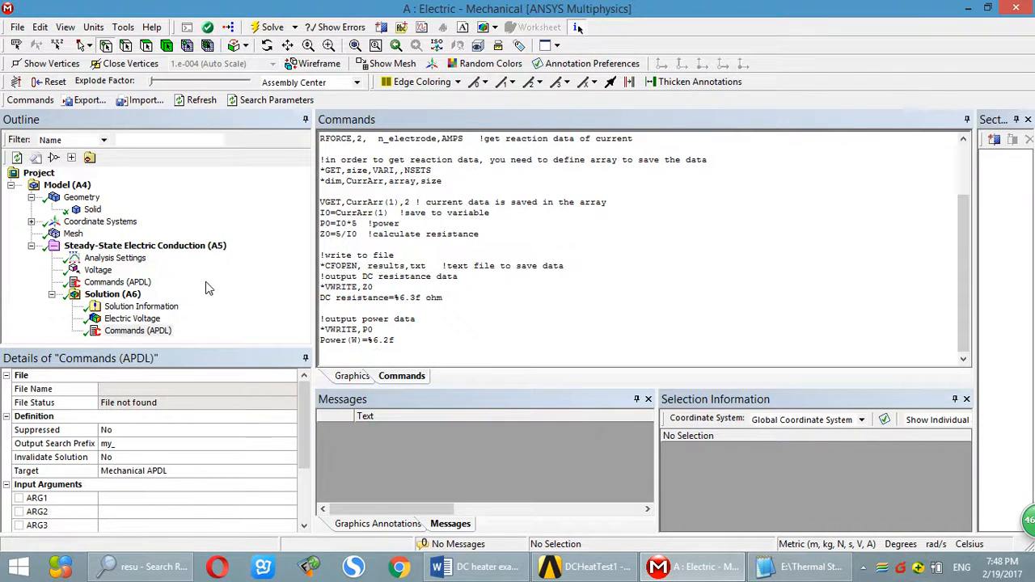
# Step: Inspect the conduction analysis settings showing 22 °C and reopen the setup from Workbench
pyautogui.click(113, 294)
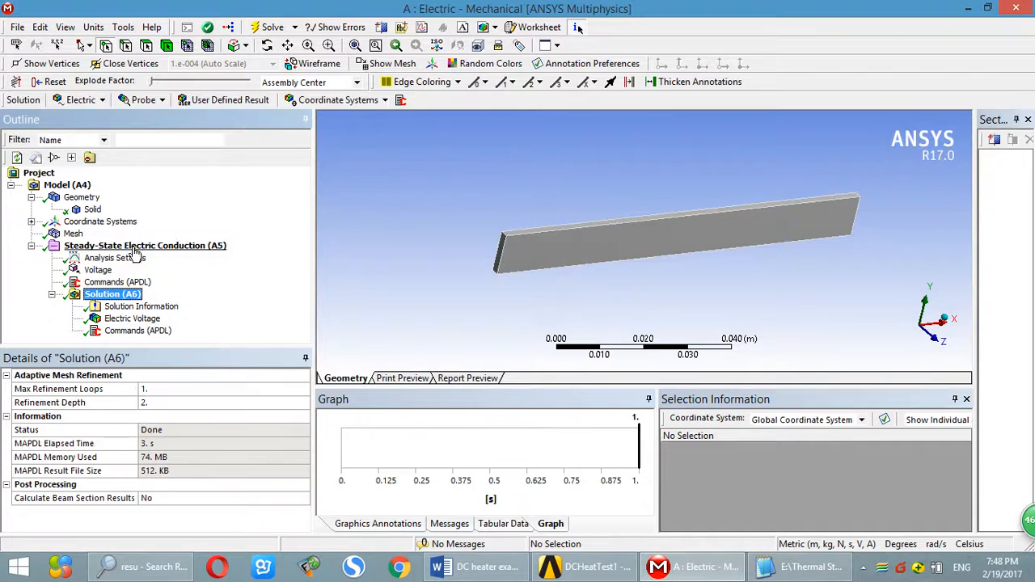
pyautogui.click(145, 246)
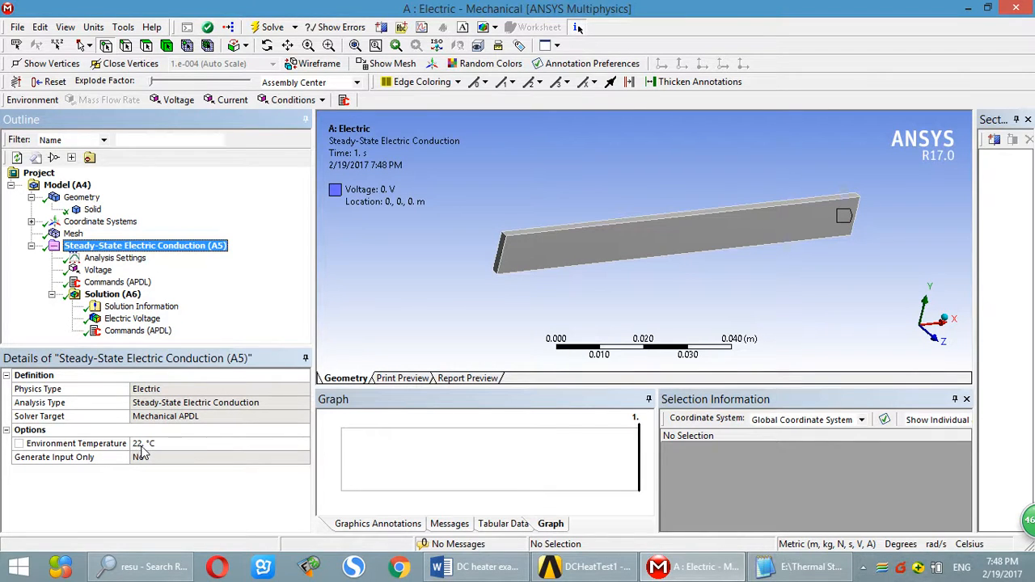
pyautogui.moveTo(443, 498)
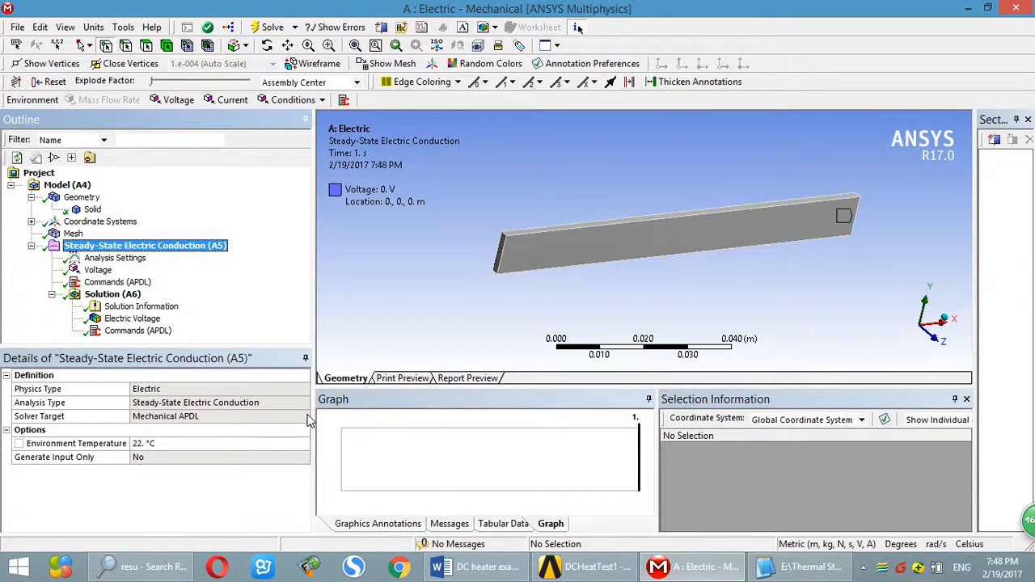
pyautogui.click(584, 567)
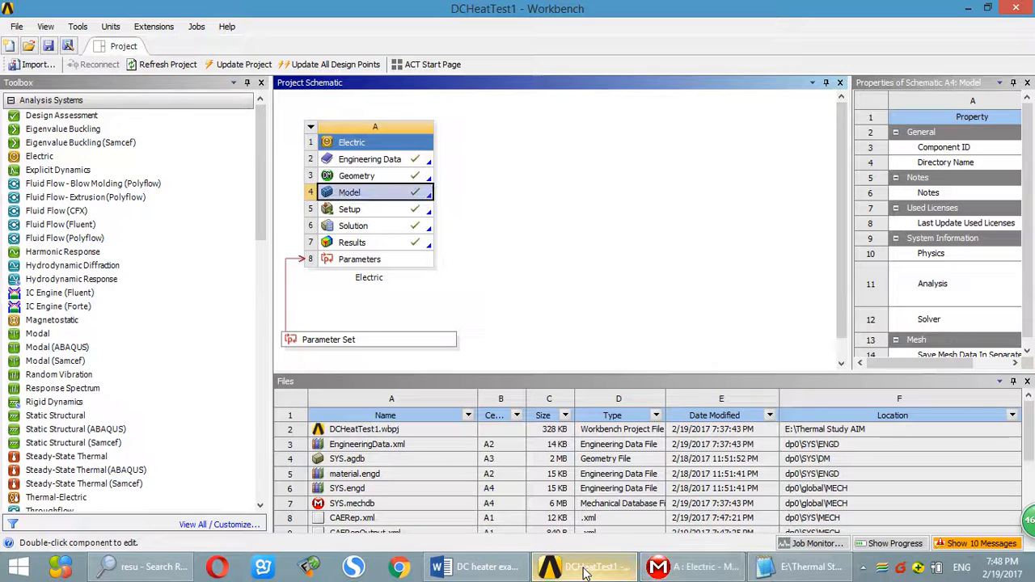
pyautogui.doubleClick(369, 158)
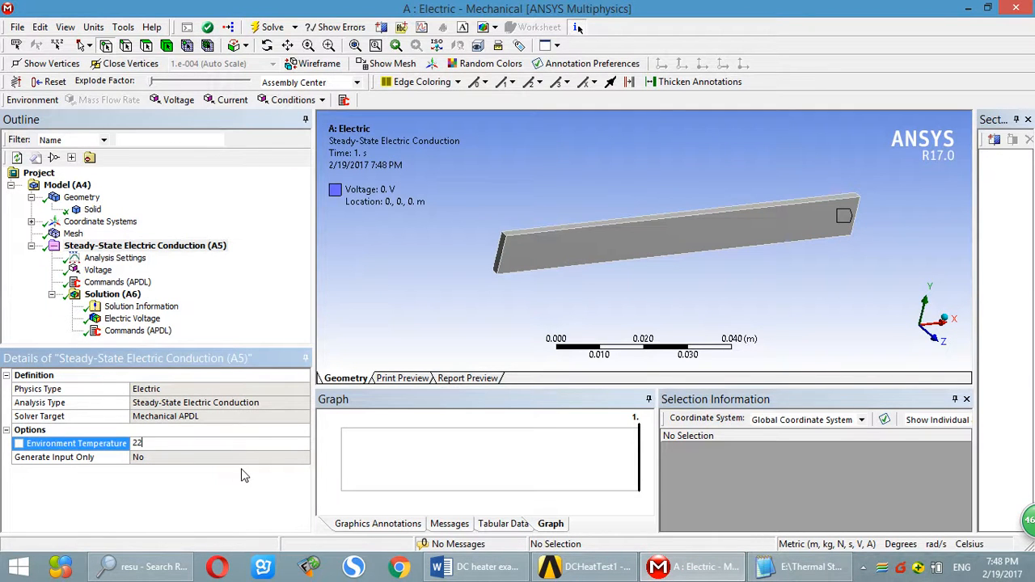
# Step: Set Environment Temperature to 20 °C and confirm clearing the old results
pyautogui.write('20. °C')
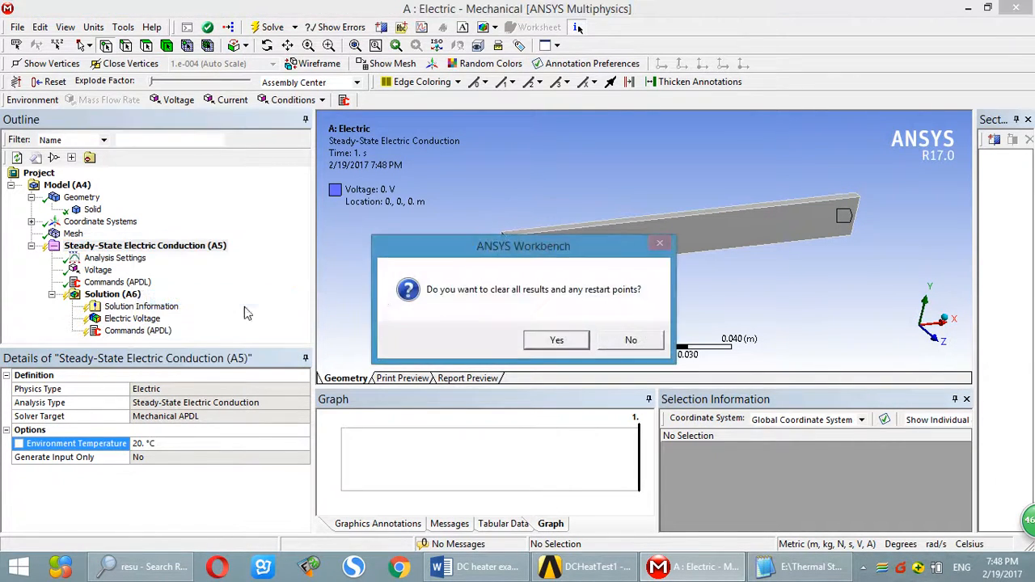
pyautogui.click(557, 340)
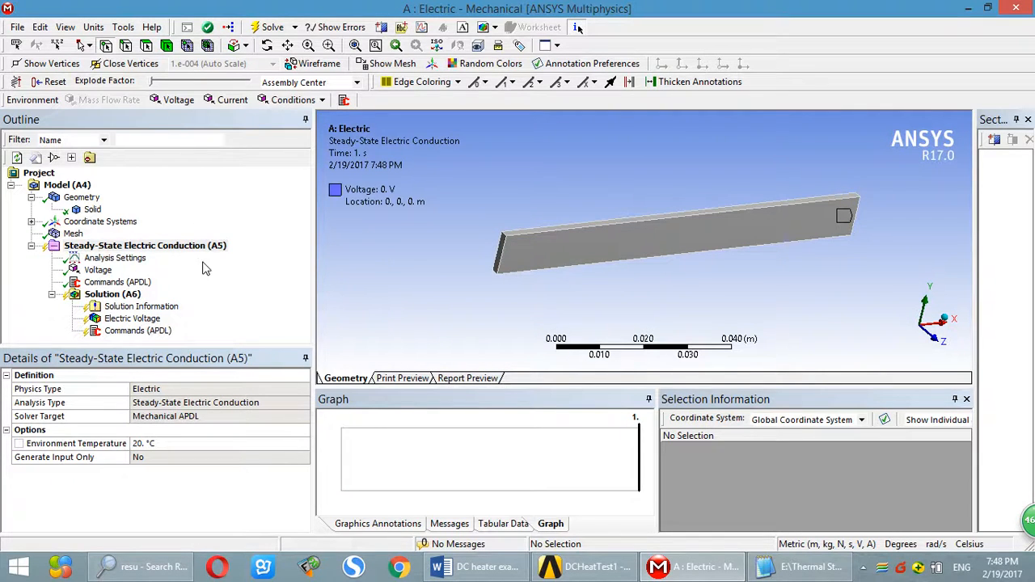
pyautogui.rightClick(146, 246)
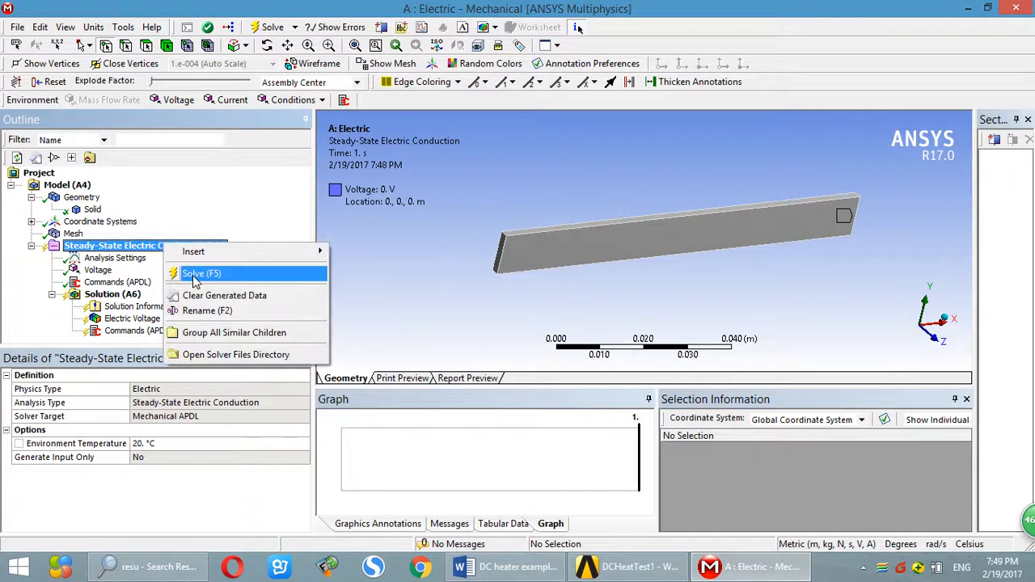
# Step: Re-solve and confirm results.txt now reads 2.000 ohm and 12.50 W, then close it
pyautogui.click(198, 273)
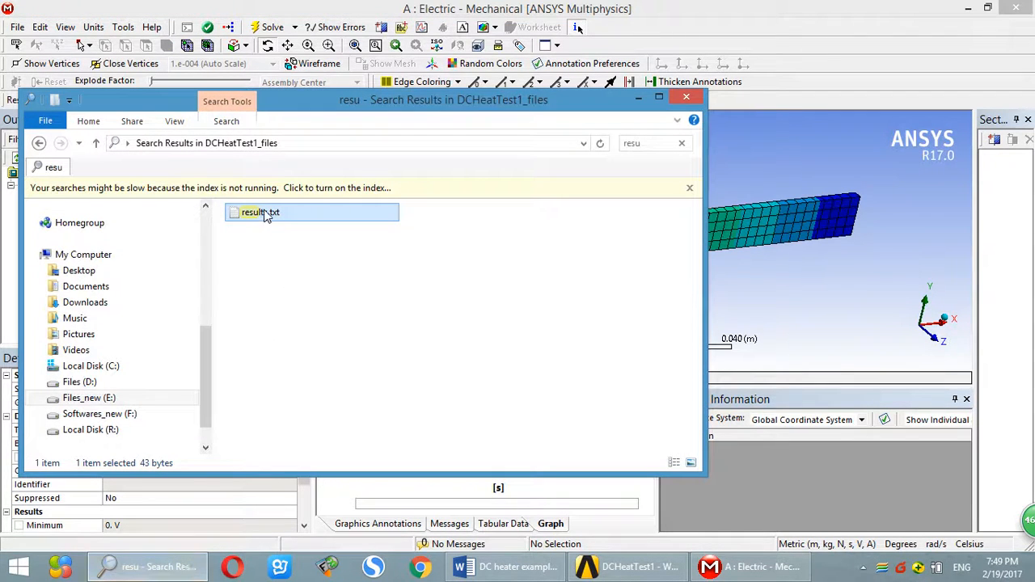
pyautogui.doubleClick(260, 212)
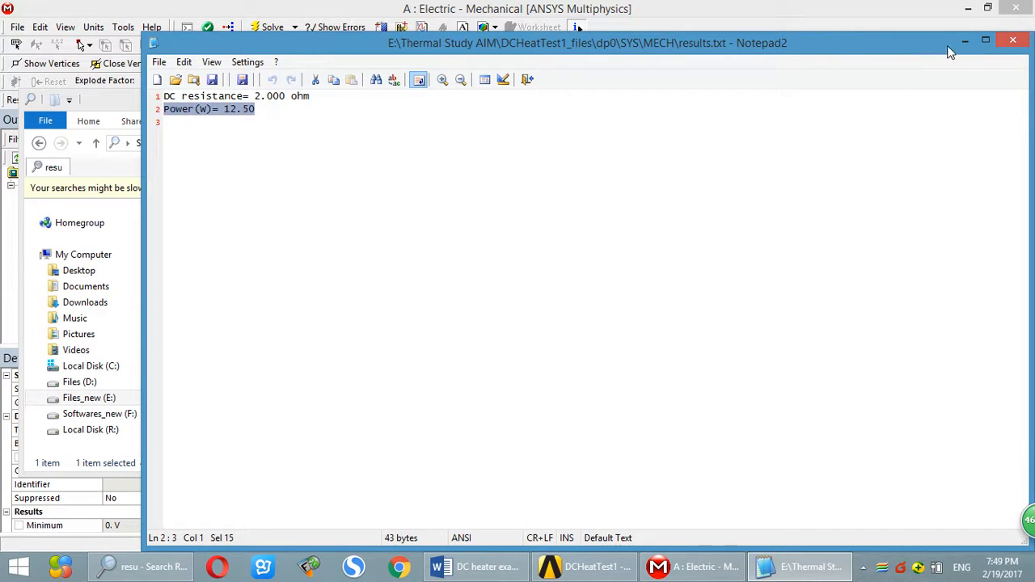
pyautogui.click(1013, 38)
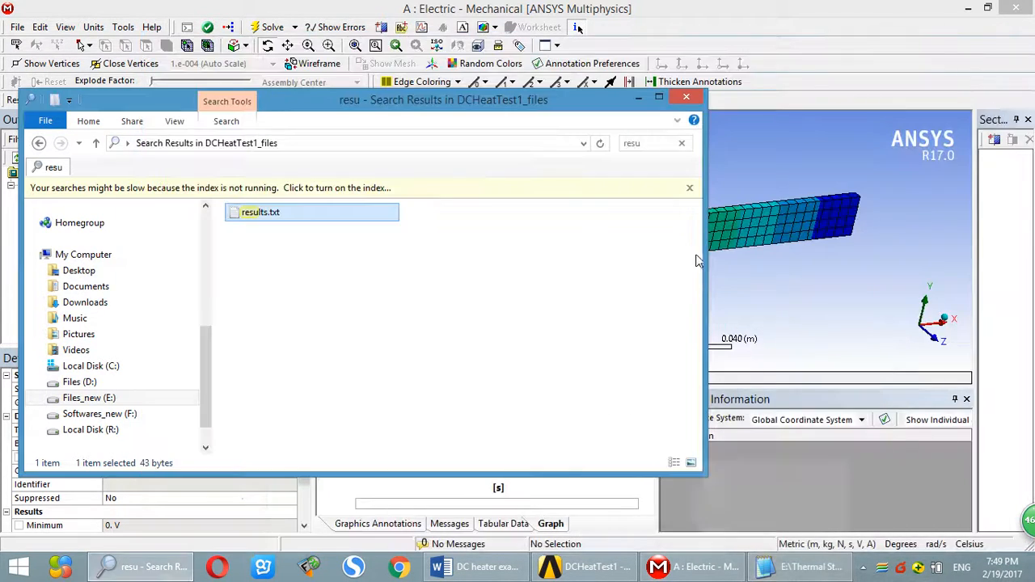